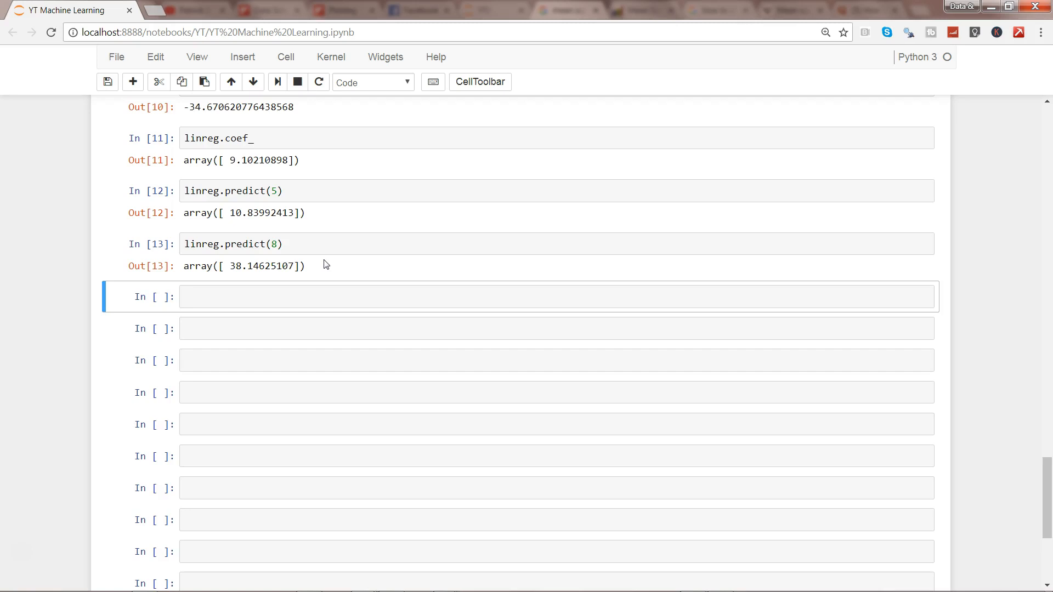
{"action": "mouse_move", "coordinate": [705, 297]}
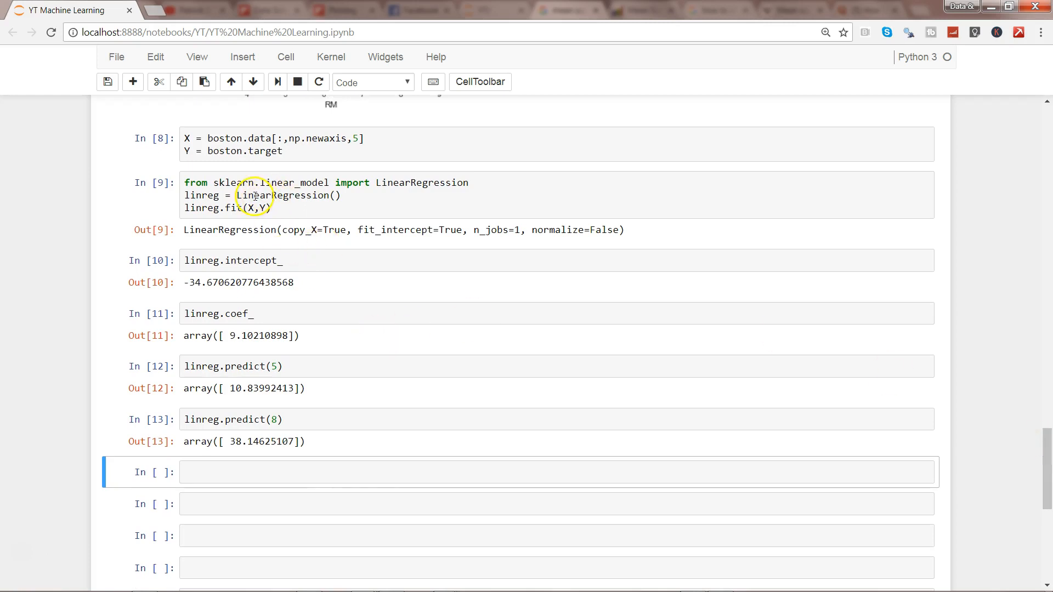
{"action": "mouse_move", "coordinate": [316, 139]}
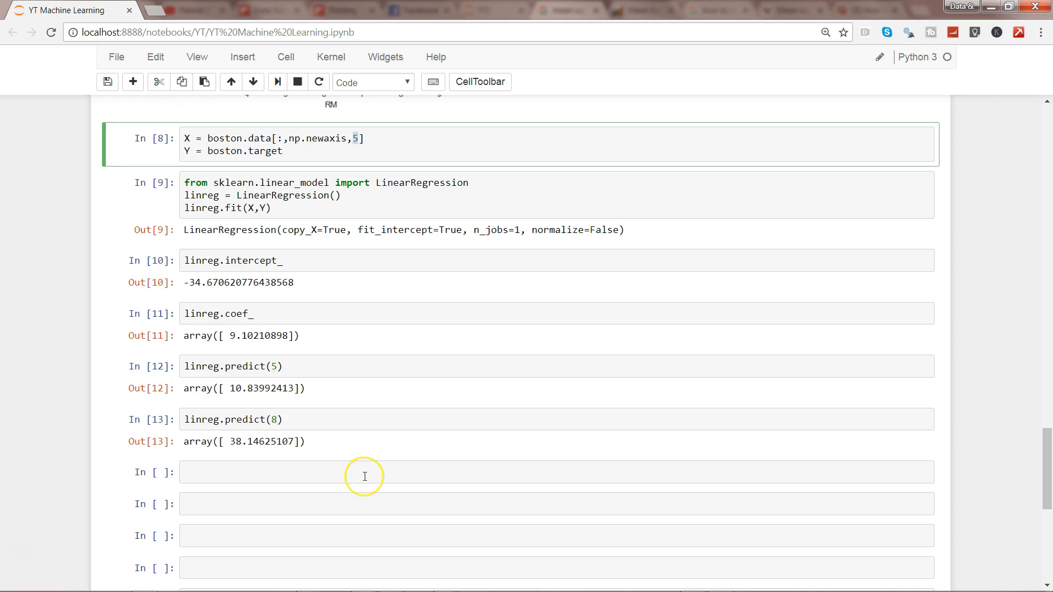
Enter boston.data in a new cell to display the full data array
{"action": "left_click", "coordinate": [364, 472]}
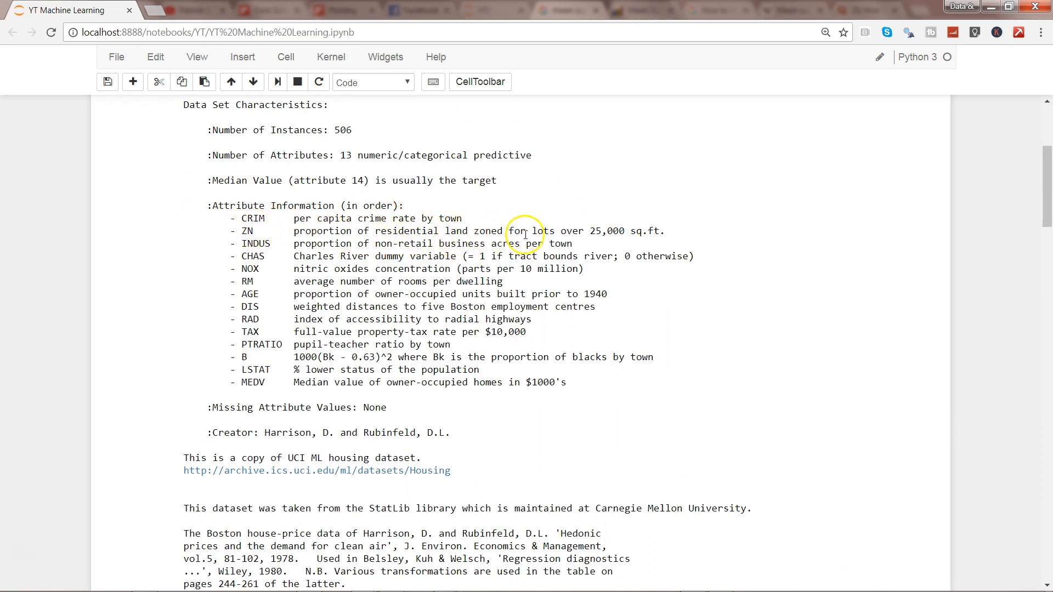
{"action": "mouse_move", "coordinate": [610, 231]}
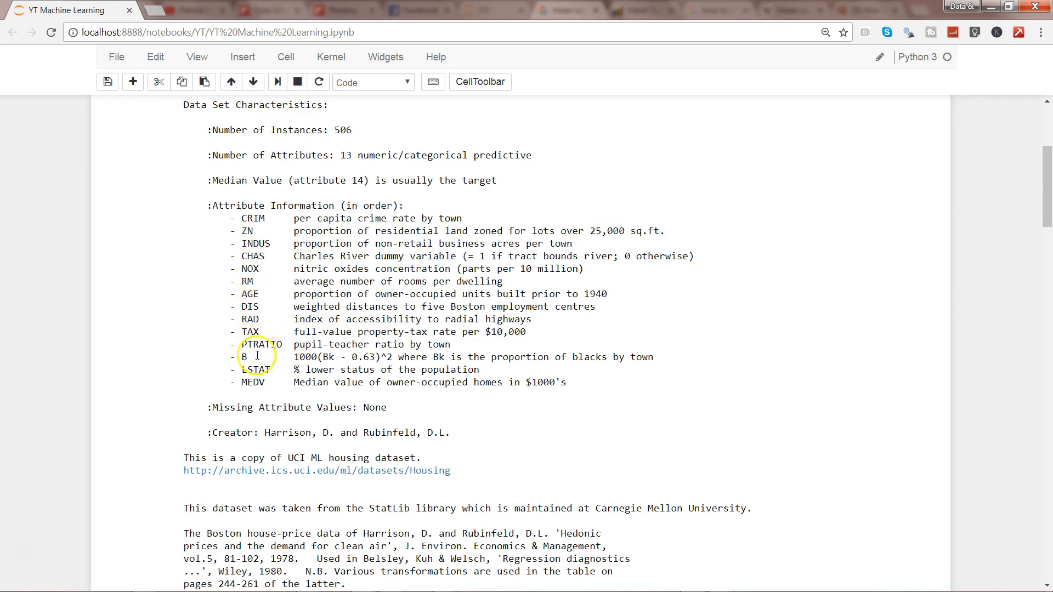
{"action": "double_click", "coordinate": [251, 382]}
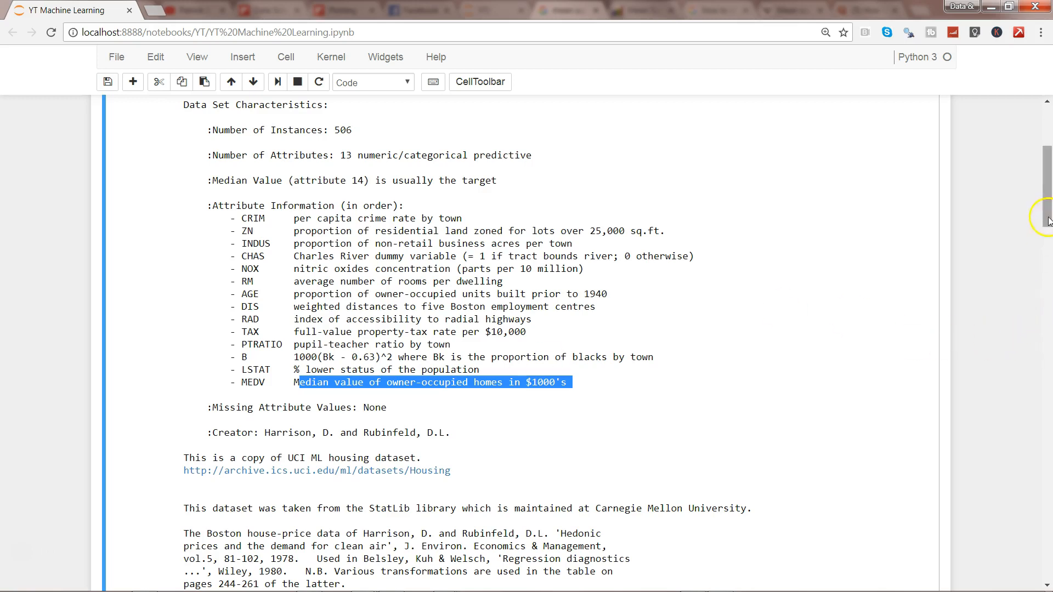
{"action": "scroll", "scroll_direction": "down", "scroll_amount": 3}
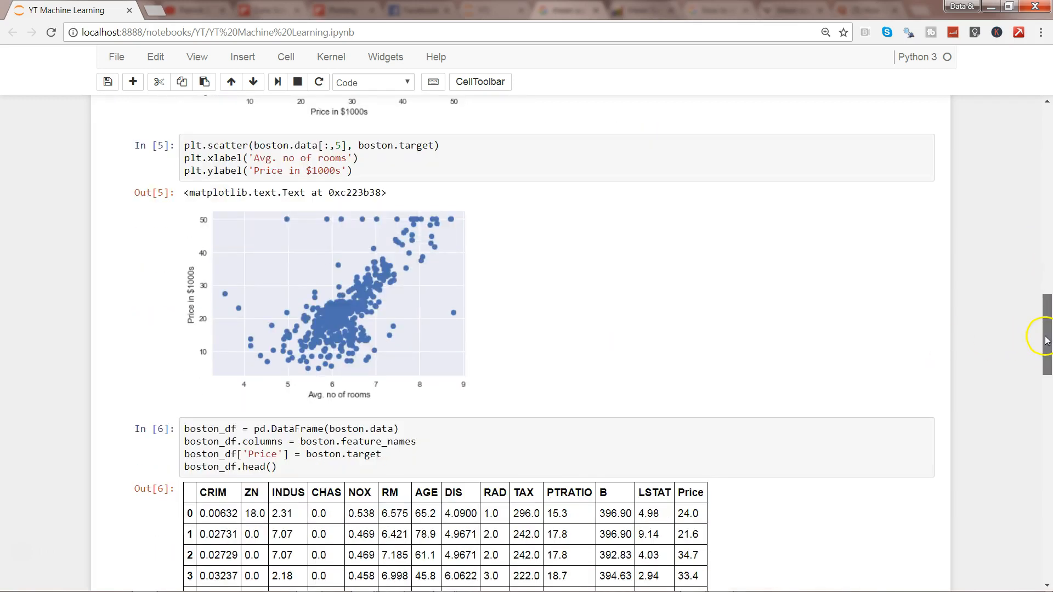
{"action": "scroll", "scroll_direction": "down", "scroll_amount": 3}
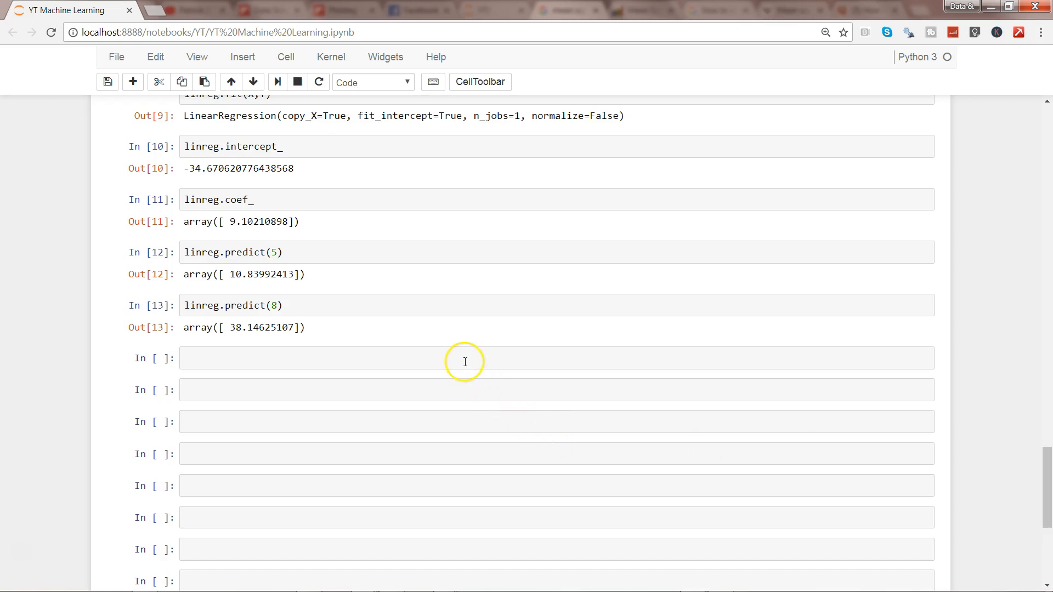
{"action": "type", "text": "bosto"}
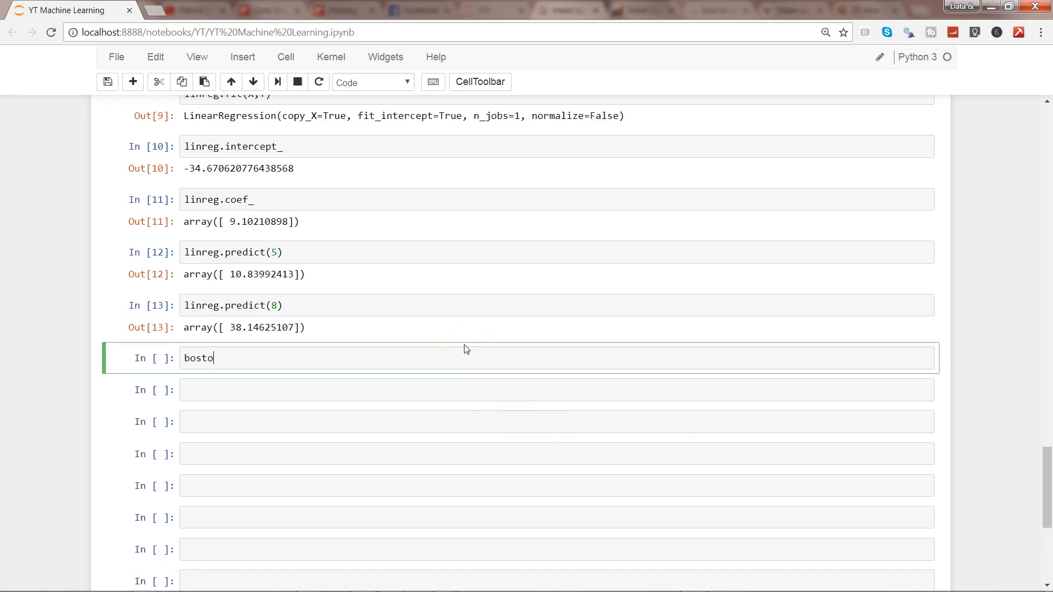
{"action": "type", "text": "n.data"}
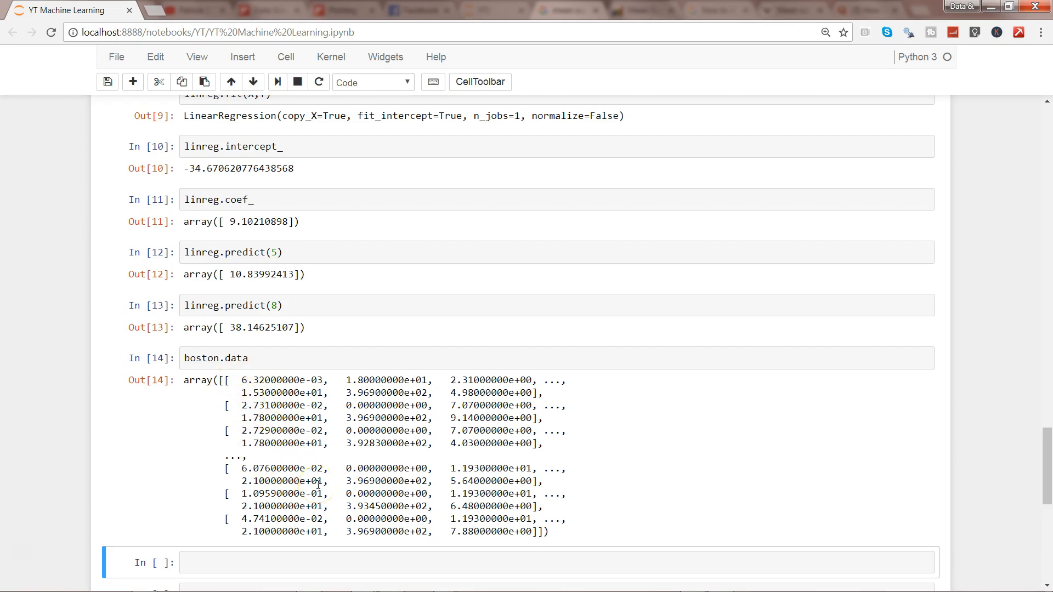
{"action": "mouse_move", "coordinate": [296, 393]}
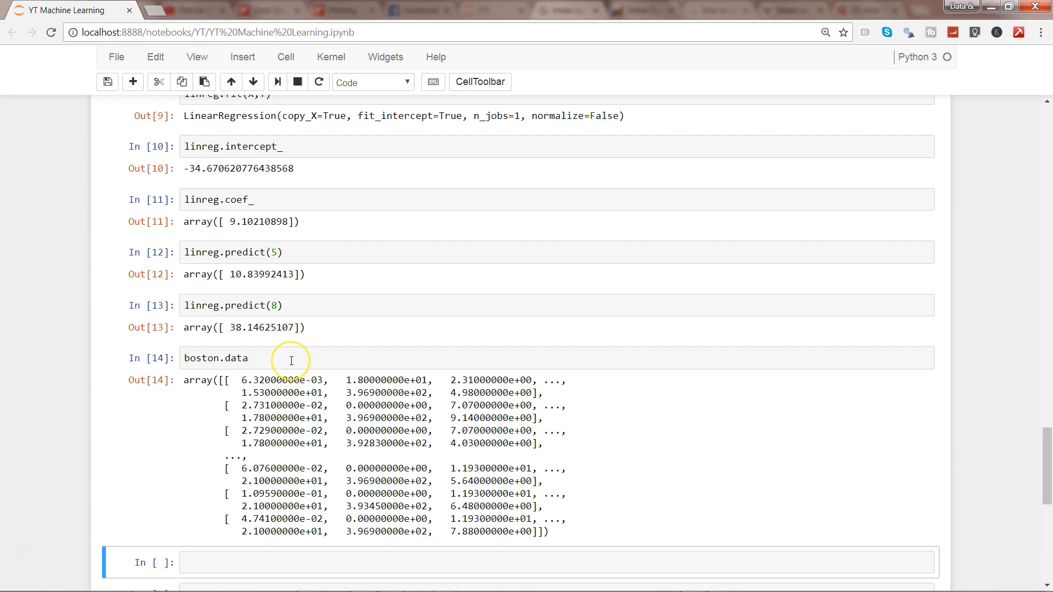
Edit the cell to boston.data[:,0:1] so it shows only the first column
{"action": "left_click", "coordinate": [291, 358]}
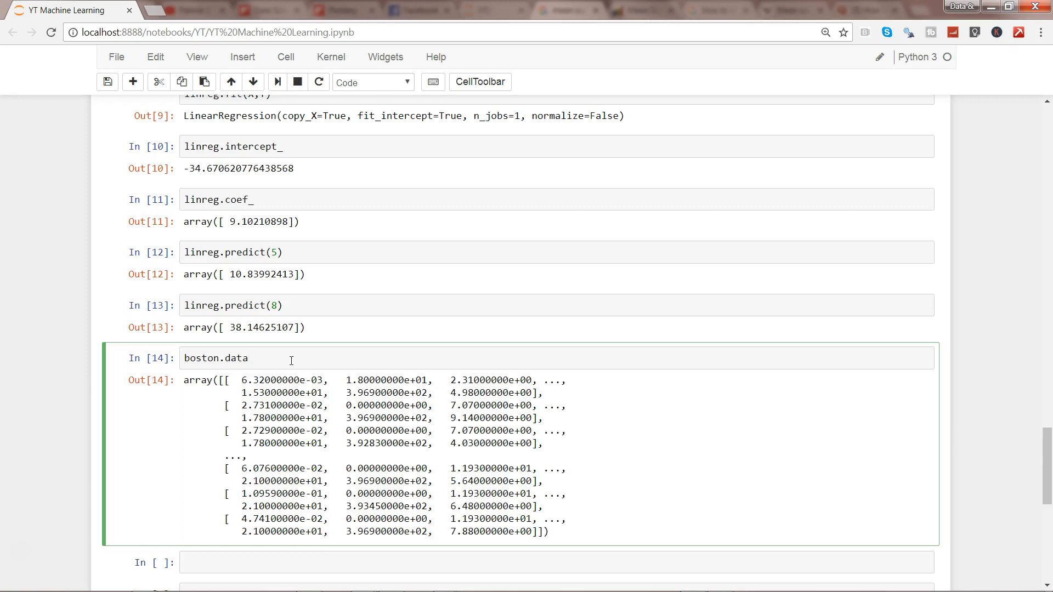
{"action": "type", "text": "["}
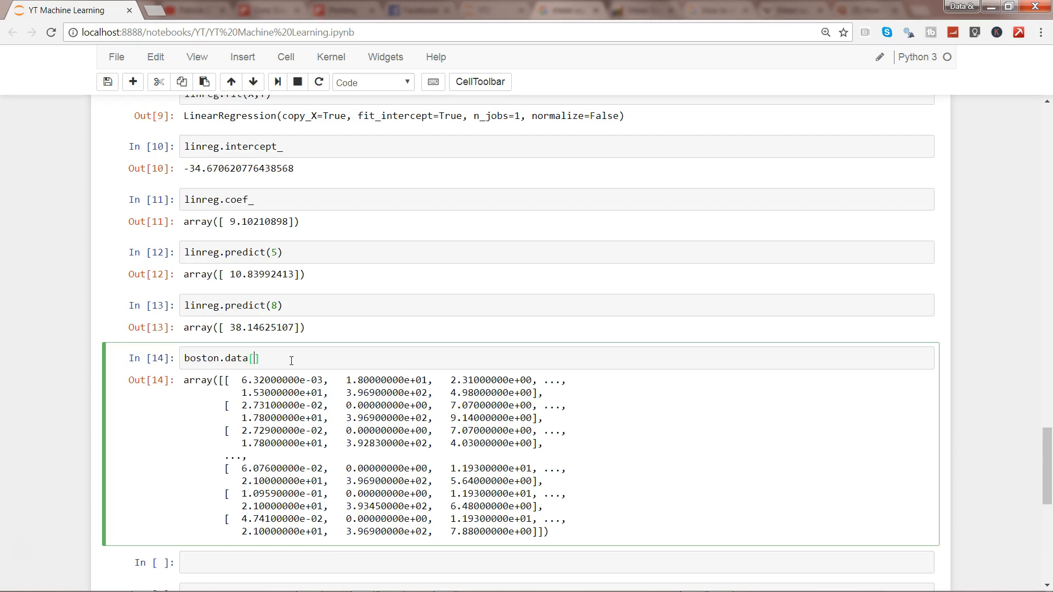
{"action": "type", "text": ":"}
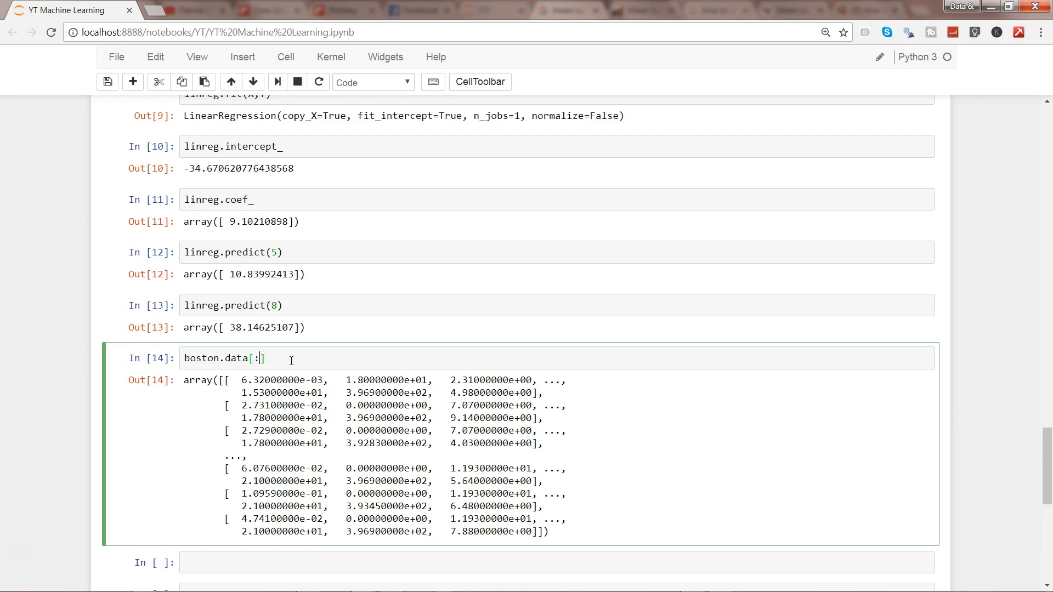
{"action": "type", "text": ","}
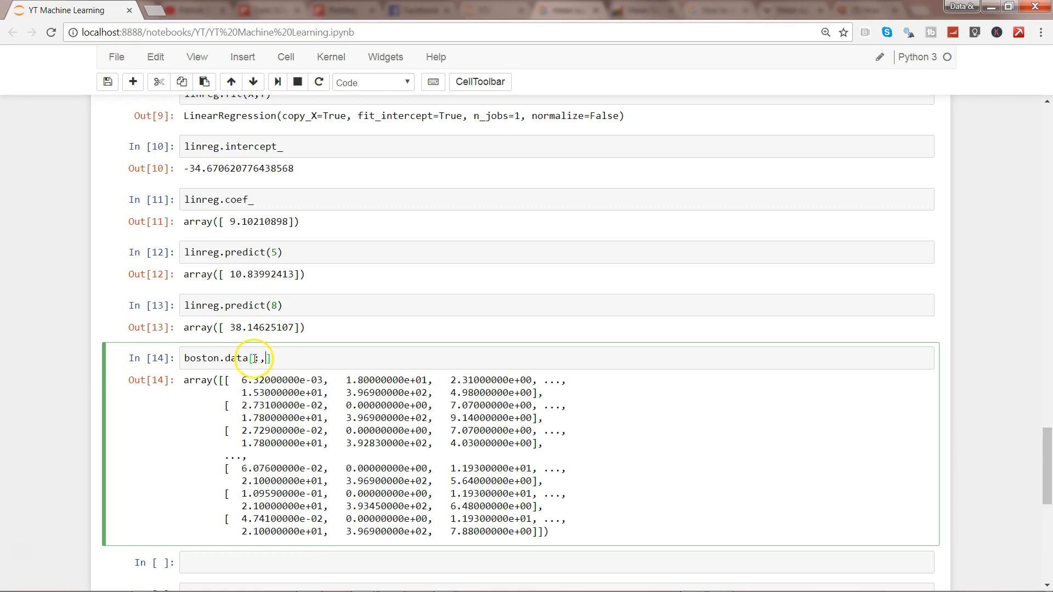
{"action": "type", "text": ":"}
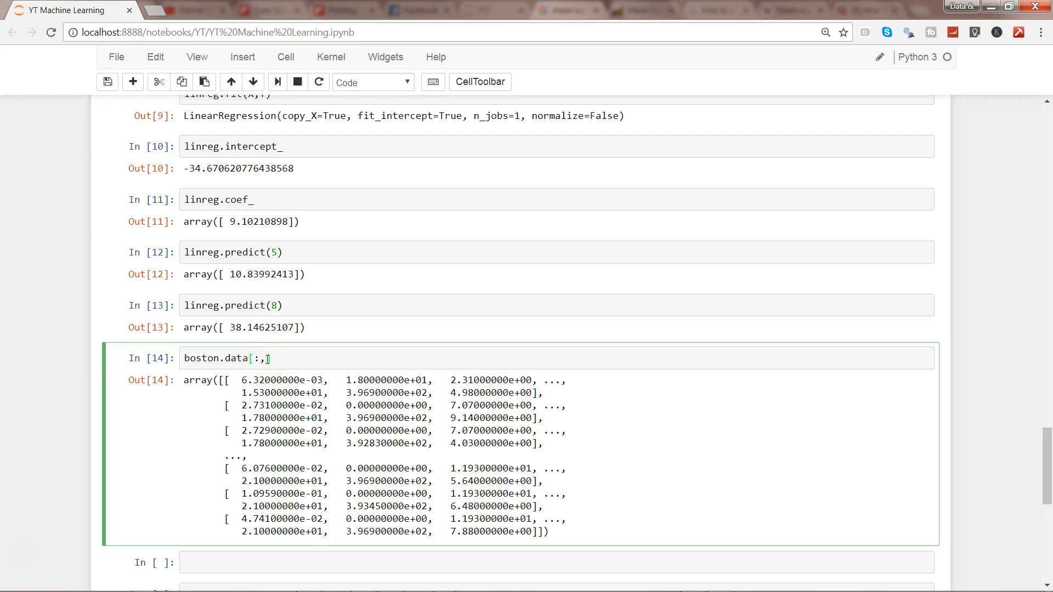
{"action": "type", "text": "0"}
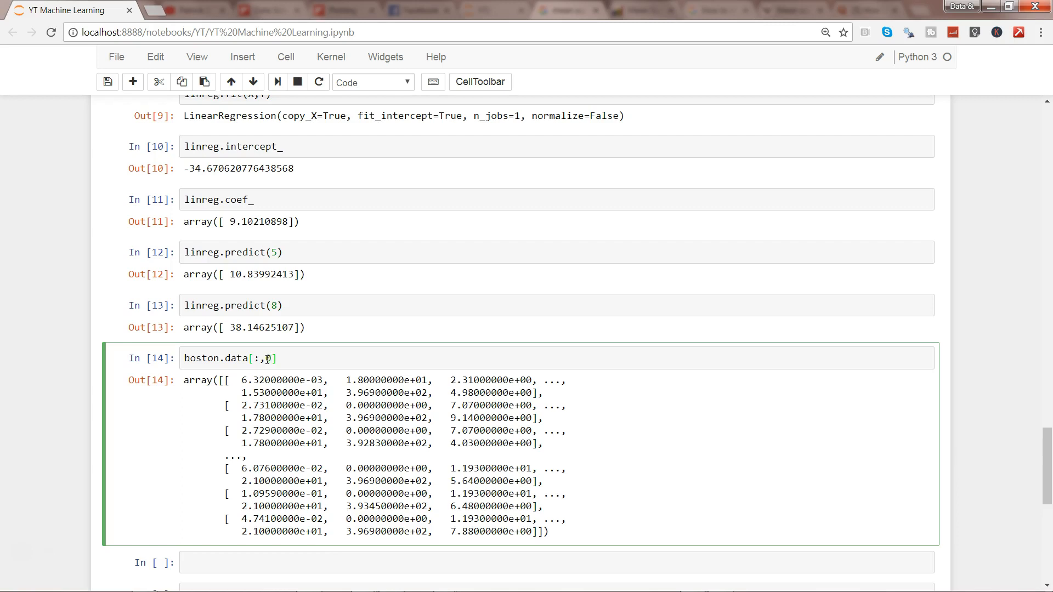
{"action": "type", "text": ":2"}
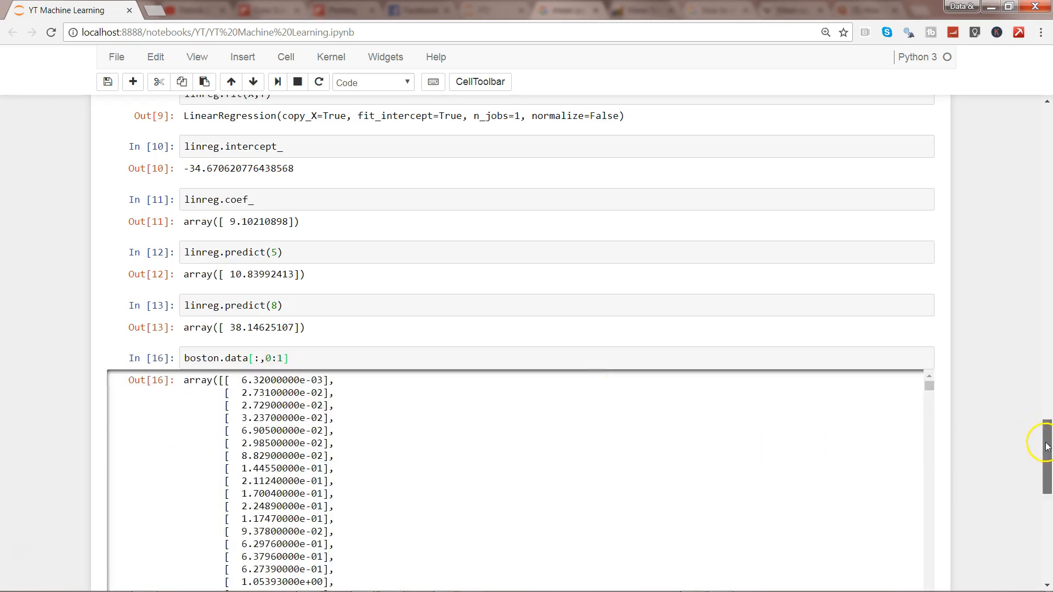
Change the slice's column range from 0:1 to 0:5 and save the notebook
{"action": "scroll", "scroll_direction": "down", "scroll_amount": 3}
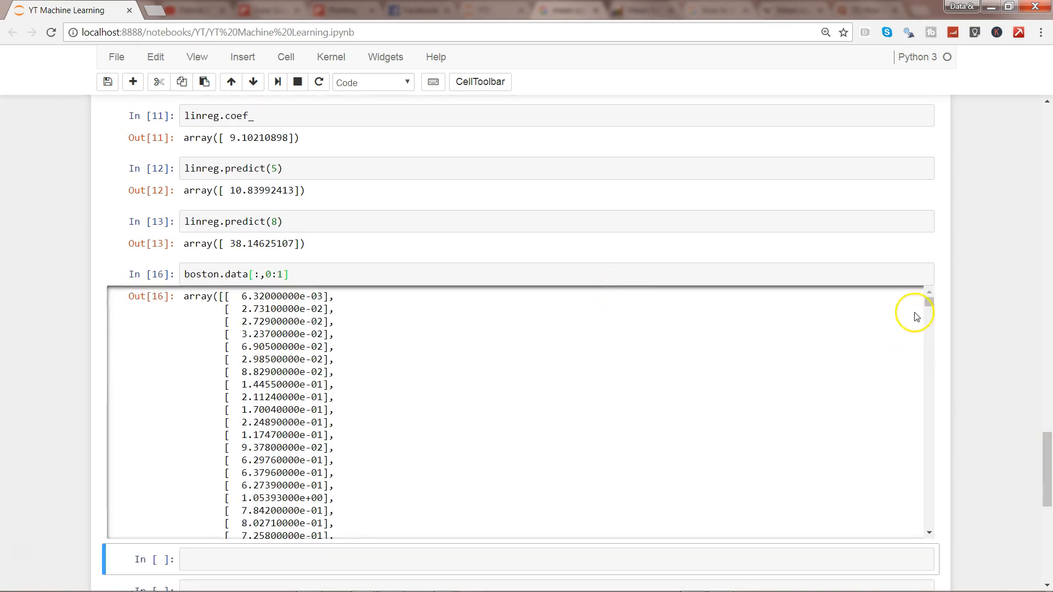
{"action": "scroll", "scroll_direction": "down", "scroll_amount": 3}
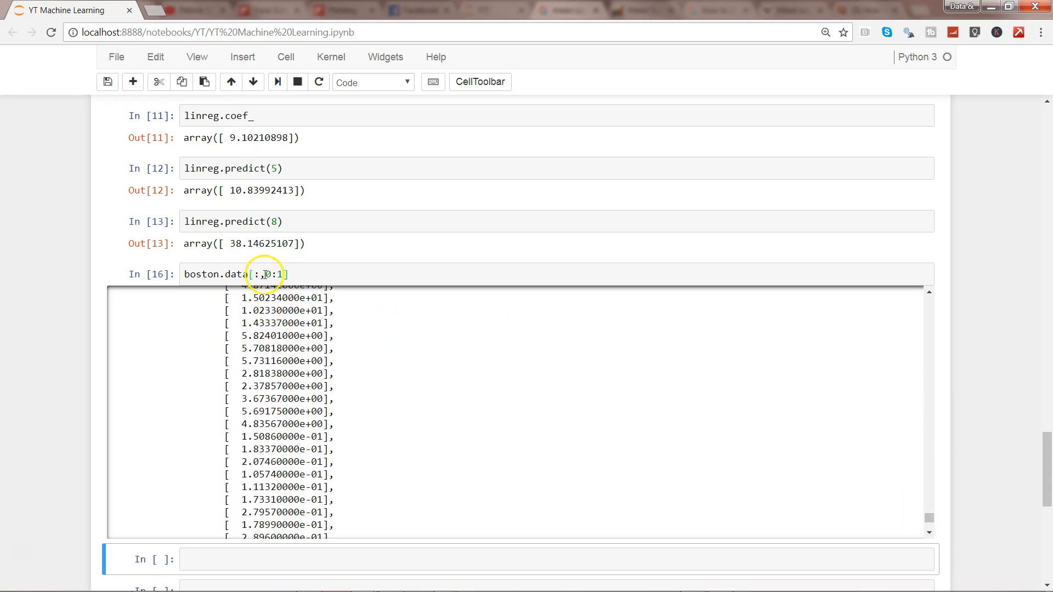
{"action": "left_click", "coordinate": [278, 274]}
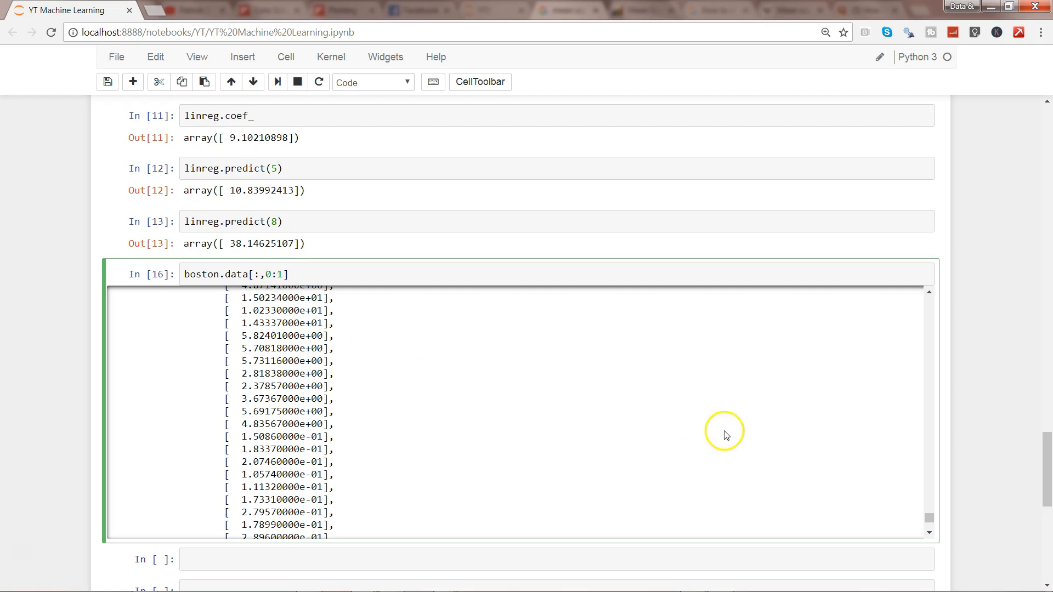
{"action": "mouse_move", "coordinate": [344, 359]}
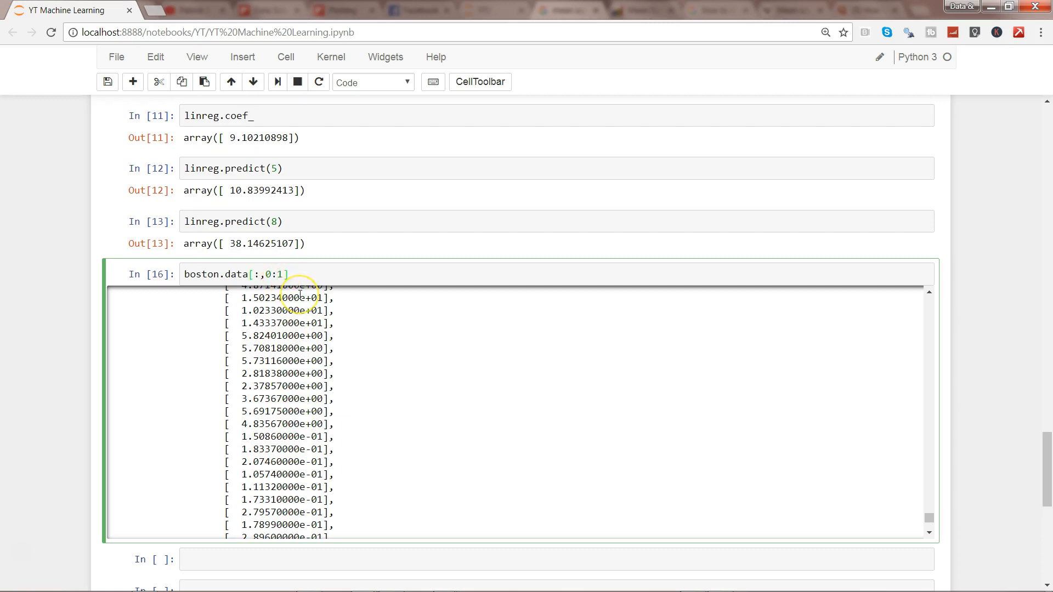
{"action": "key", "text": "Backspace"}
{"action": "type", "text": "5"}
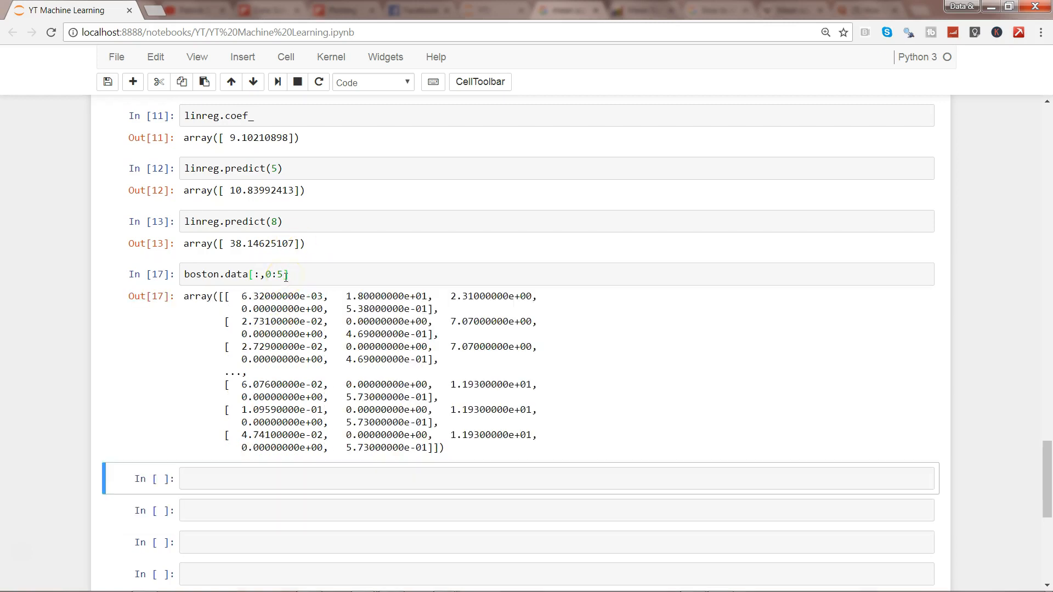
{"action": "key", "text": "ctrl+s"}
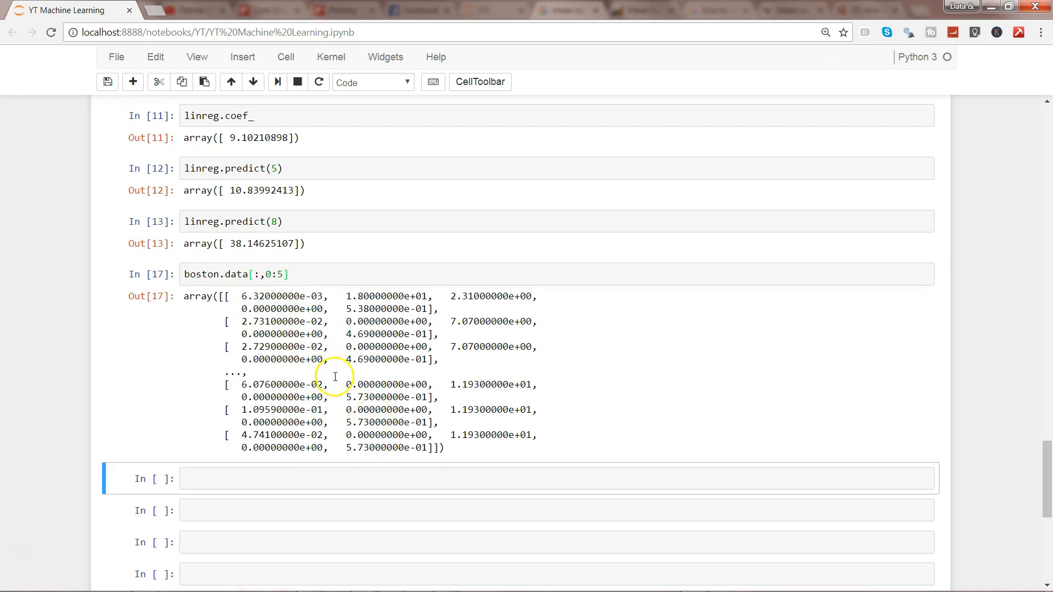
{"action": "left_click", "coordinate": [284, 275]}
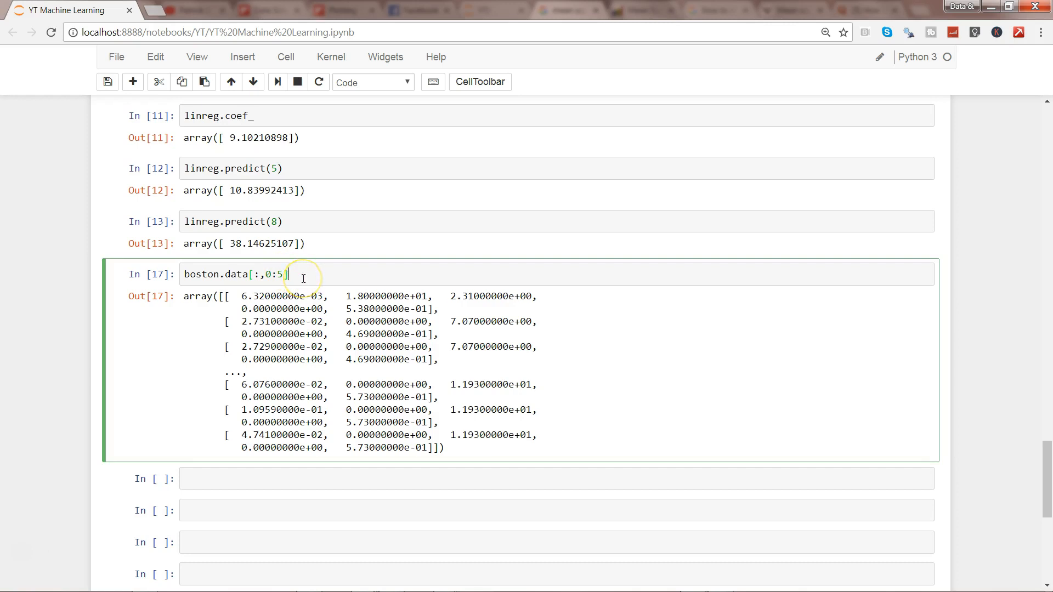
{"action": "key", "text": "BackSpace"}
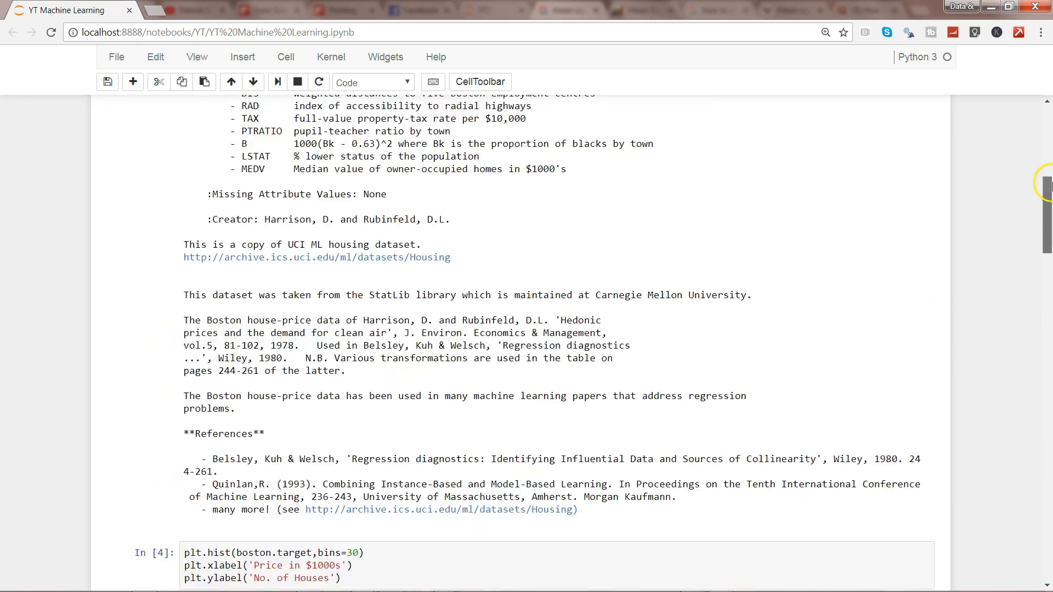
Scroll past the dataset description and select the empty cell below the boston.data output
{"action": "scroll", "scroll_direction": "up", "scroll_amount": 3}
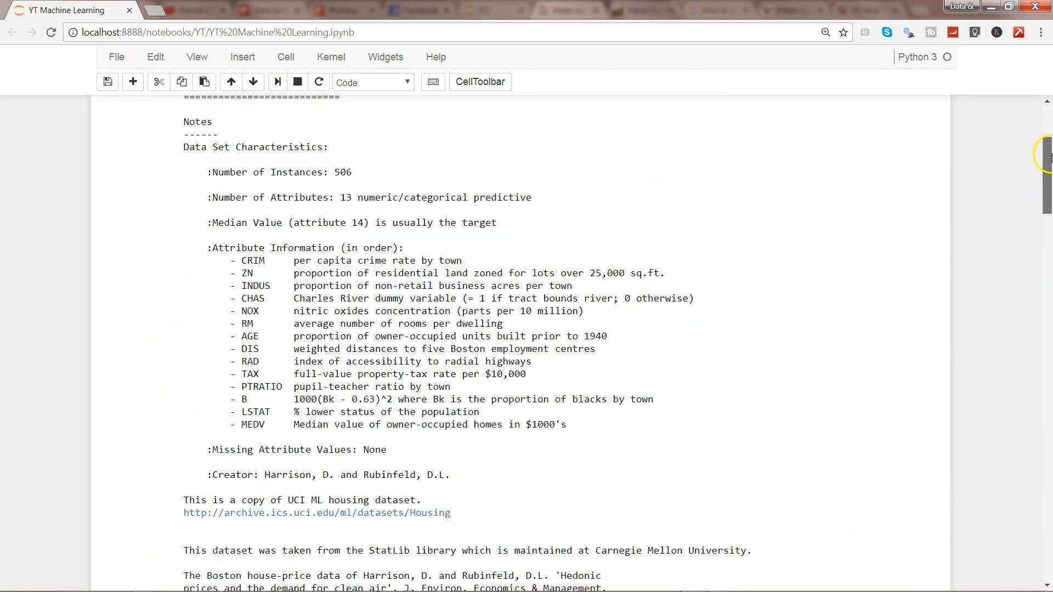
{"action": "scroll", "scroll_direction": "down", "scroll_amount": 3}
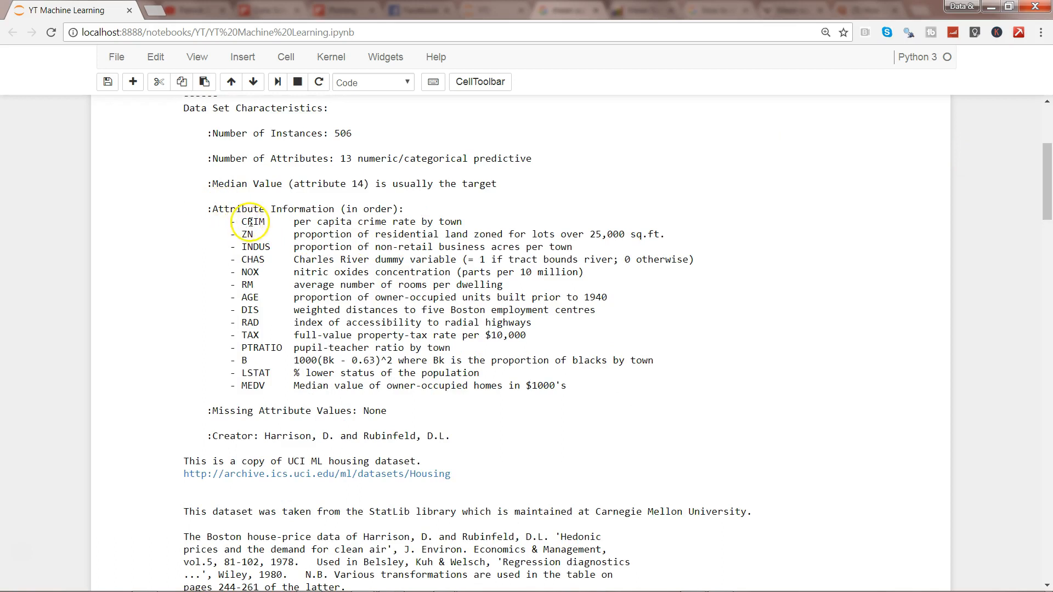
{"action": "double_click", "coordinate": [255, 373]}
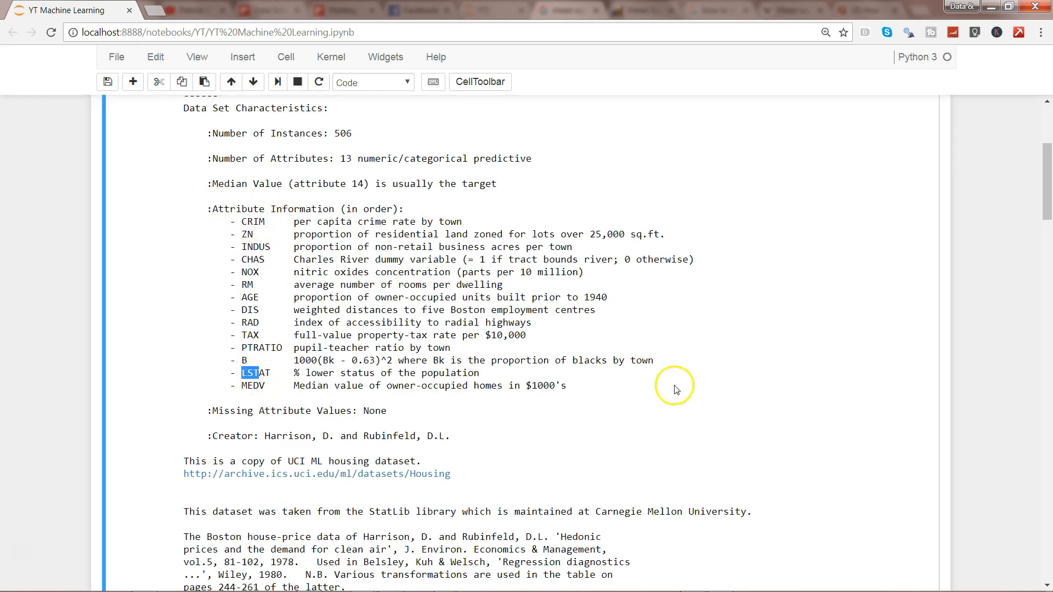
{"action": "scroll", "scroll_direction": "down", "scroll_amount": 3}
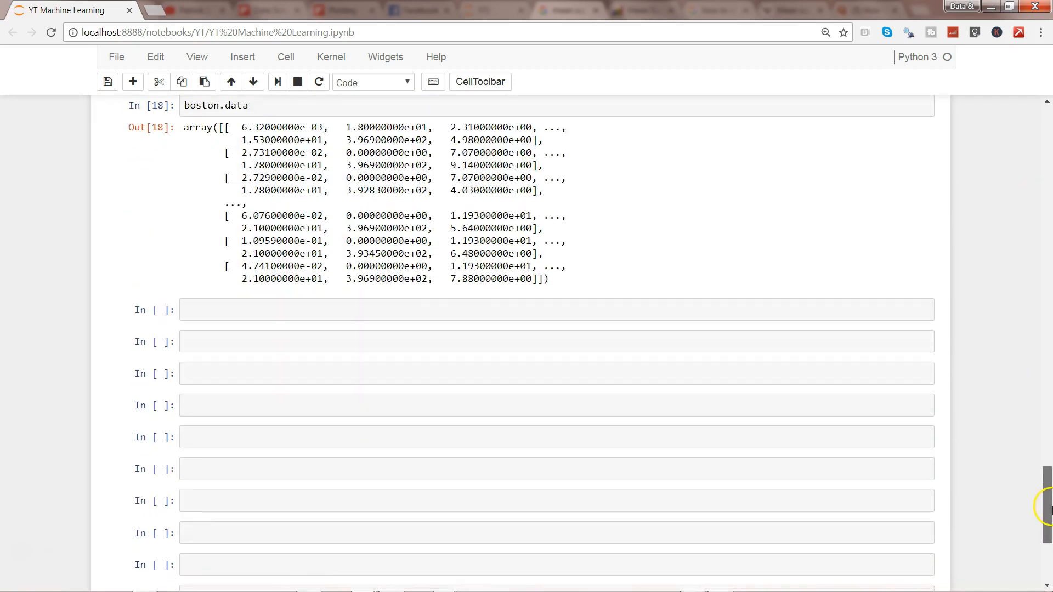
{"action": "left_click", "coordinate": [314, 295]}
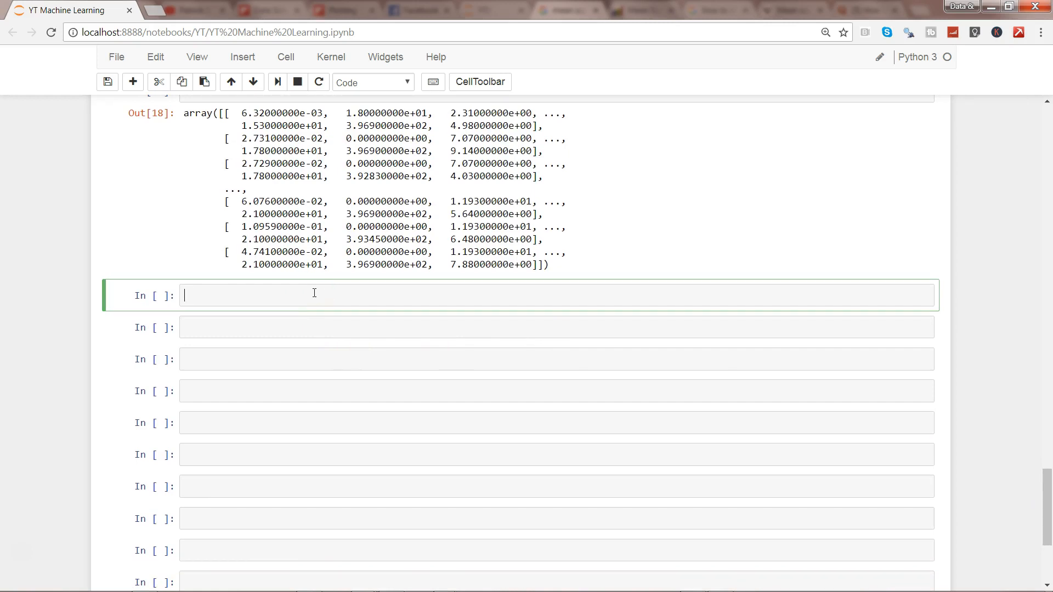
Create the model with multi_lingreg = LinearRegression()
{"action": "type", "text": "multi"}
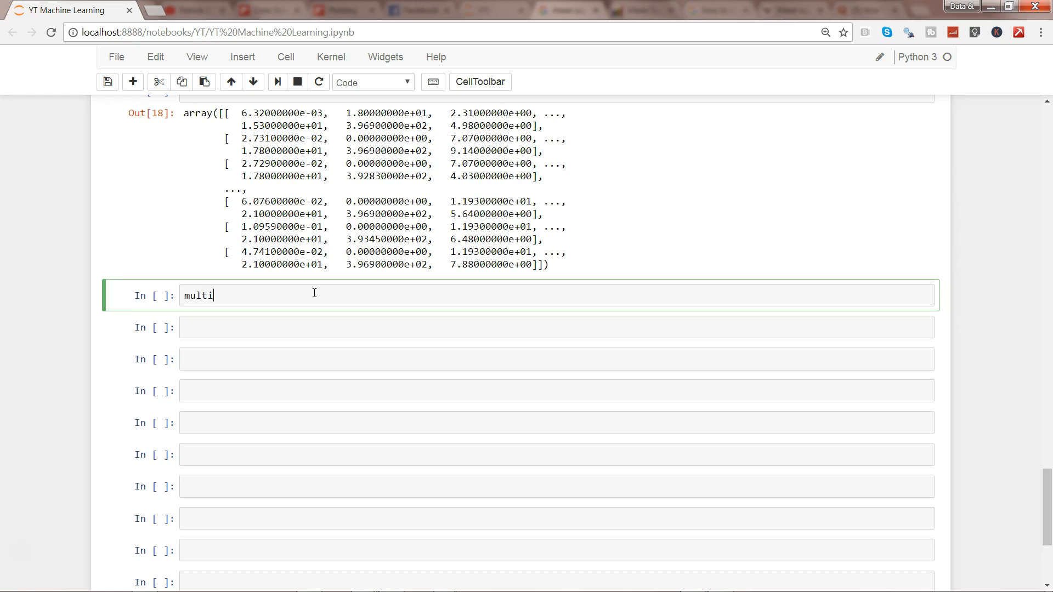
{"action": "type", "text": "_lingre"}
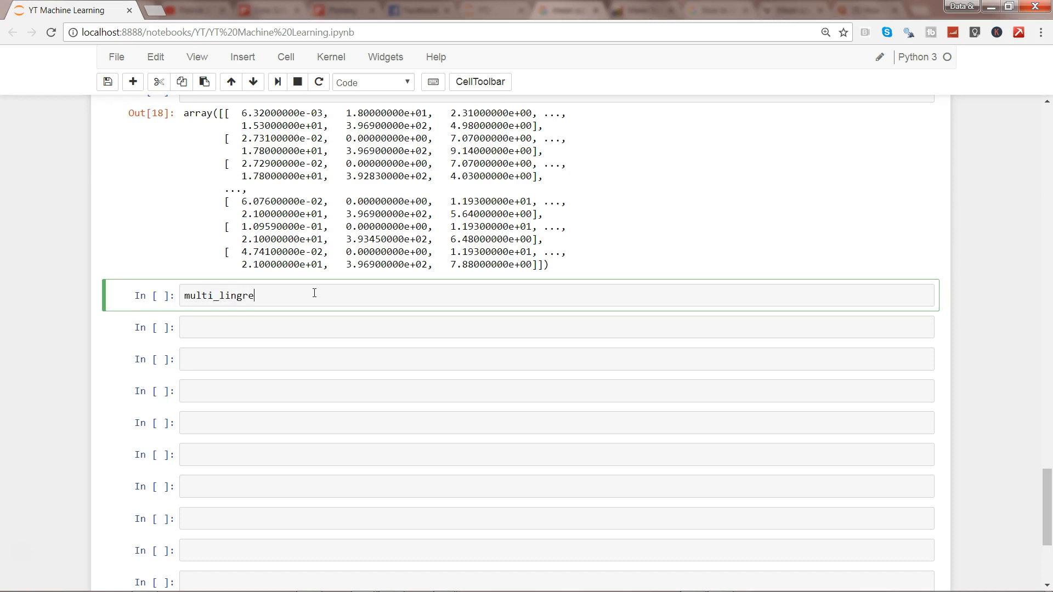
{"action": "type", "text": "g = Line"}
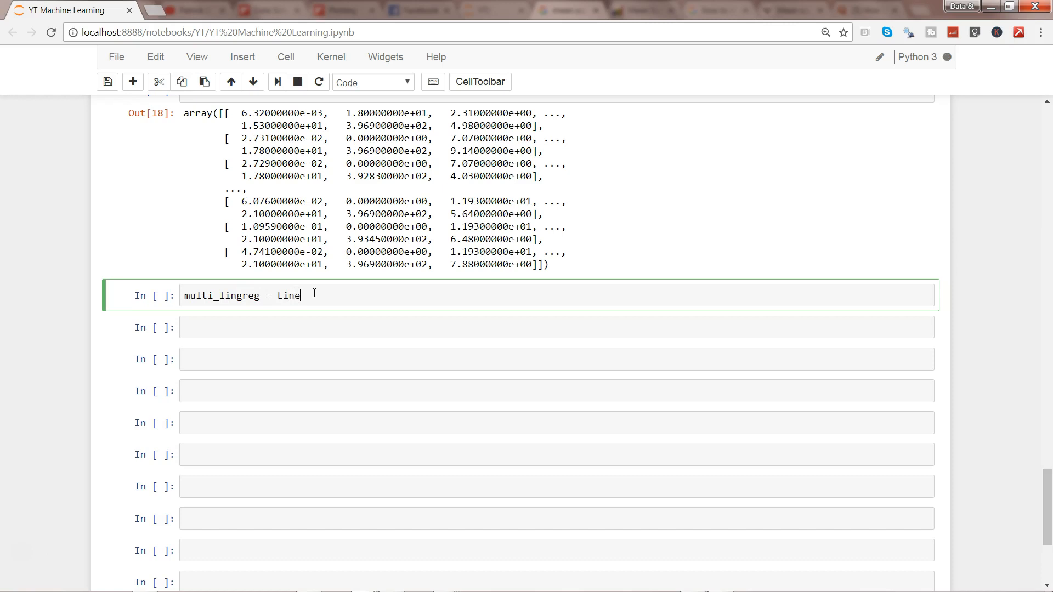
{"action": "type", "text": "arRegression()"}
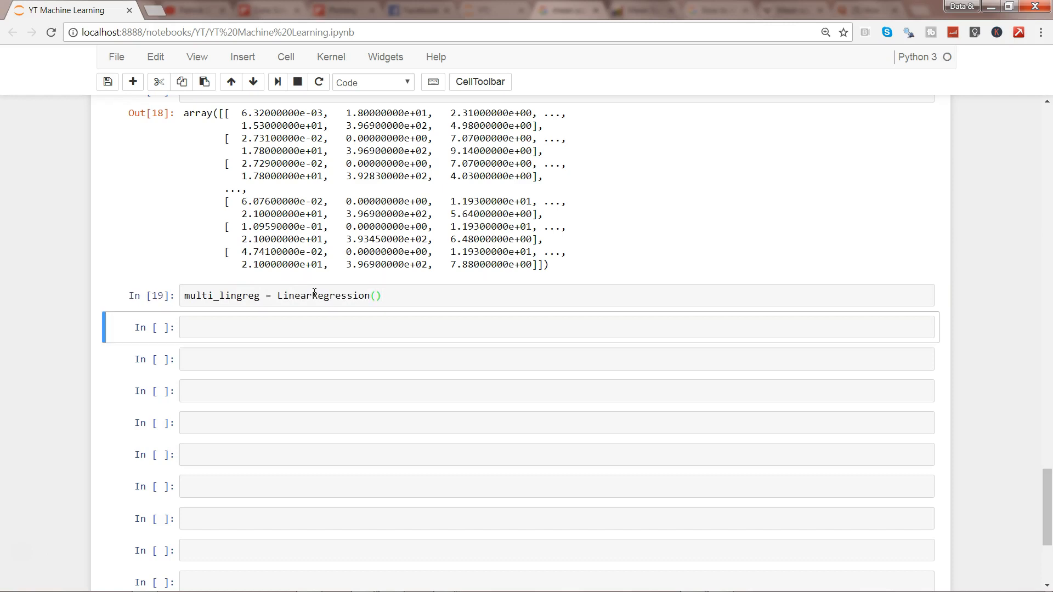
Set X = boston.data and Y = boston.target in a new cell
{"action": "left_click", "coordinate": [538, 326]}
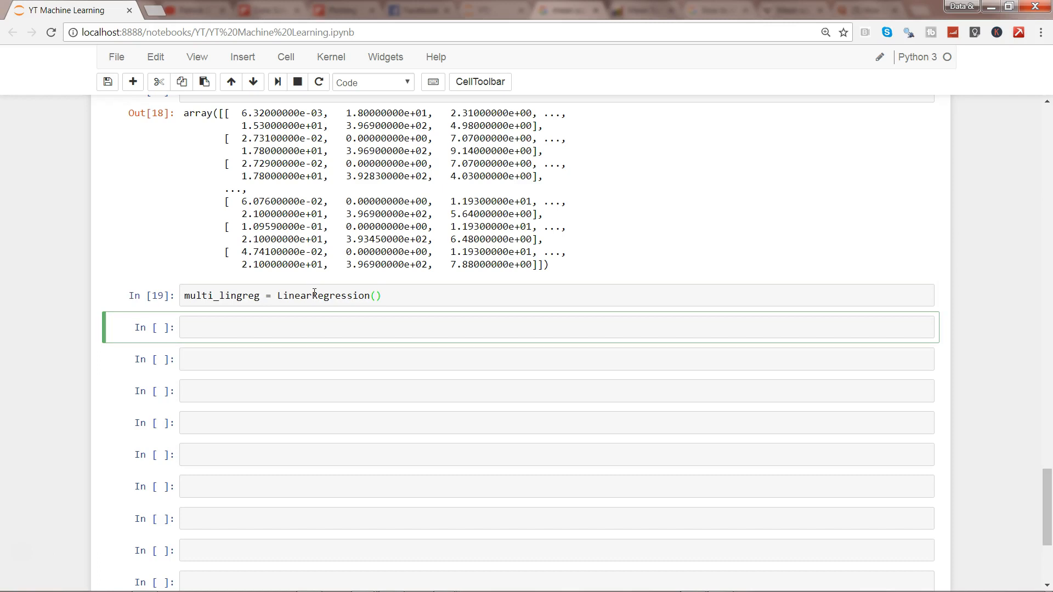
{"action": "type", "text": "X ="}
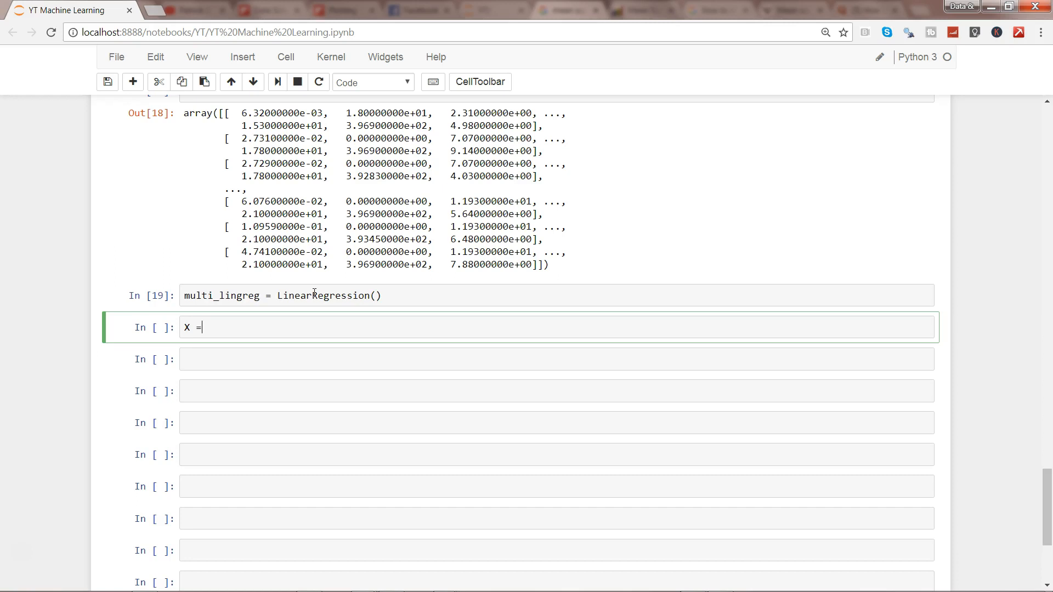
{"action": "type", "text": "boston"}
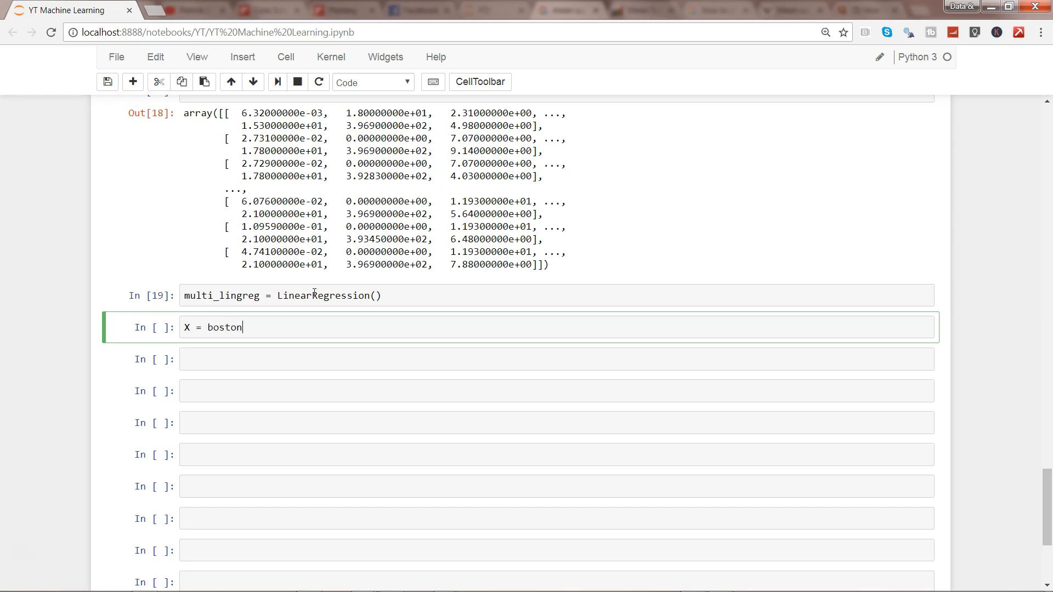
{"action": "type", "text": ".data"}
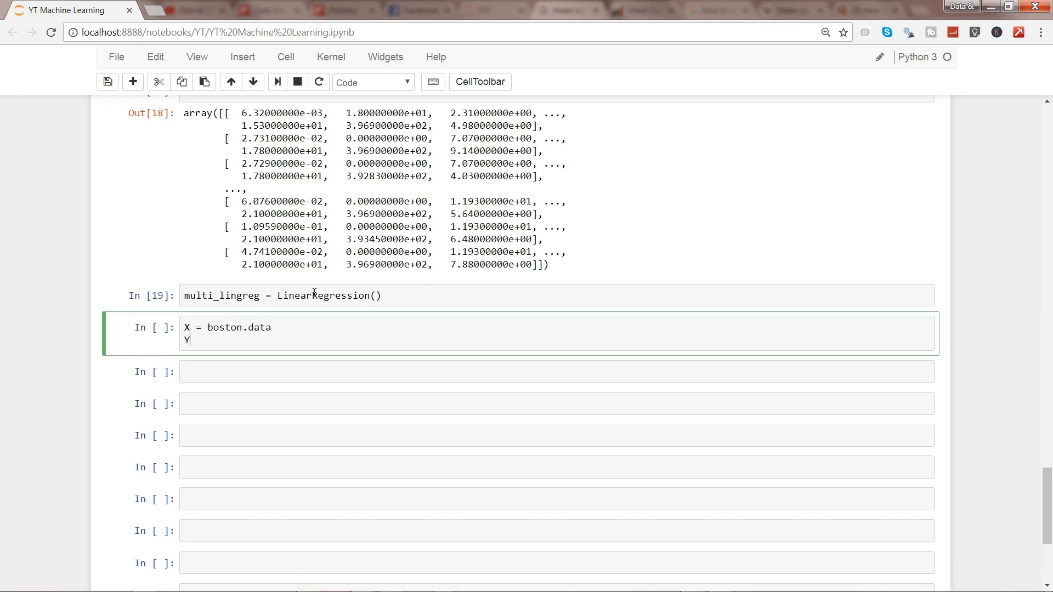
{"action": "type", "text": "= bosto"}
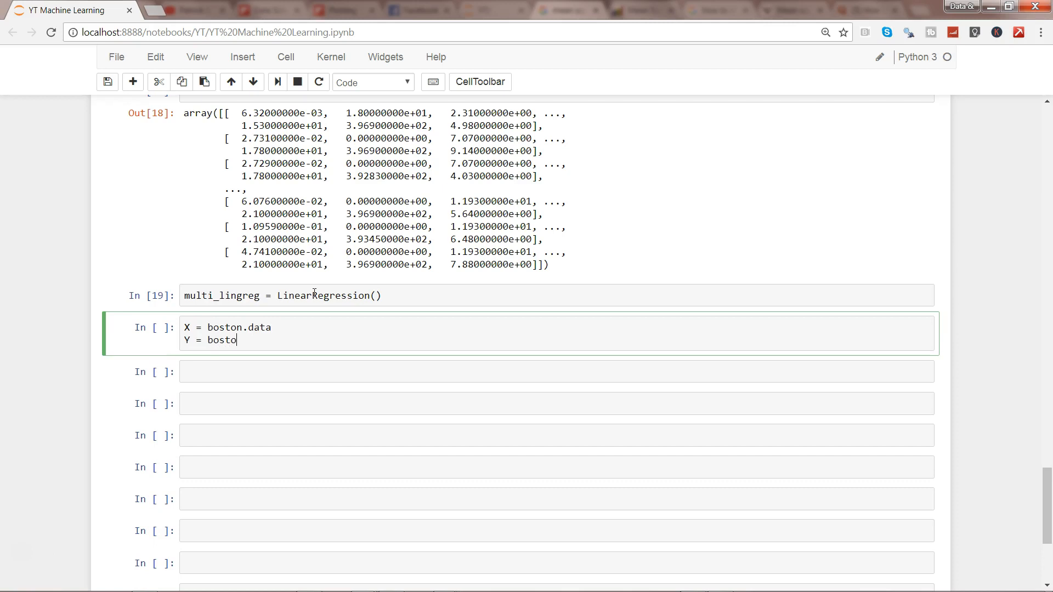
{"action": "type", "text": ".target"}
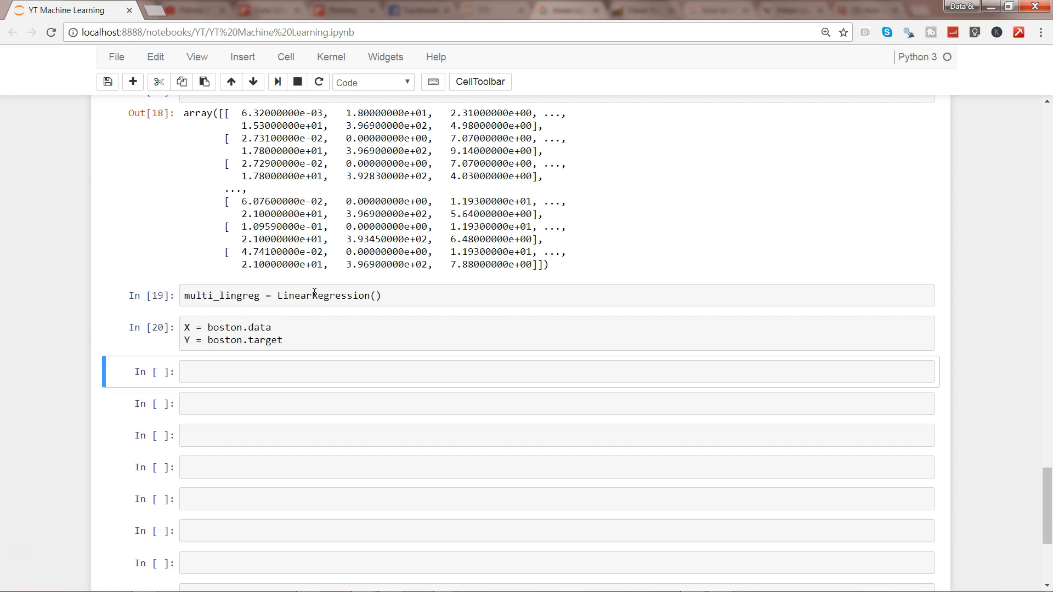
{"action": "type", "text": "l"}
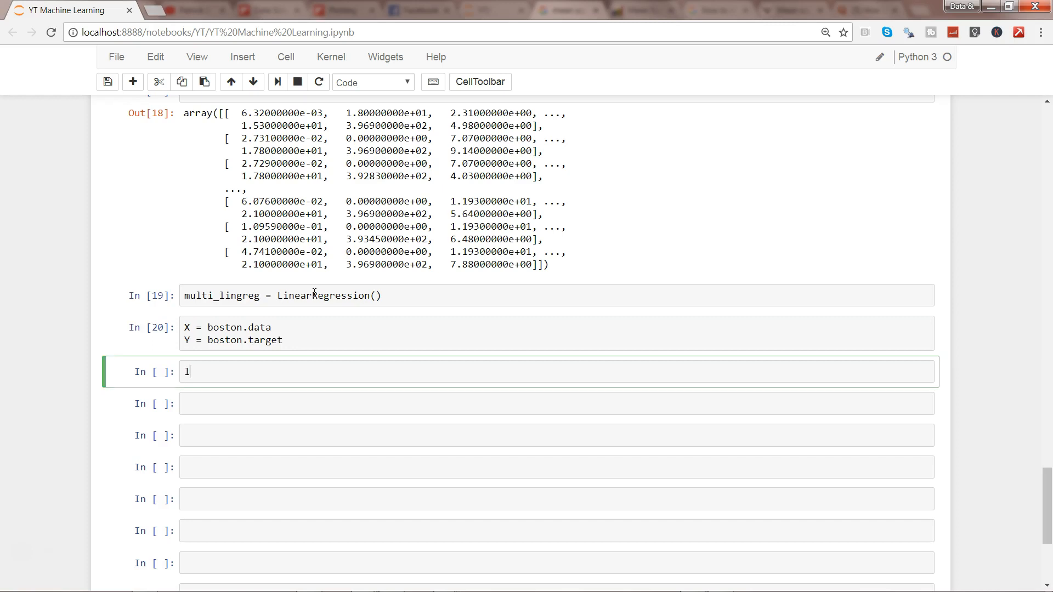
Fit the model on X and Y with multi_lingreg.fit(X,Y)
{"action": "type", "text": "multi_lingreg"}
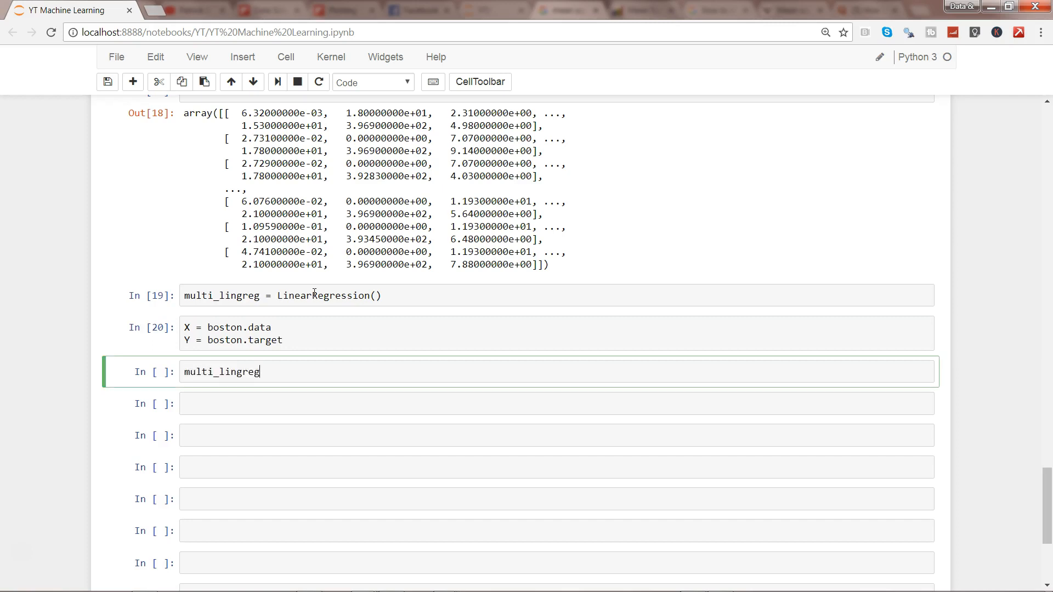
{"action": "type", "text": ".fi"}
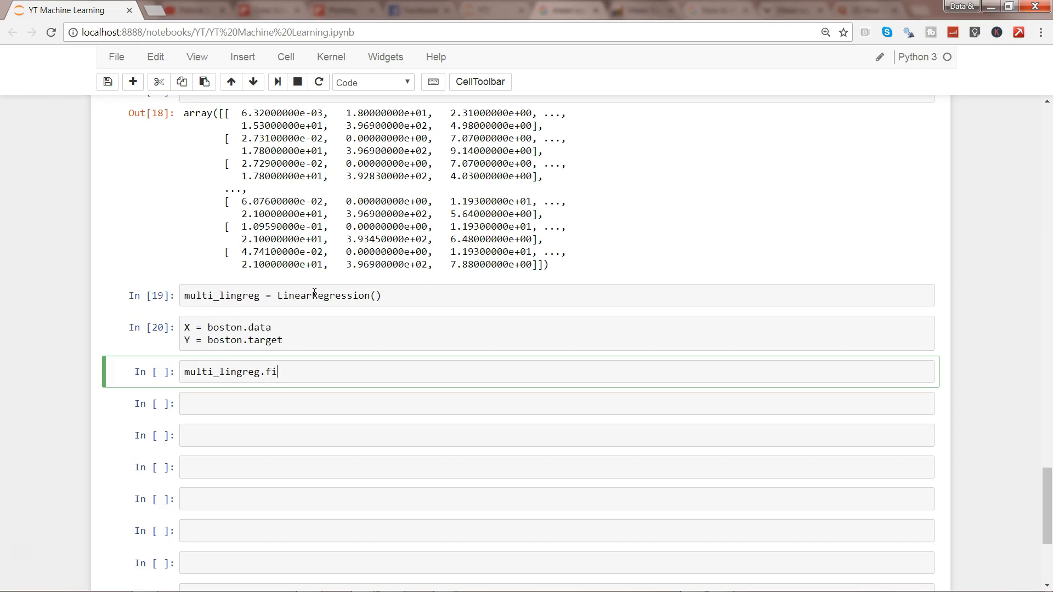
{"action": "type", "text": "t()"}
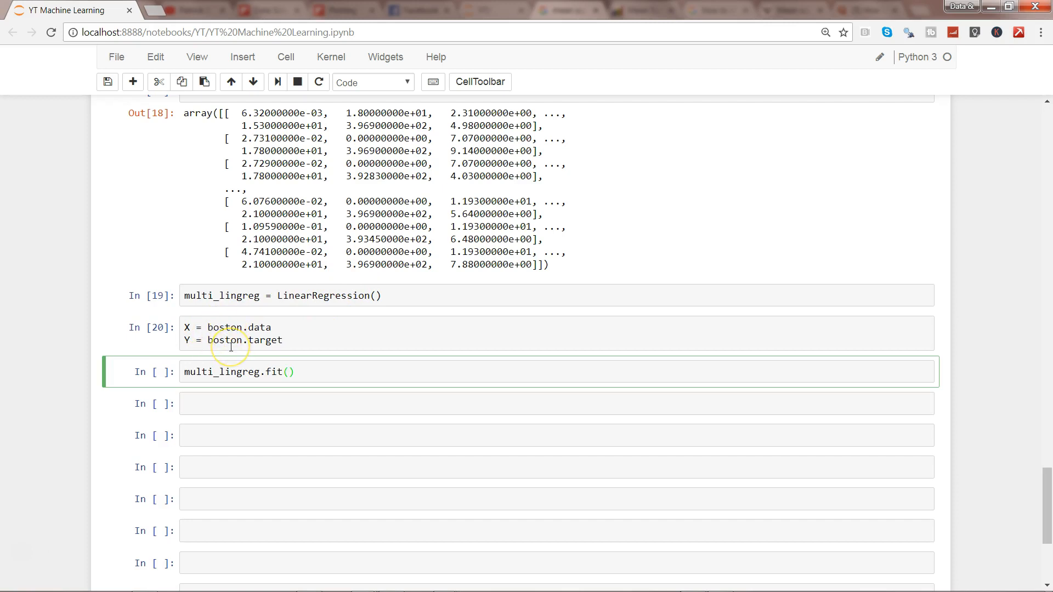
{"action": "type", "text": "X"}
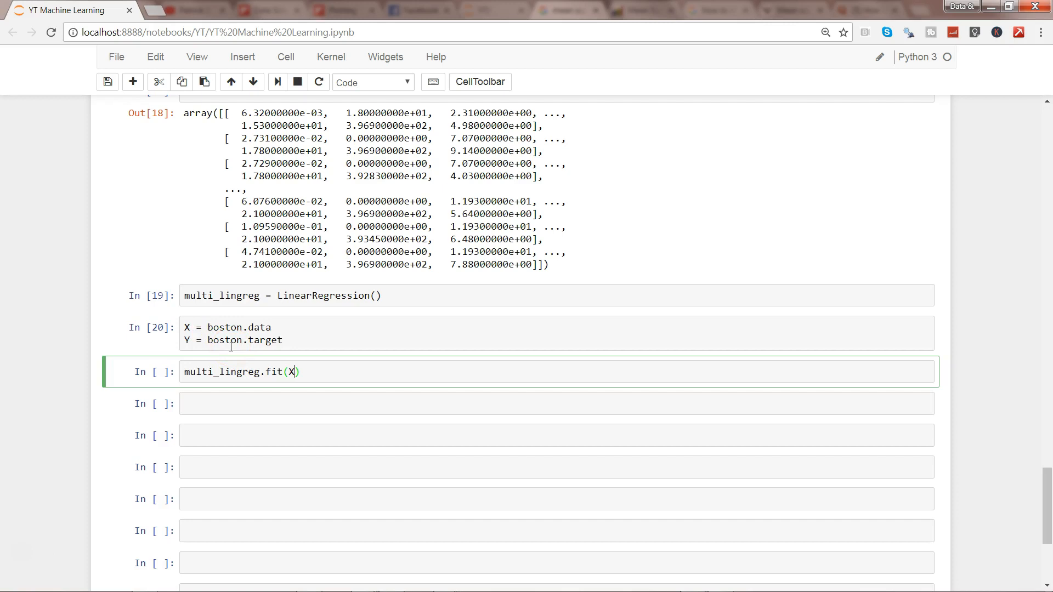
{"action": "type", "text": ",Y"}
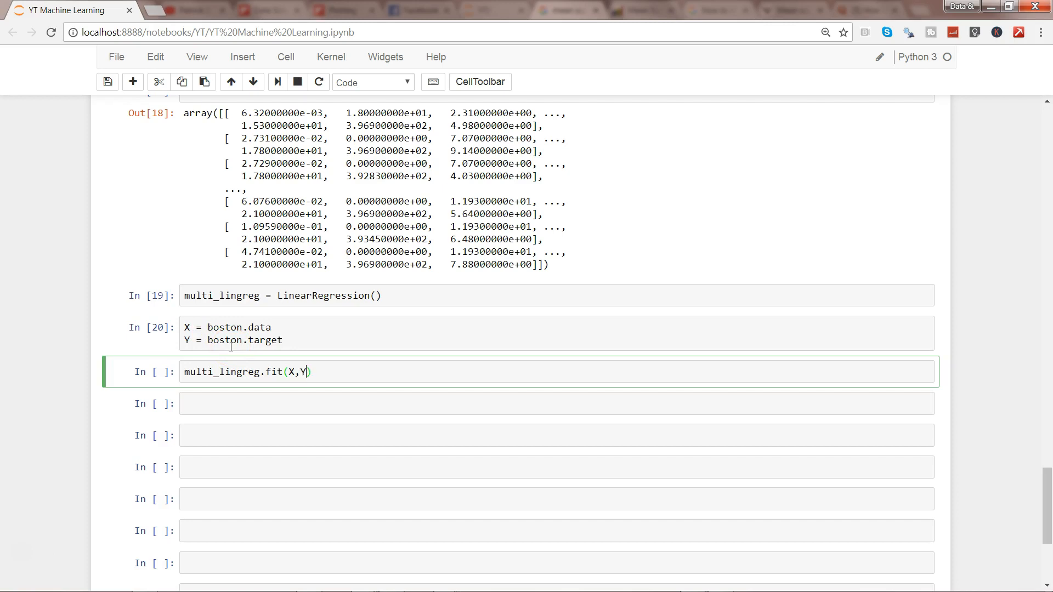
{"action": "key", "text": "shift+enter"}
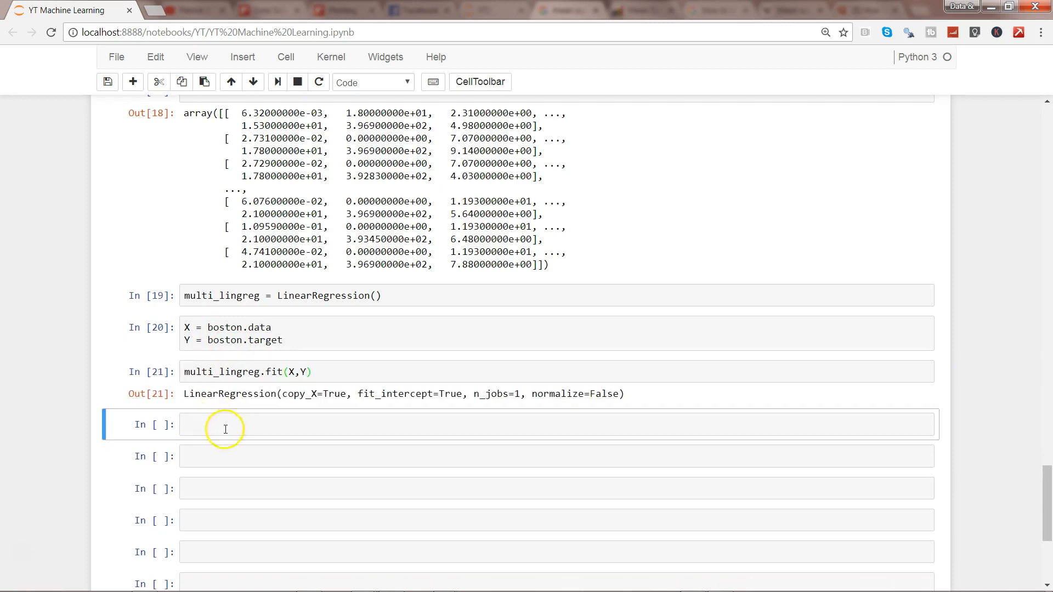
Enter multi_lingreg.intercept_ in the cell below the fit output
{"action": "left_click", "coordinate": [225, 424]}
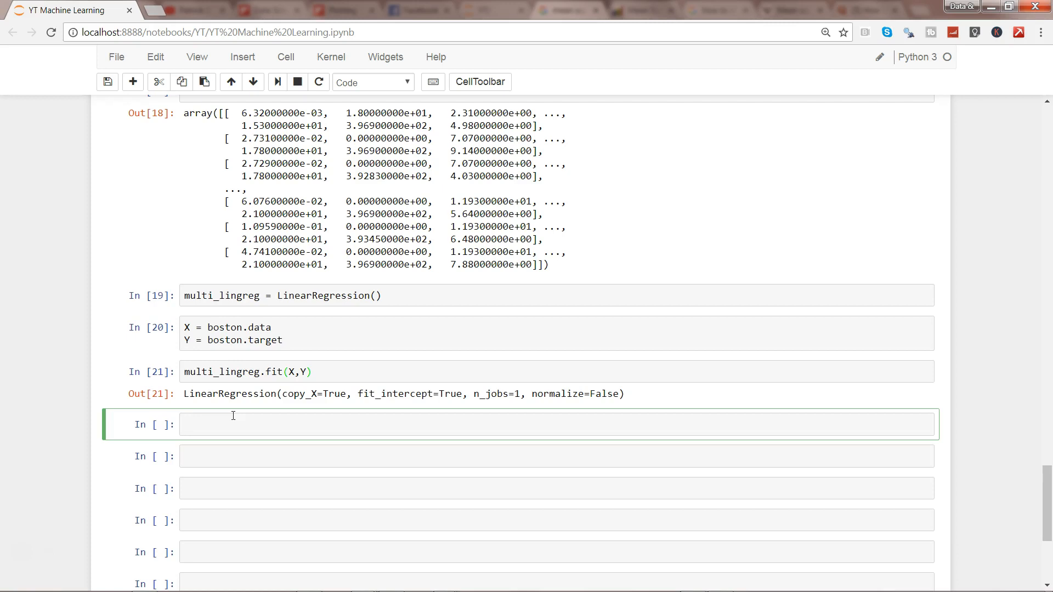
{"action": "type", "text": "multi_lingreg.in"}
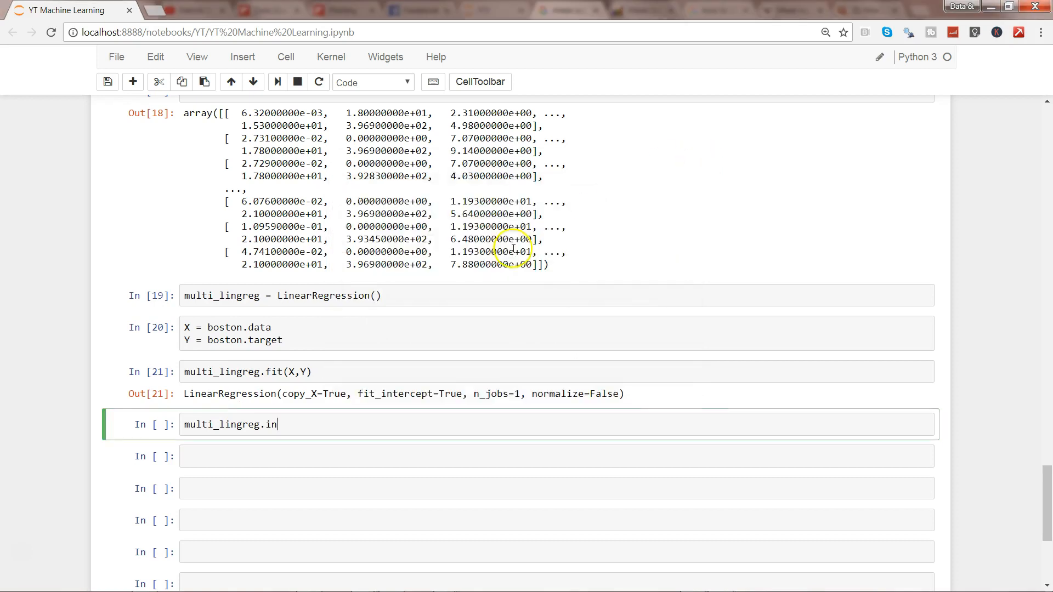
{"action": "type", "text": "ter"}
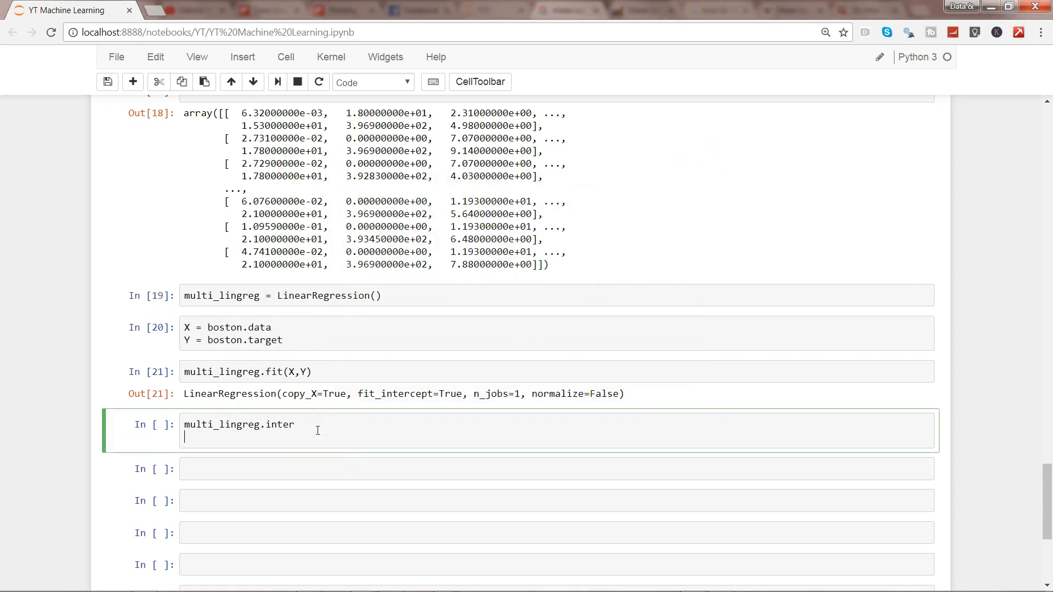
{"action": "type", "text": "cept_"}
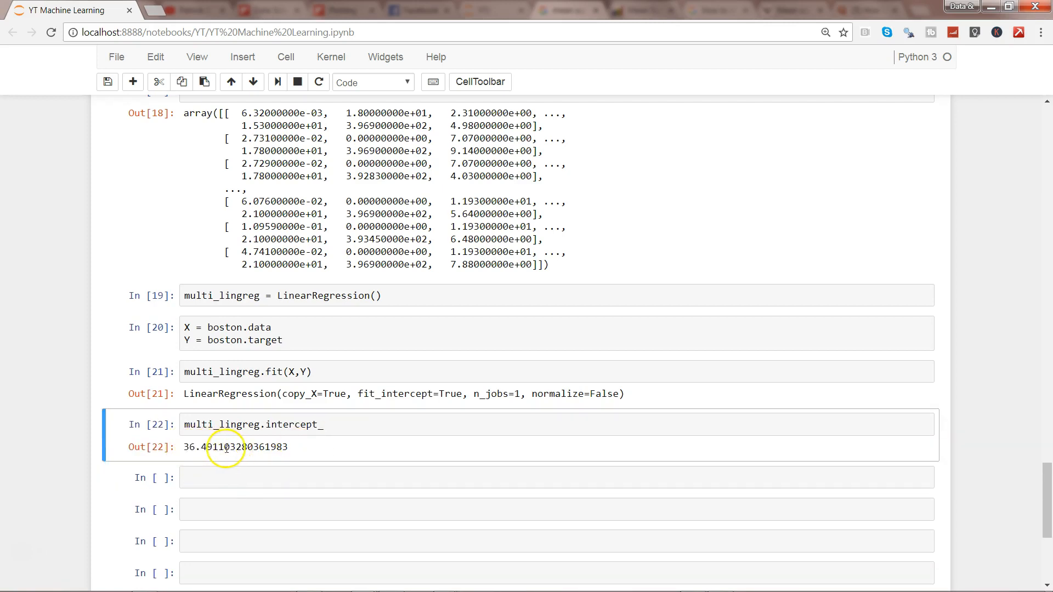
Highlight the printed intercept 36.491103280361983 and select the next empty cell
{"action": "left_click_drag", "start_coordinate": [220, 447], "coordinate": [288, 447]}
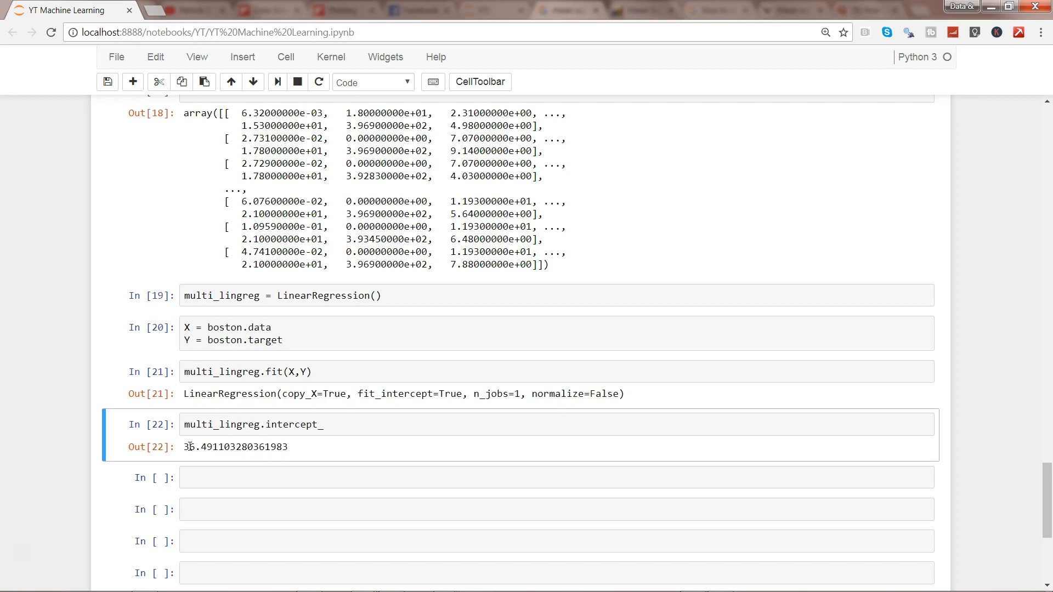
{"action": "double_click", "coordinate": [191, 446]}
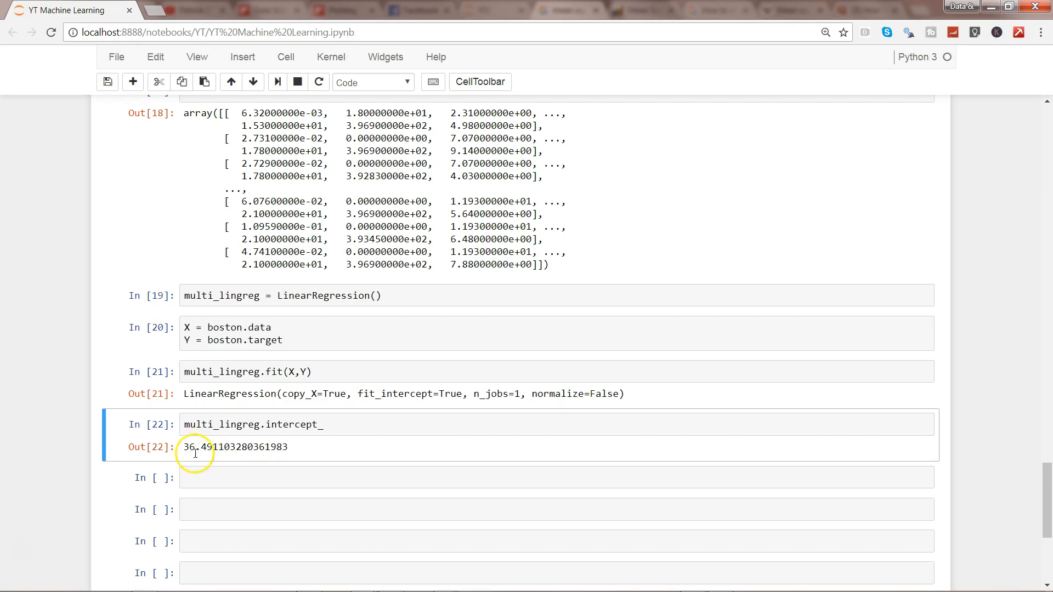
{"action": "double_click", "coordinate": [194, 447]}
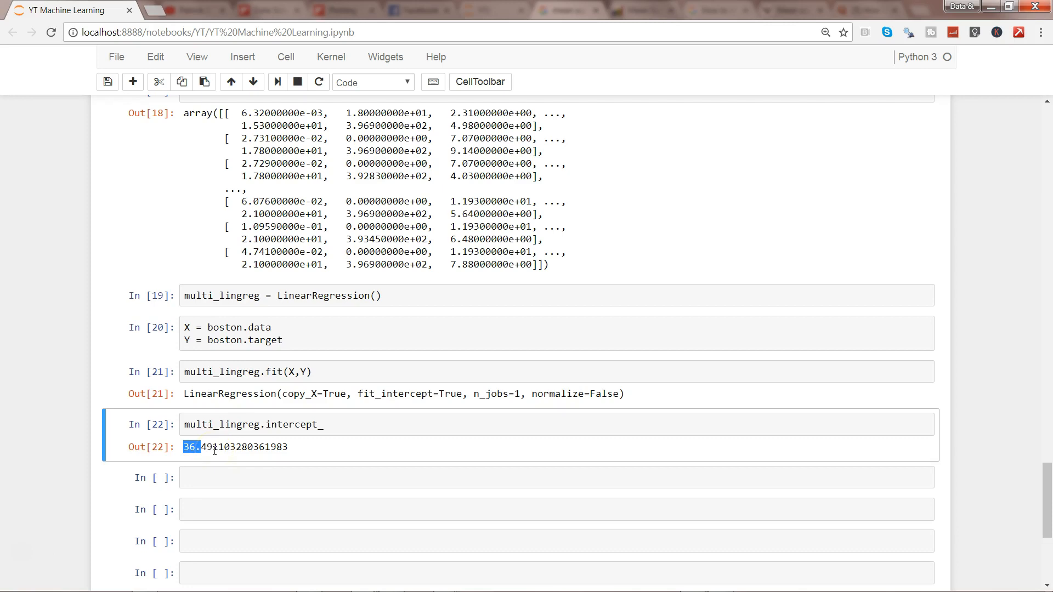
{"action": "left_click", "coordinate": [235, 477]}
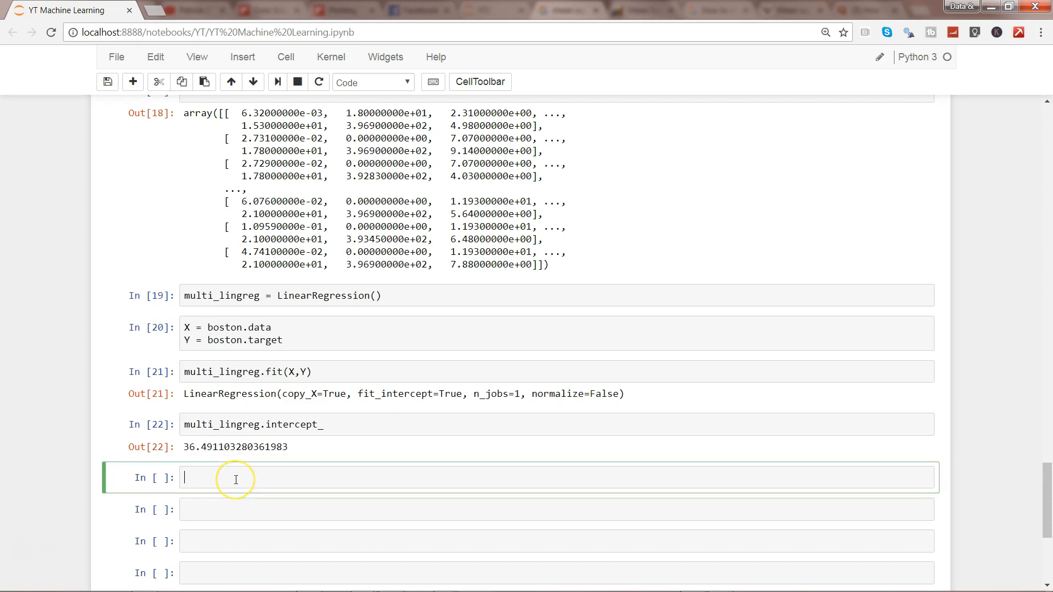
Enter multi_lingreg.coef_ and highlight the thirteen printed coefficients
{"action": "type", "text": "multi_lingreg.coef_"}
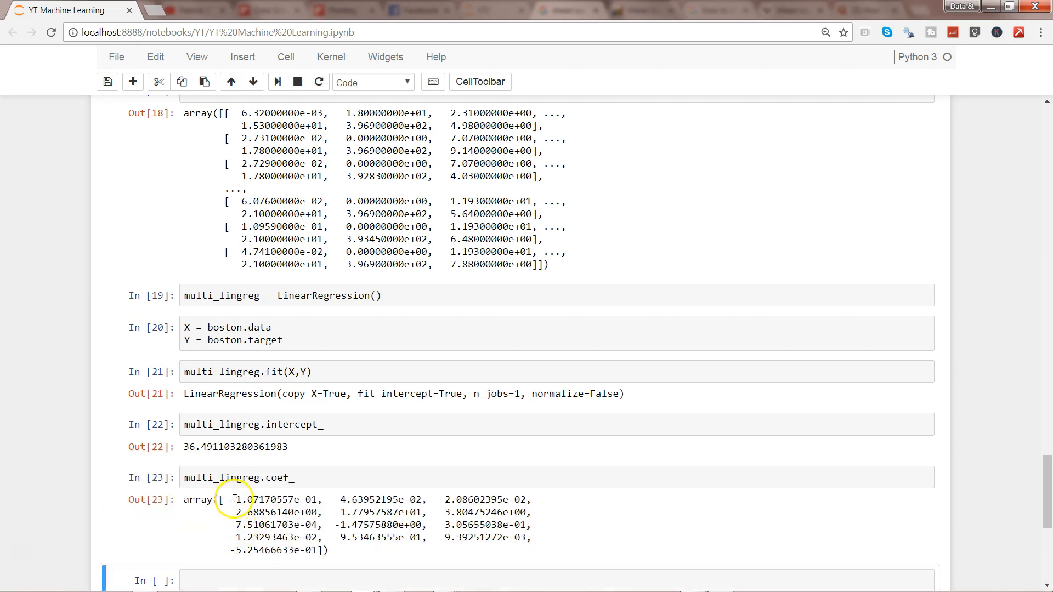
{"action": "left_click_drag", "start_coordinate": [231, 500], "coordinate": [319, 551]}
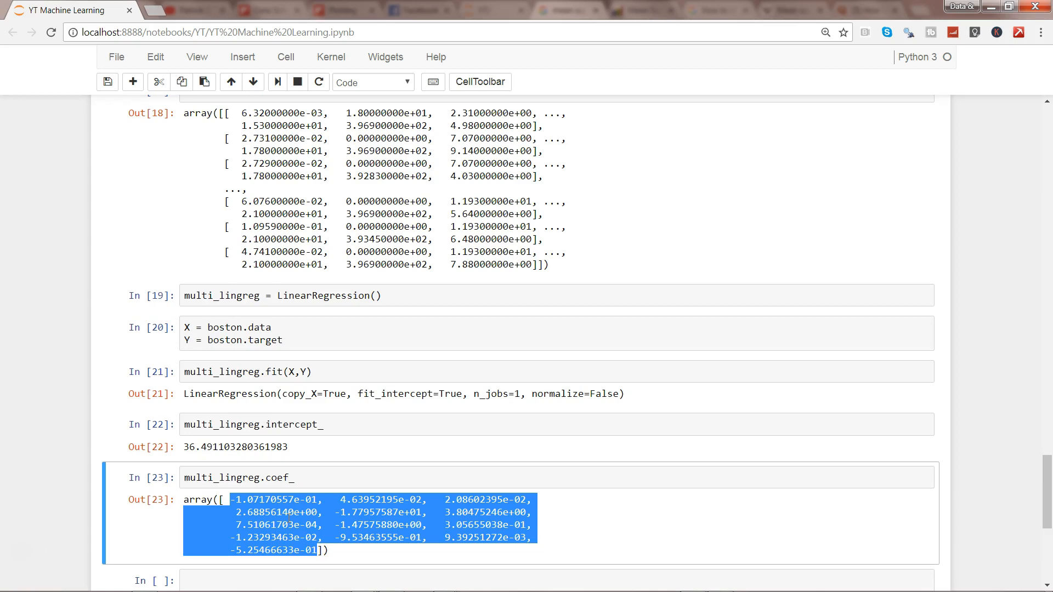
{"action": "mouse_move", "coordinate": [1020, 473]}
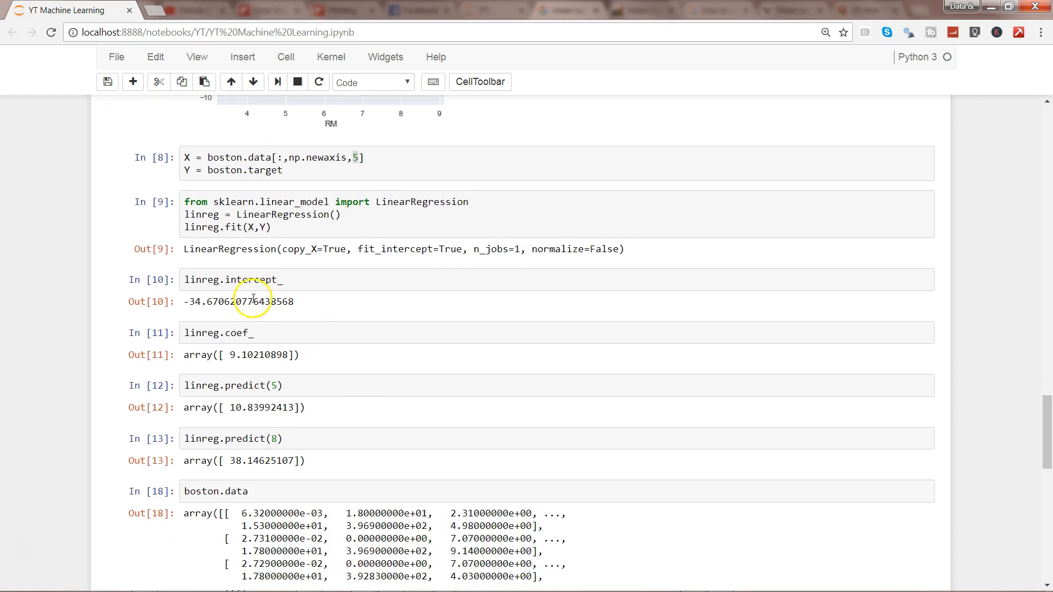
{"action": "mouse_move", "coordinate": [195, 302]}
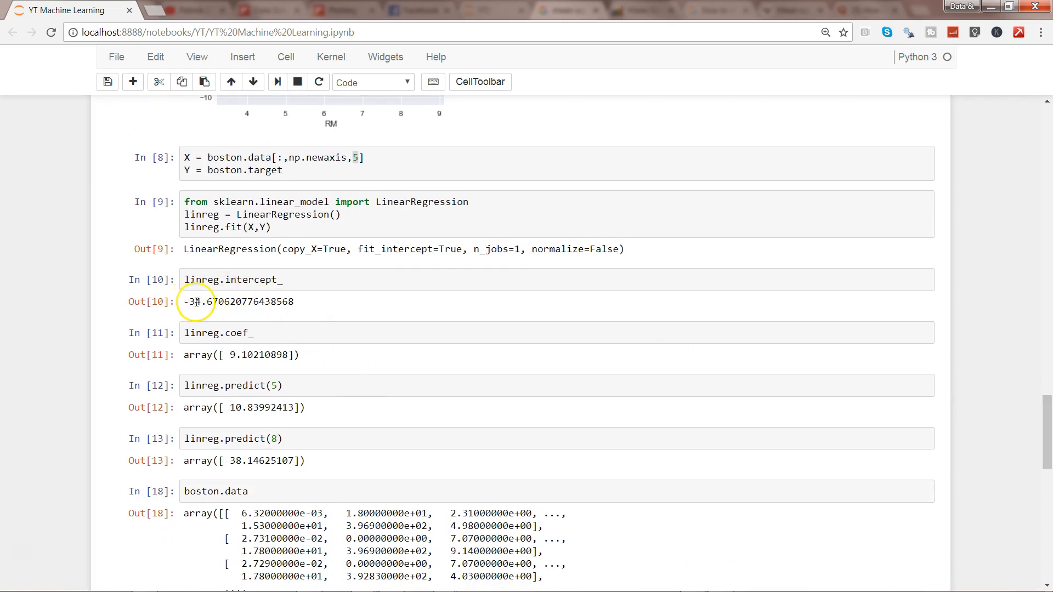
Type the equation Y = -34.67 + 9.1*4 after linreg.coef_ in cell 11
{"action": "double_click", "coordinate": [195, 302]}
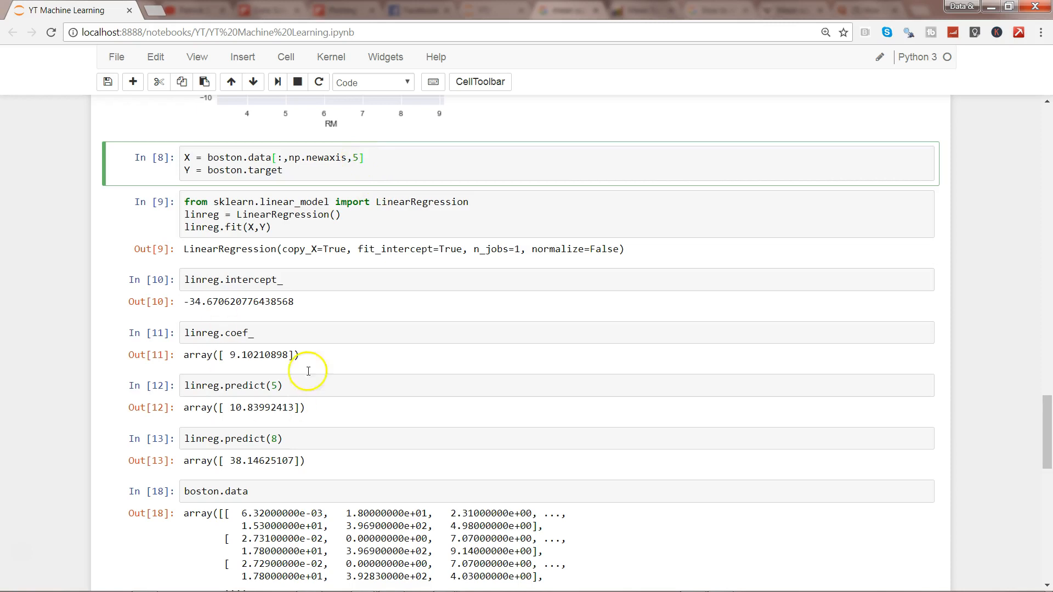
{"action": "double_click", "coordinate": [202, 332]}
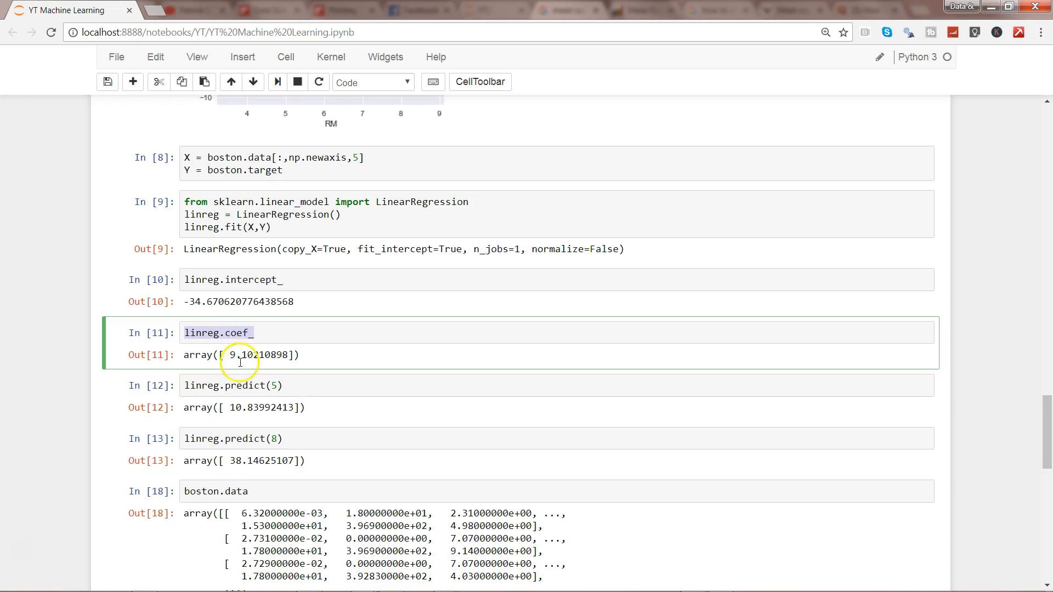
{"action": "double_click", "coordinate": [240, 355]}
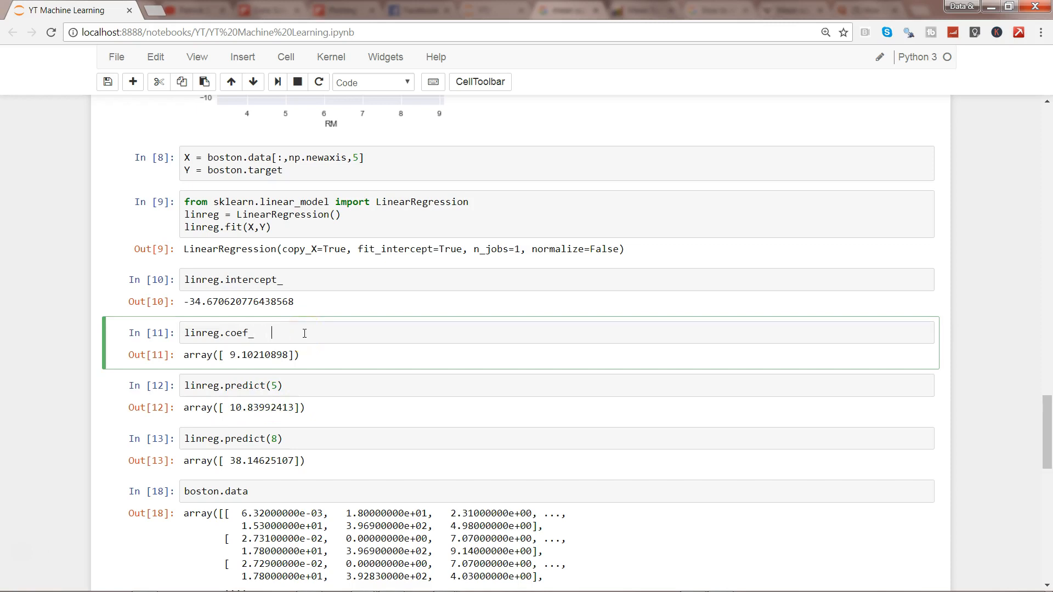
{"action": "type", "text": "Y"}
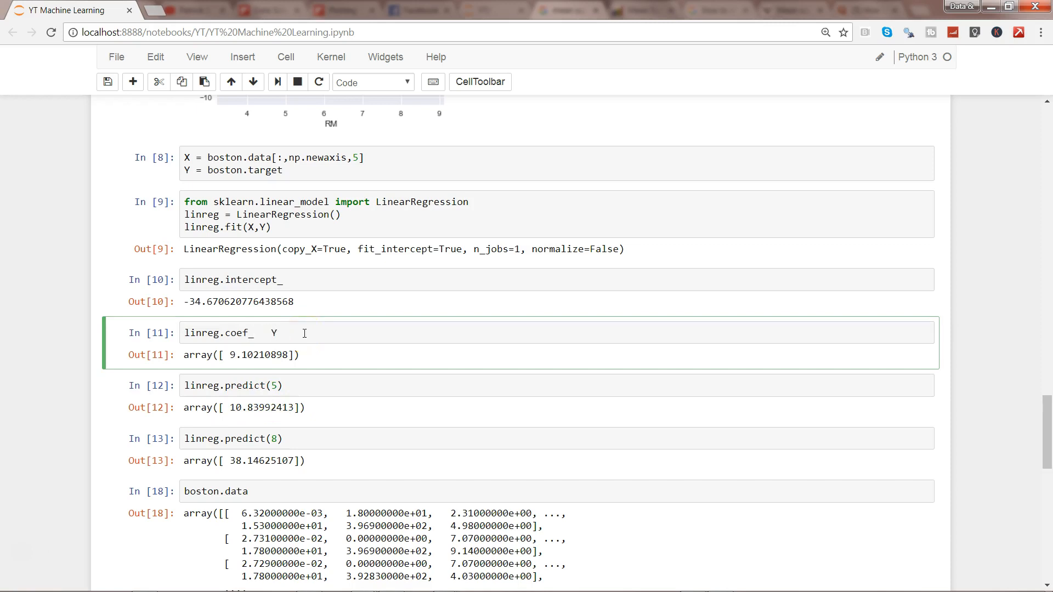
{"action": "type", "text": "="}
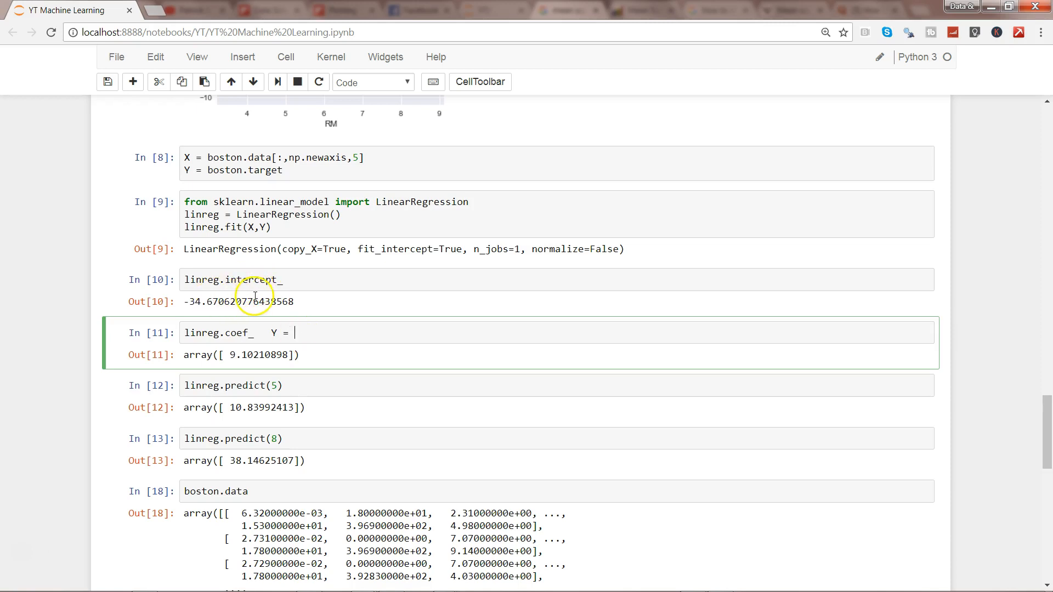
{"action": "type", "text": "-34"}
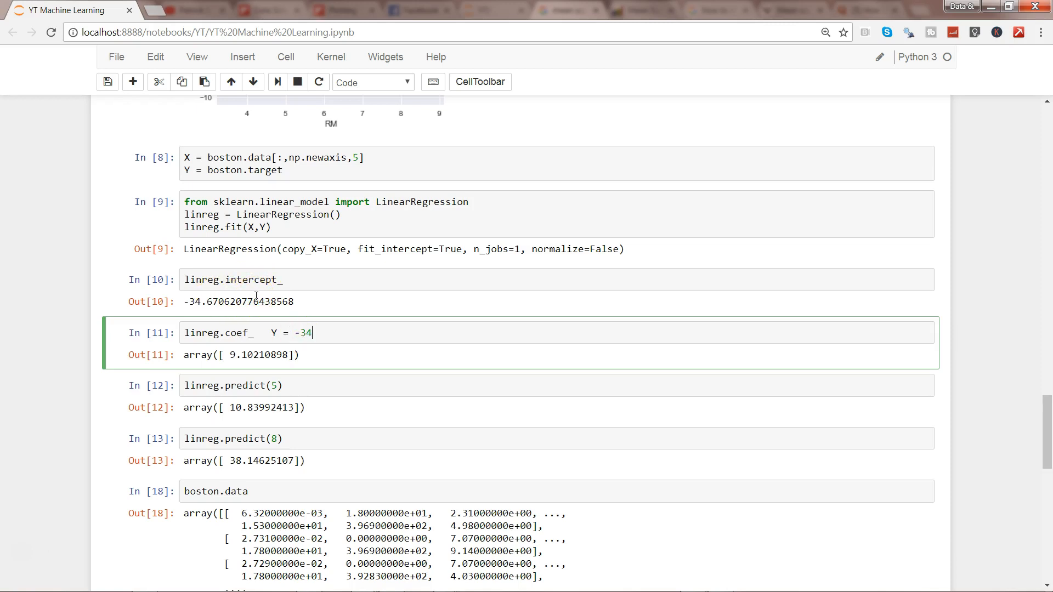
{"action": "type", "text": "."}
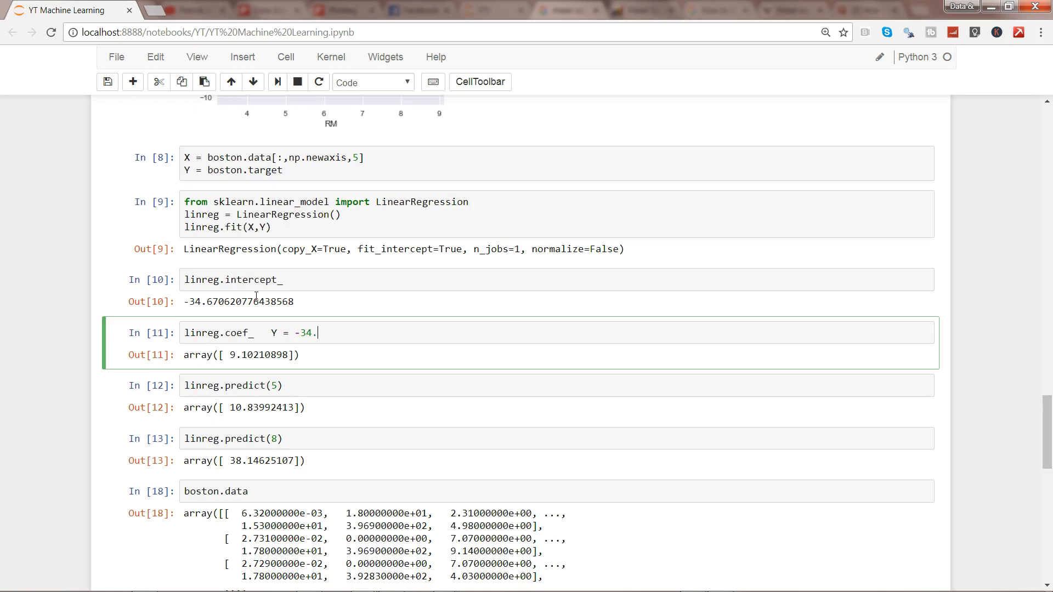
{"action": "type", "text": "67 +"}
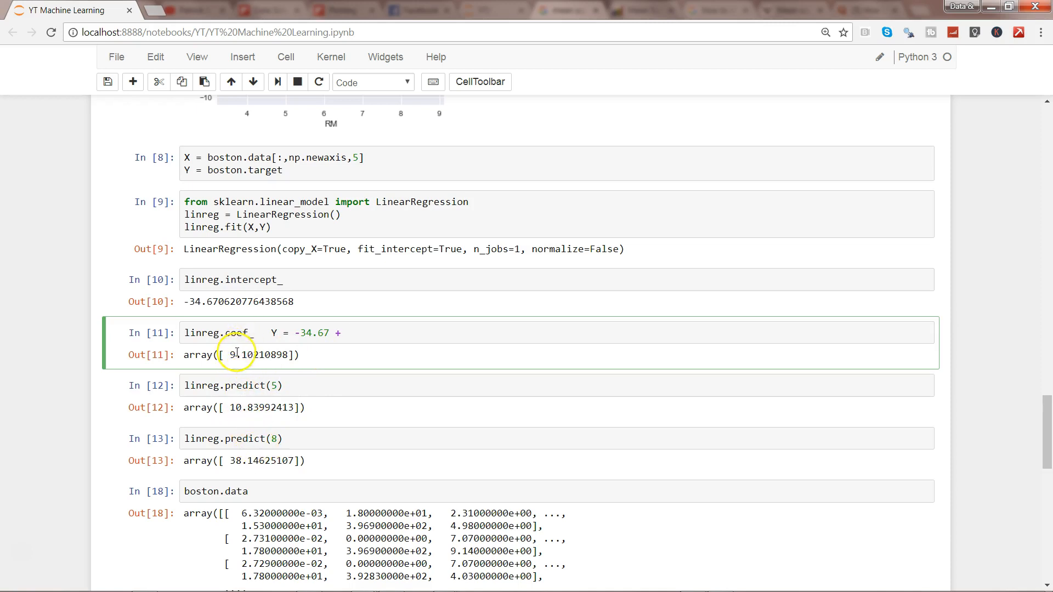
{"action": "type", "text": "9."}
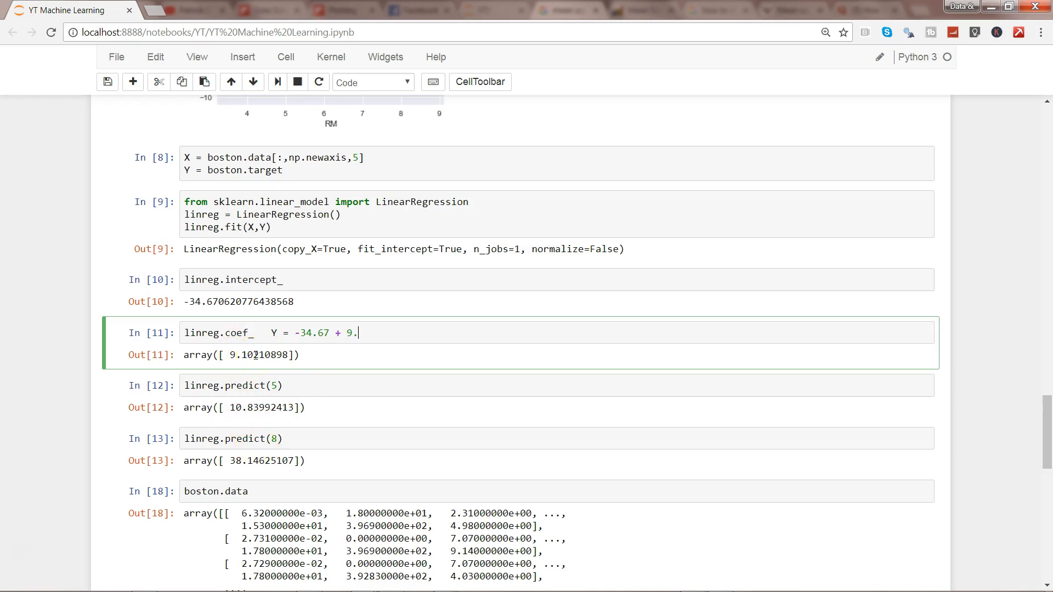
{"action": "type", "text": "1*4"}
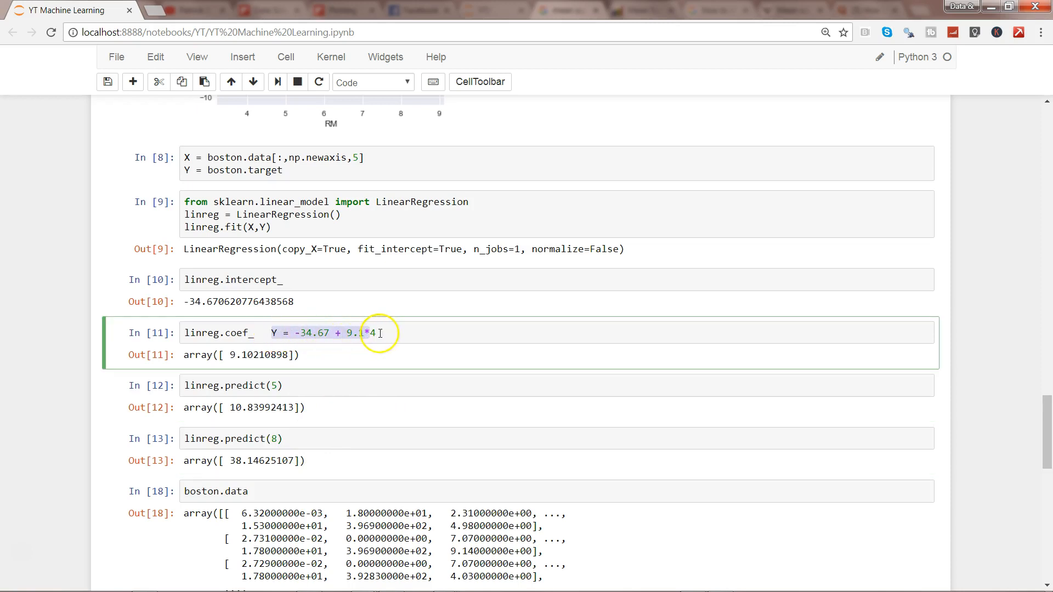
{"action": "mouse_move", "coordinate": [367, 298]}
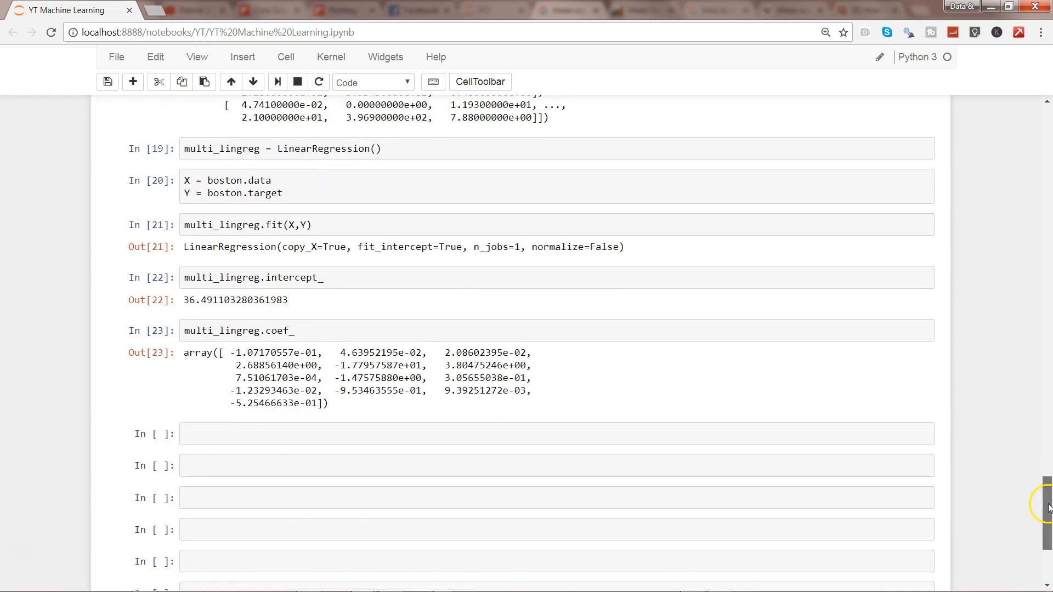
Begin the equation note in cell In [23] with Y = 36.49
{"action": "left_click", "coordinate": [389, 331]}
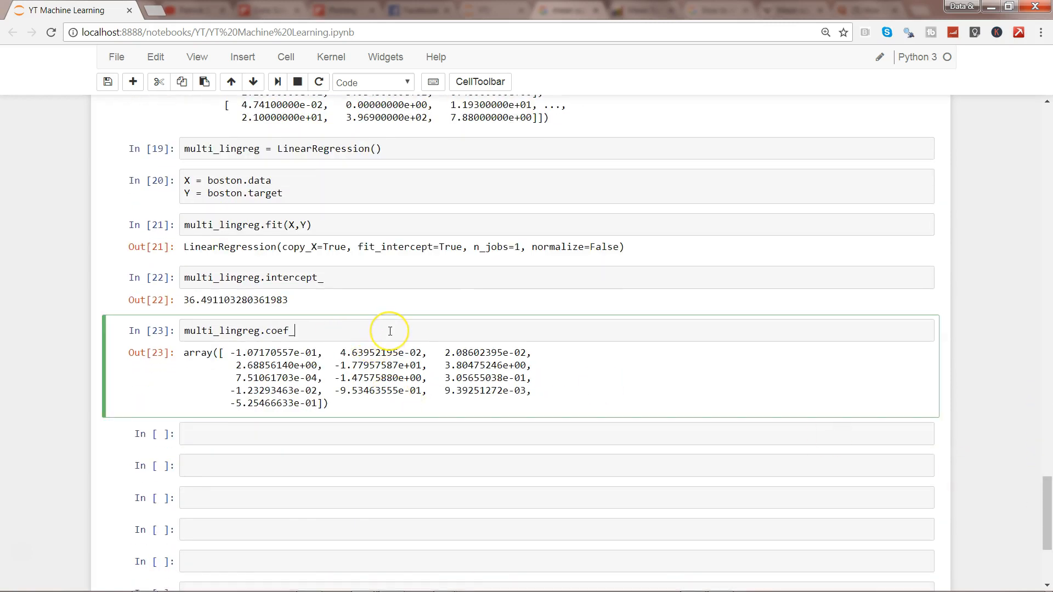
{"action": "type", "text": "y"}
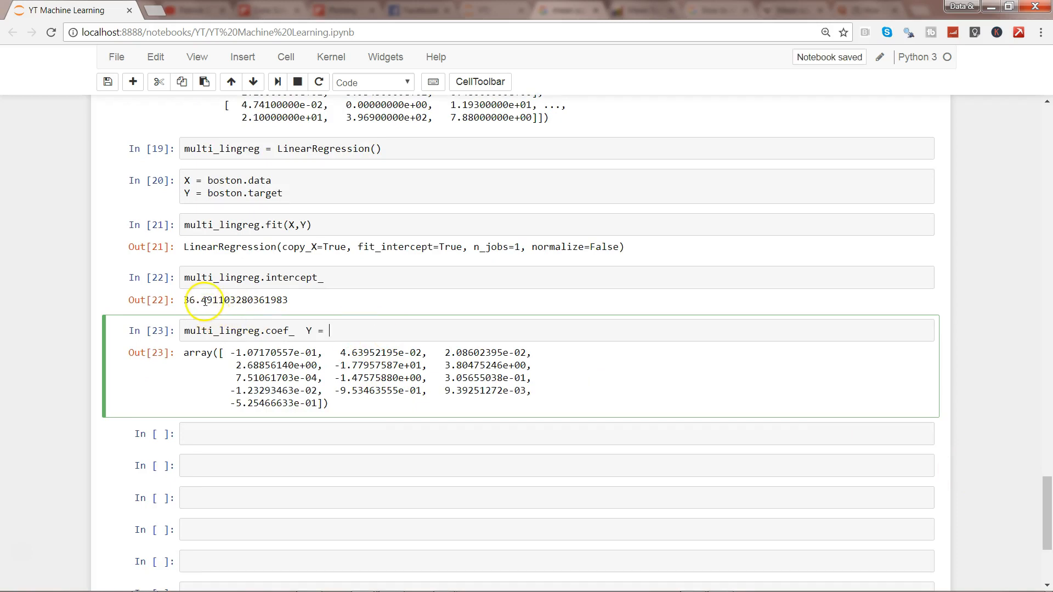
{"action": "type", "text": "36"}
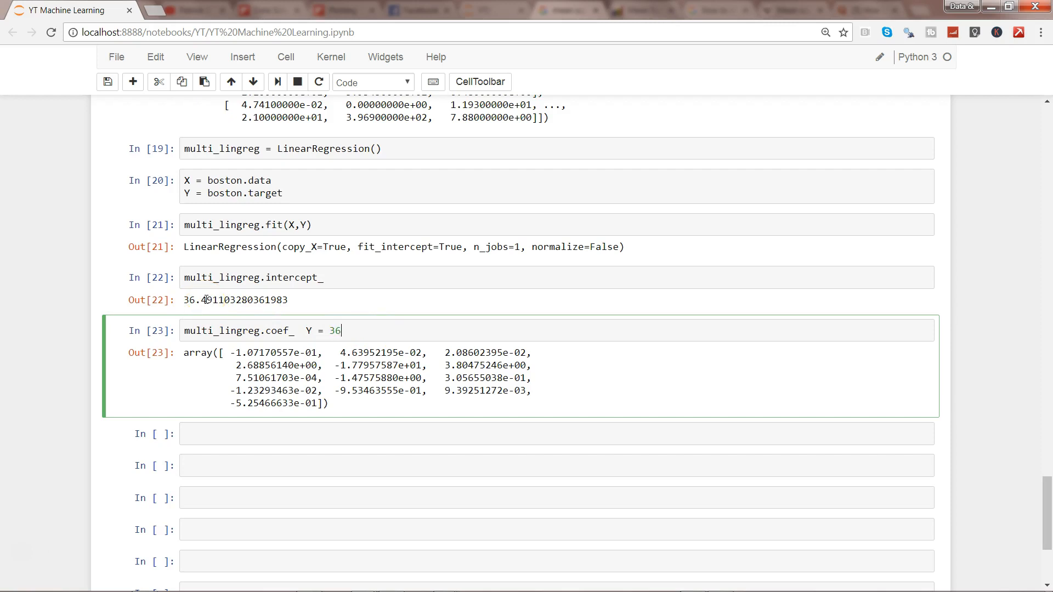
{"action": "type", "text": ".49"}
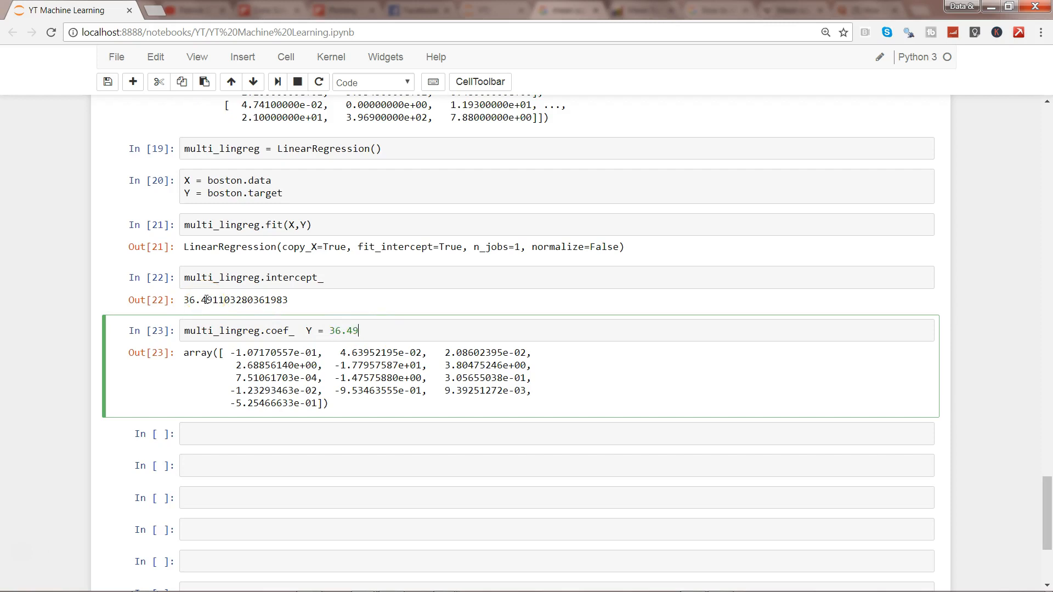
{"action": "type", "text": "+"}
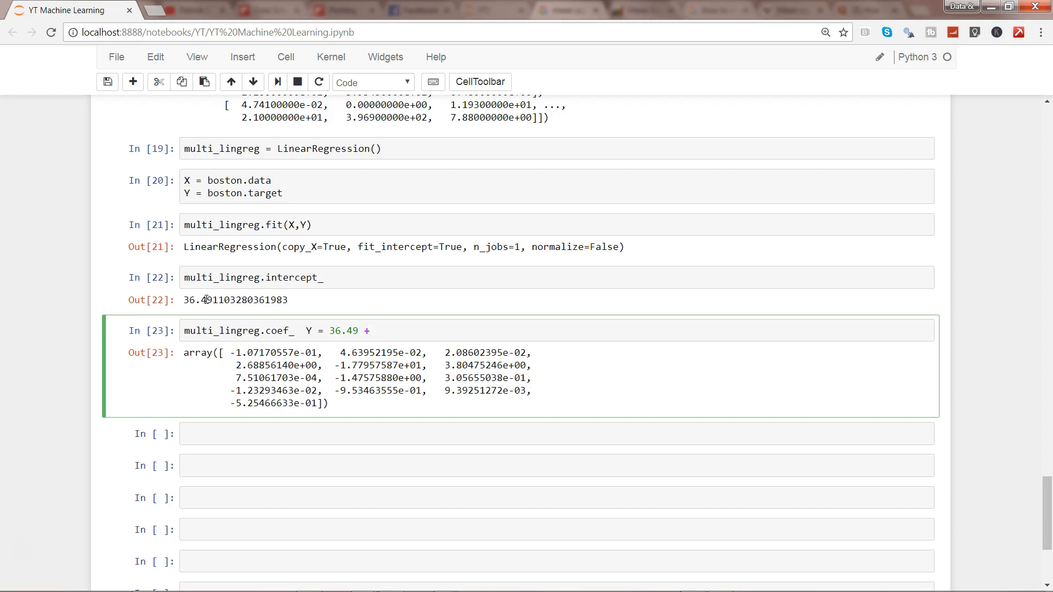
{"action": "left_click", "coordinate": [376, 330]}
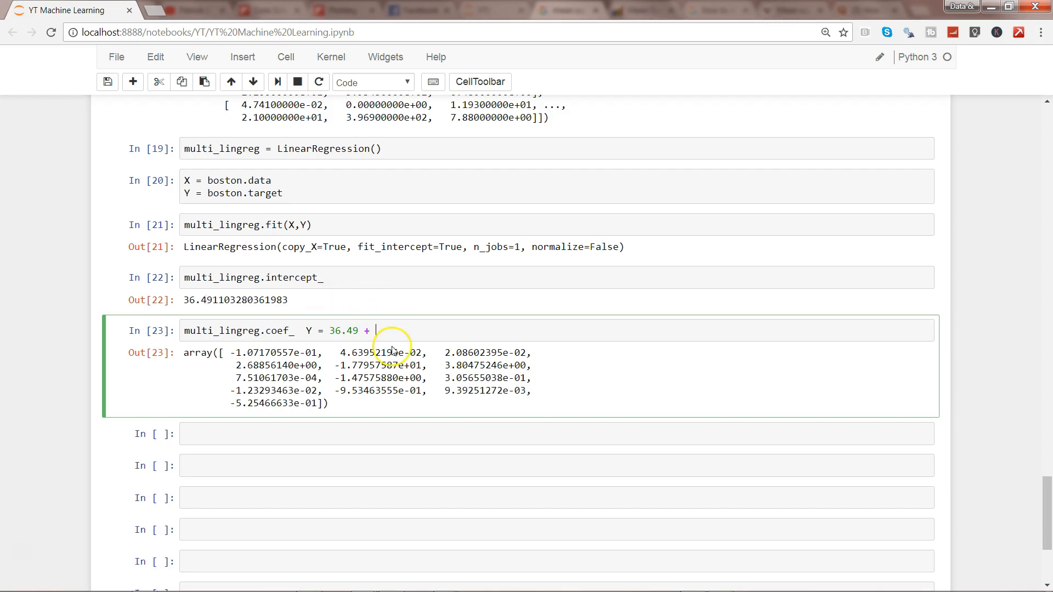
{"action": "type", "text": "x1"}
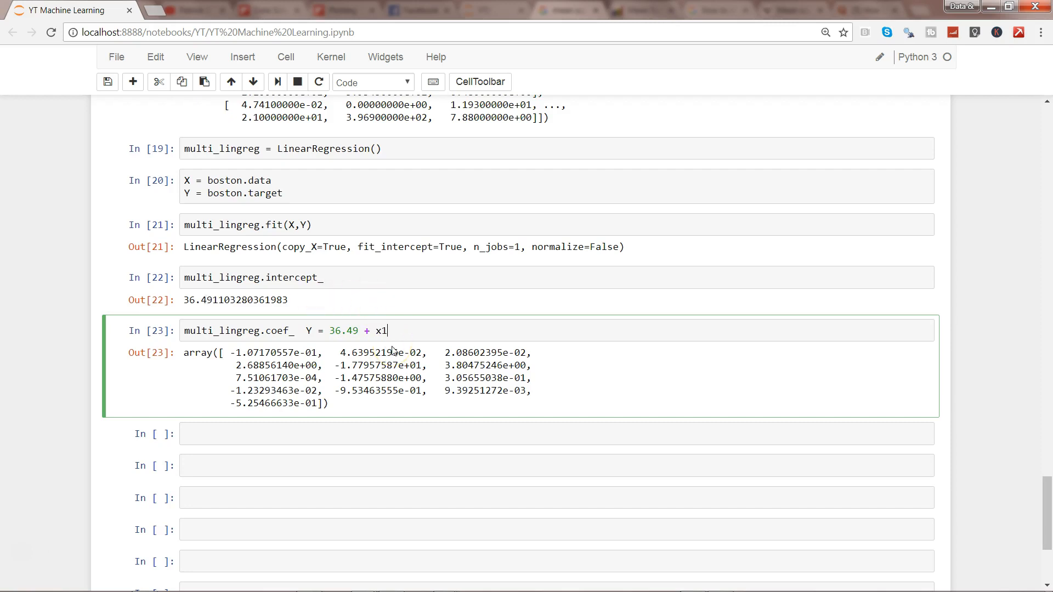
{"action": "key", "text": "Backspace"}
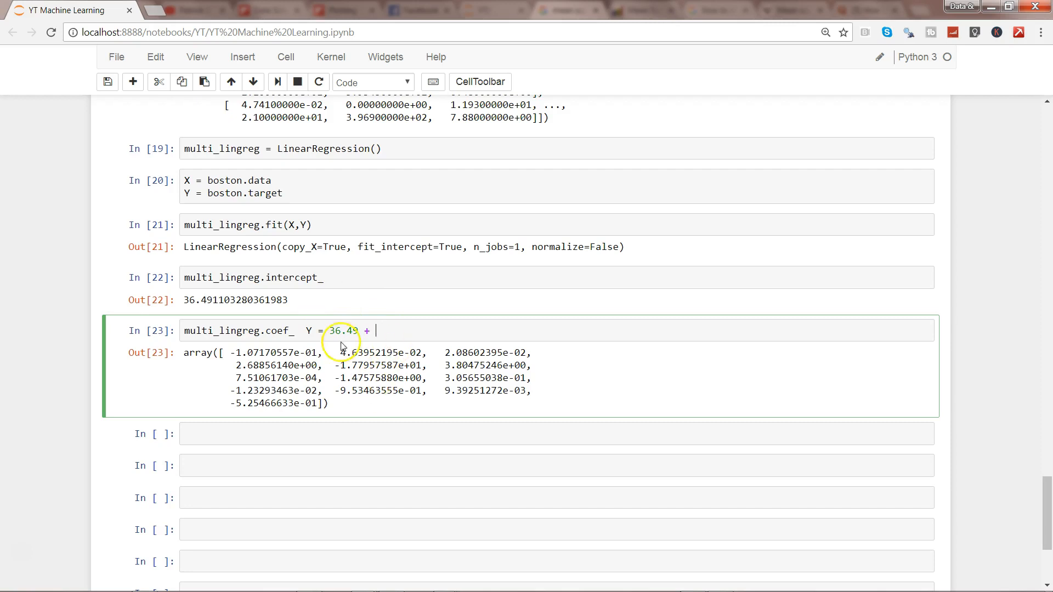
Extend the equation with the terms - .107*CRIM + .046*
{"action": "double_click", "coordinate": [253, 352]}
{"action": "type", "text": "-"}
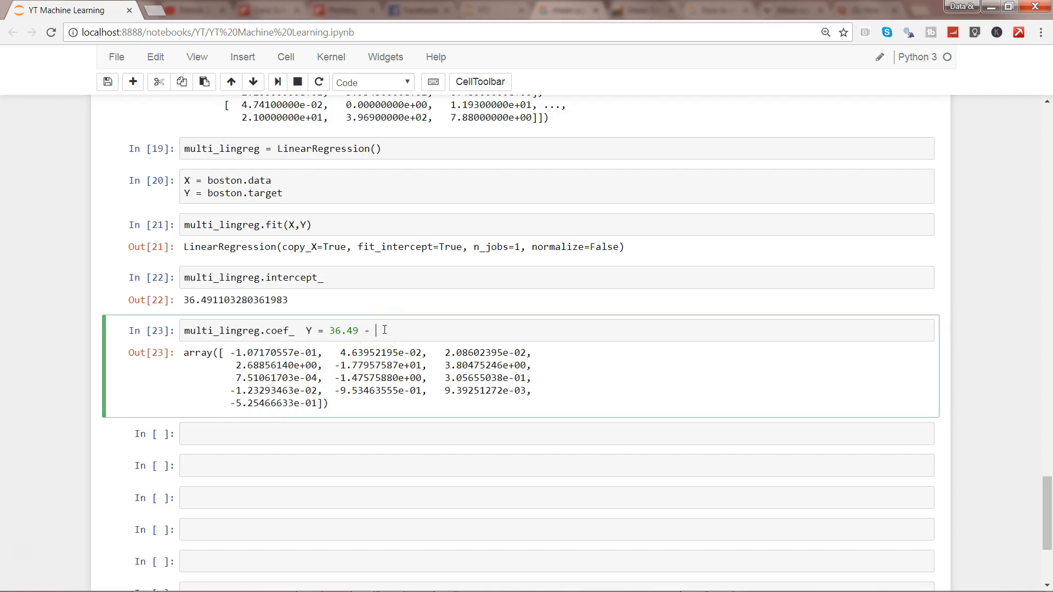
{"action": "type", "text": "10"}
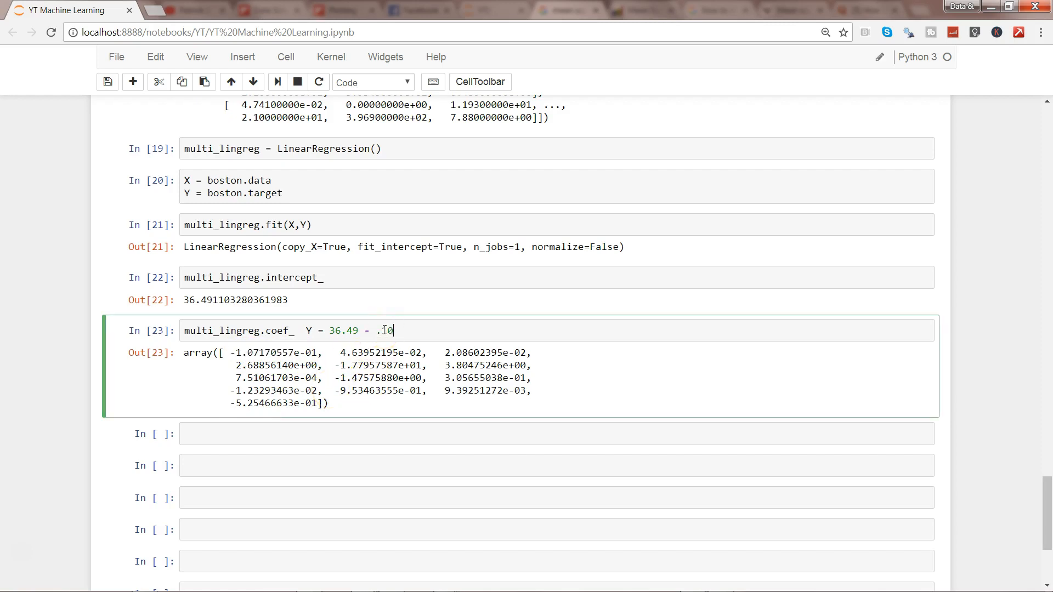
{"action": "type", "text": "7*"}
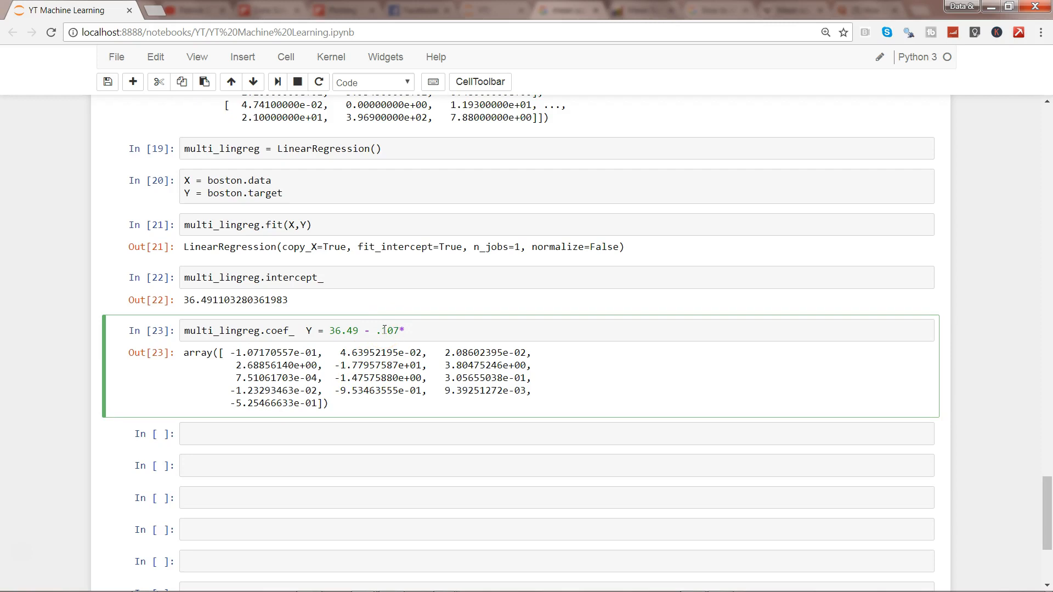
{"action": "type", "text": "CRIM"}
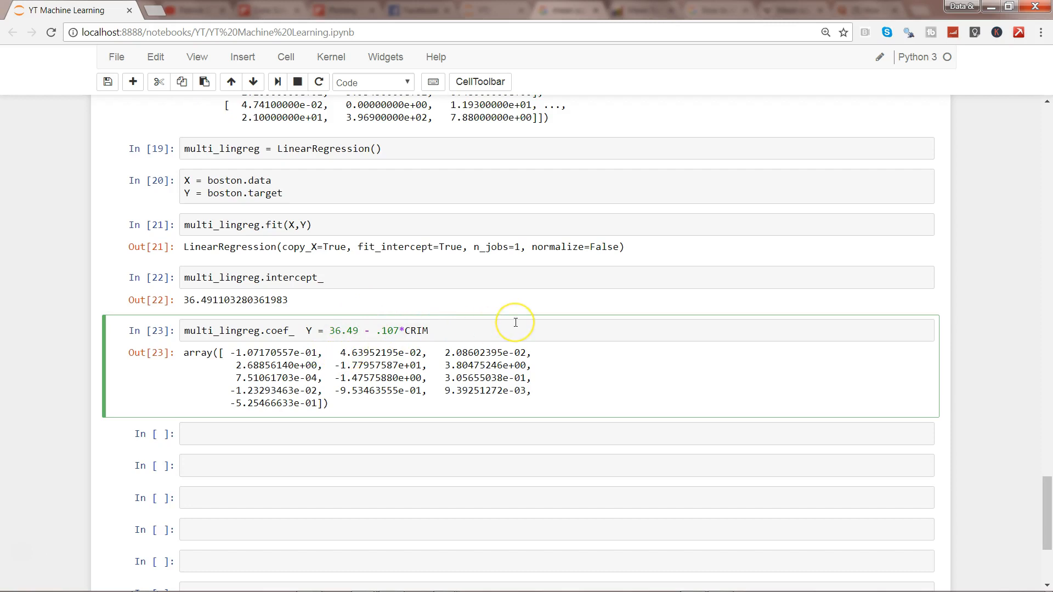
{"action": "type", "text": "+"}
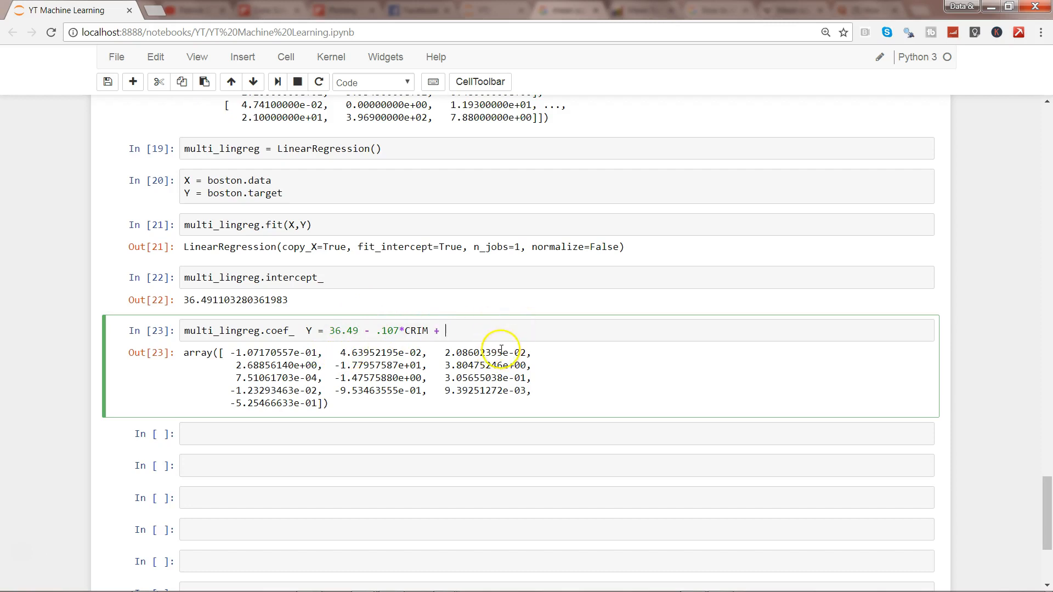
{"action": "type", "text": "."}
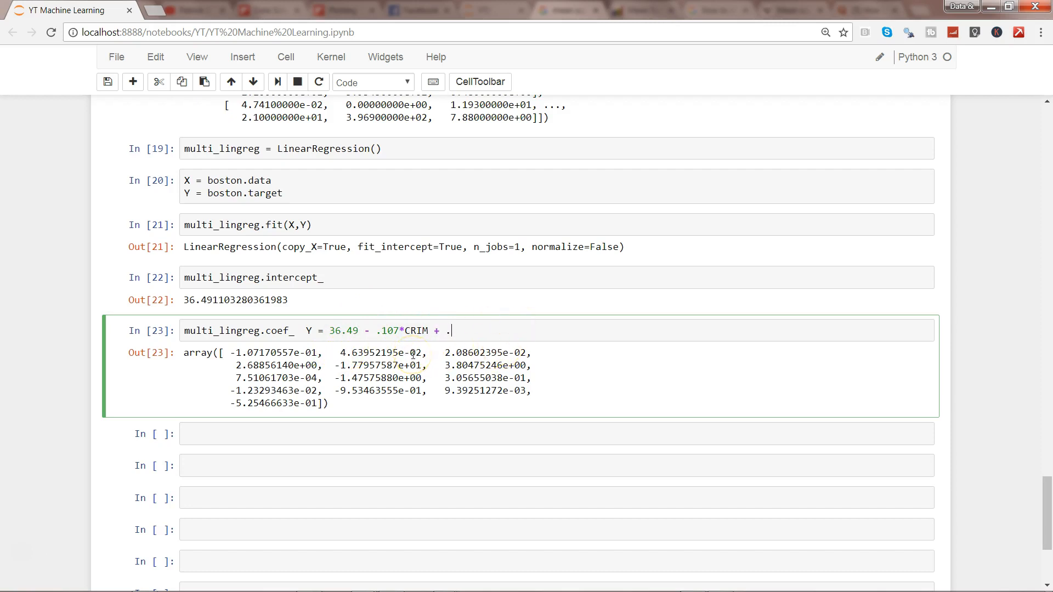
{"action": "type", "text": "046"}
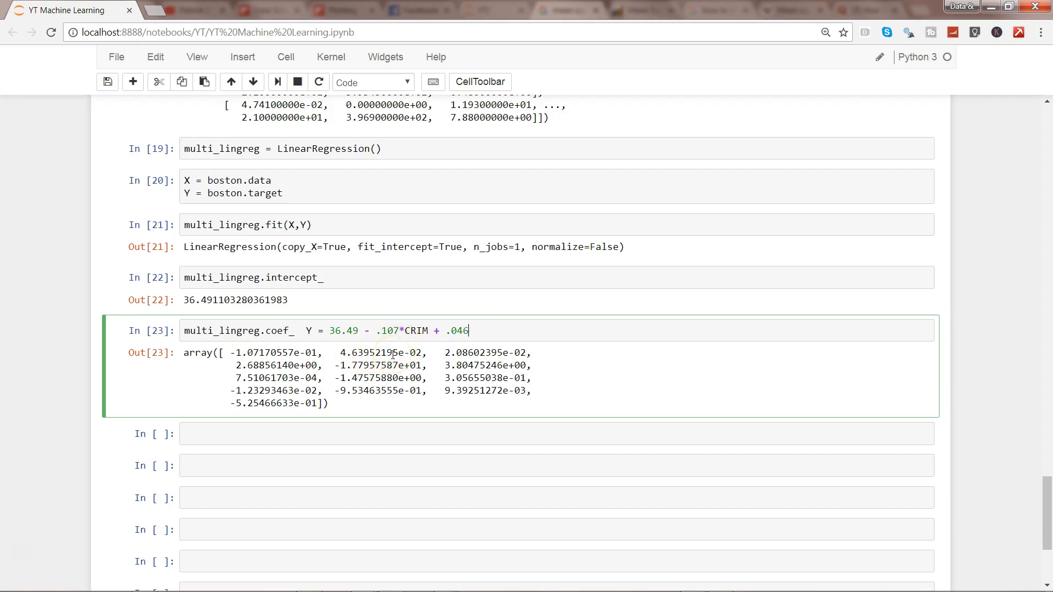
{"action": "mouse_move", "coordinate": [422, 349]}
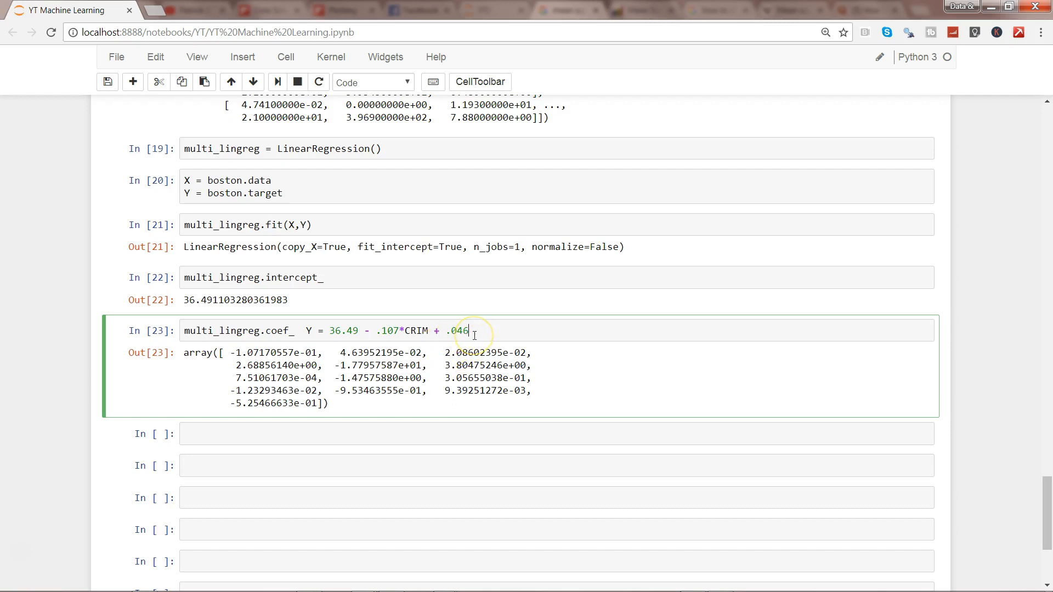
{"action": "type", "text": "*"}
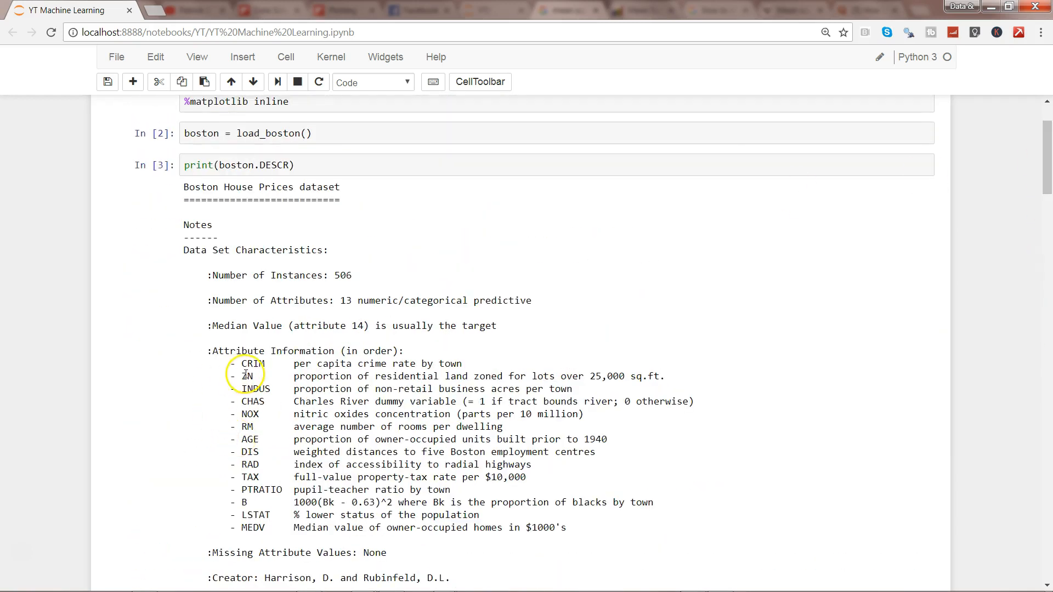
Finish the In [23] equation with ZN .... -.525*LSTAT
{"action": "scroll", "scroll_direction": "down", "scroll_amount": 3}
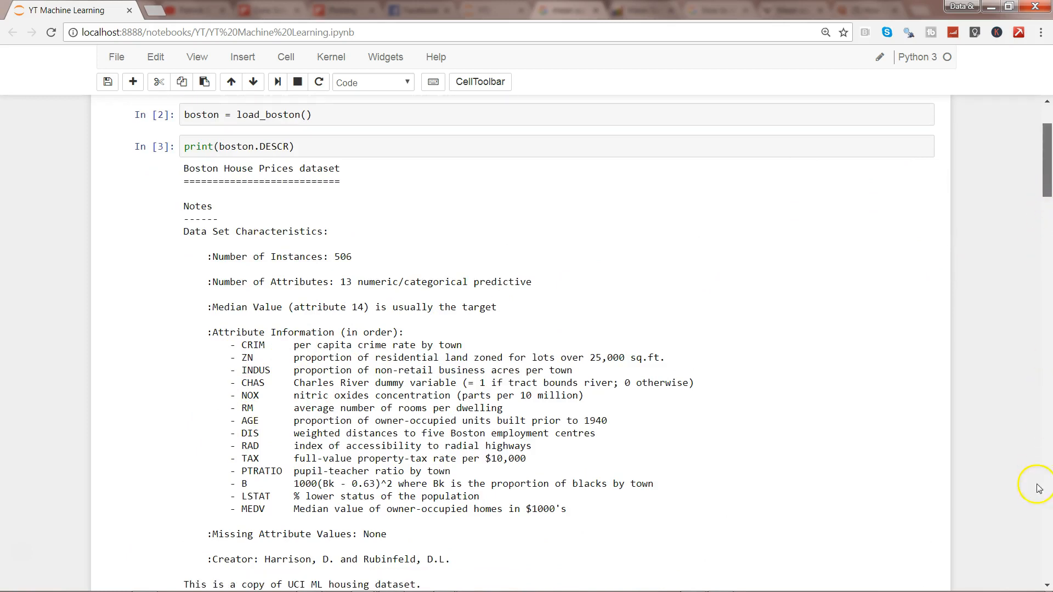
{"action": "scroll", "scroll_direction": "down", "scroll_amount": 3}
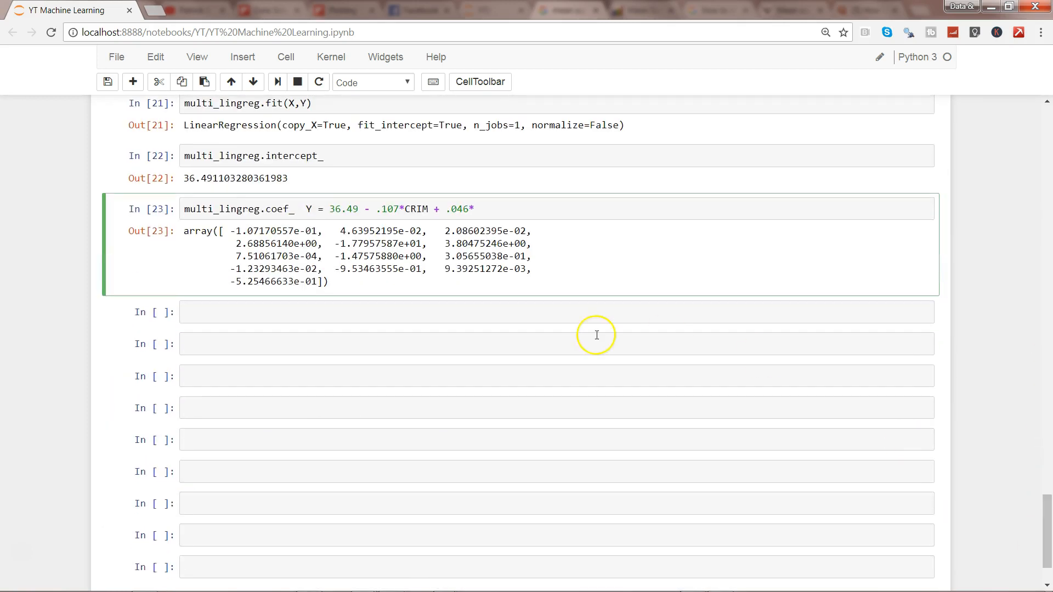
{"action": "type", "text": "ZN"}
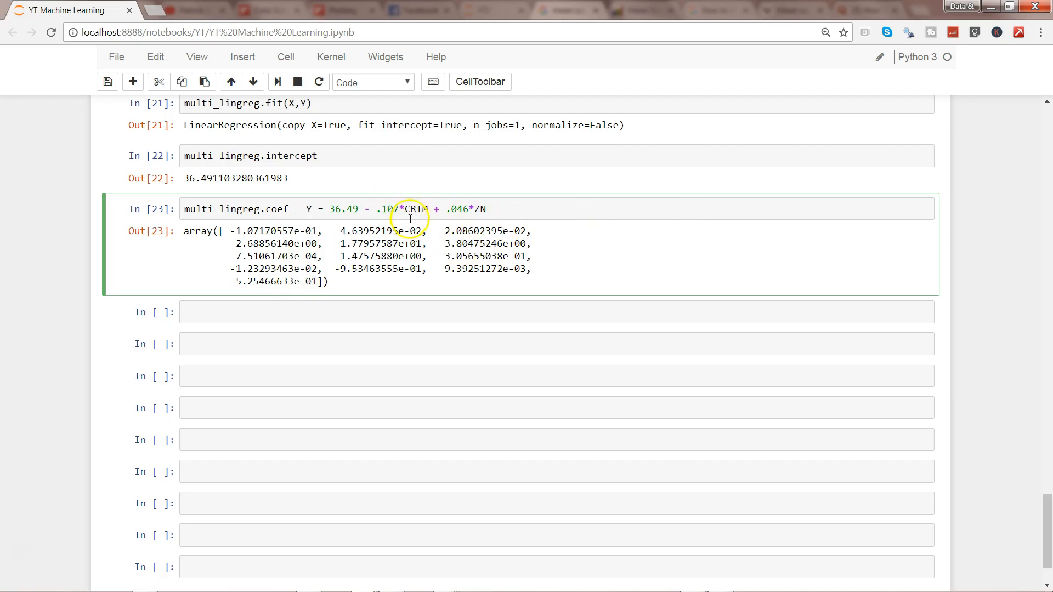
{"action": "mouse_move", "coordinate": [475, 208]}
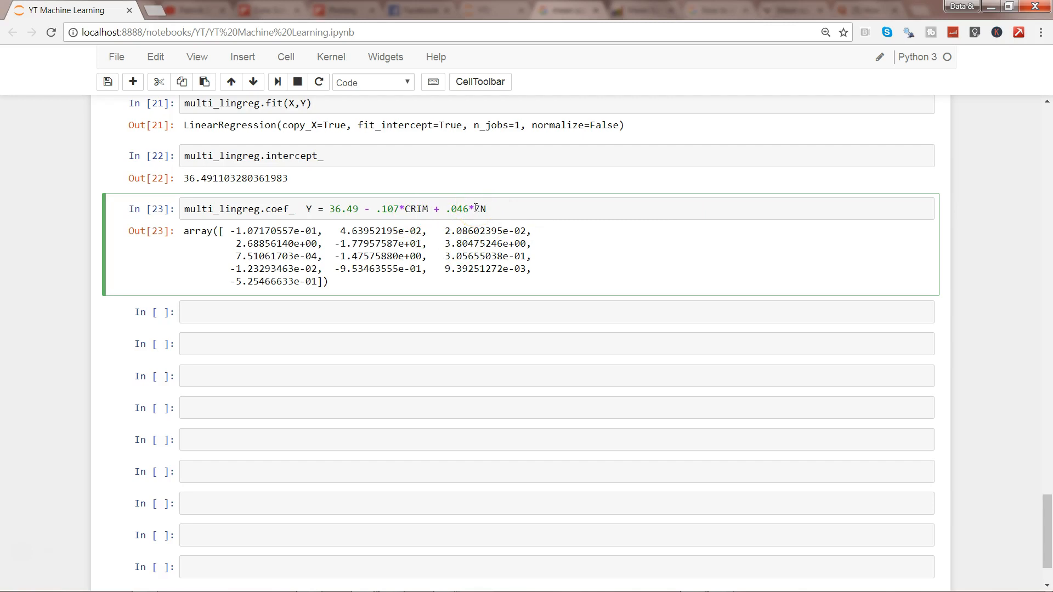
{"action": "type", "text": "..."}
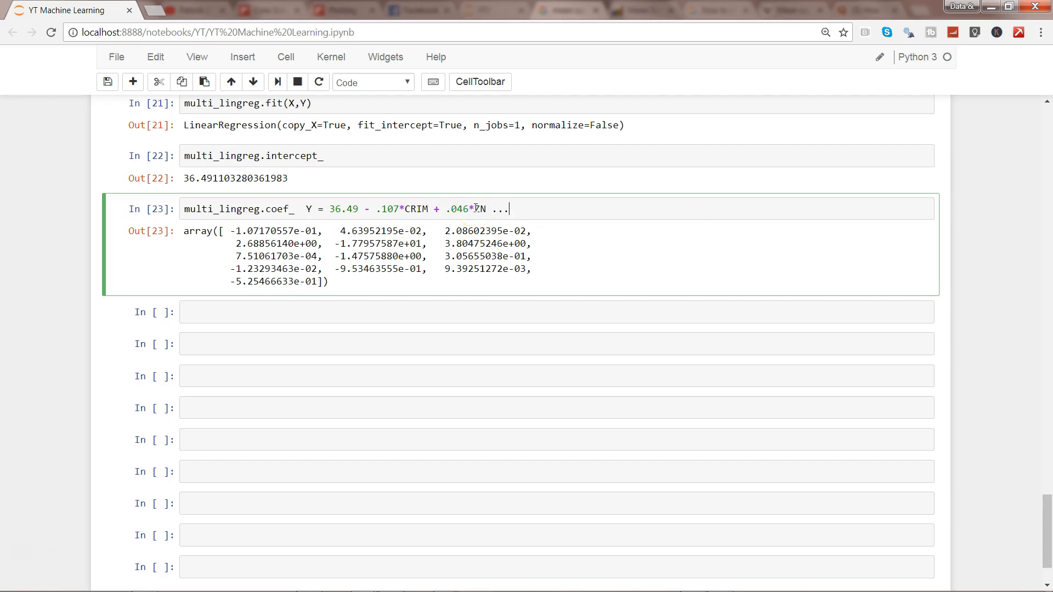
{"action": "type", "text": "."}
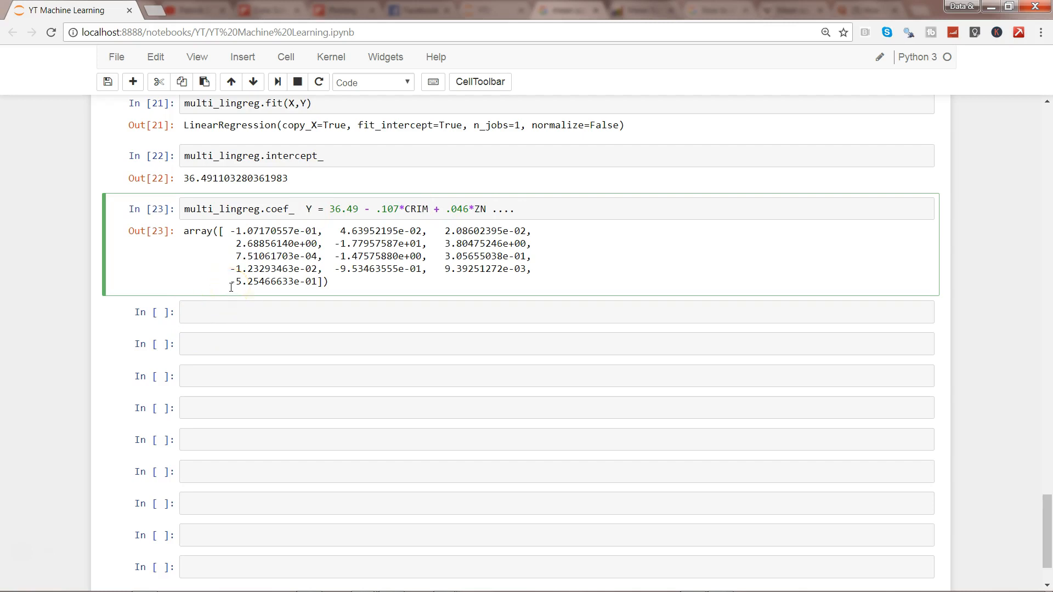
{"action": "type", "text": "-"}
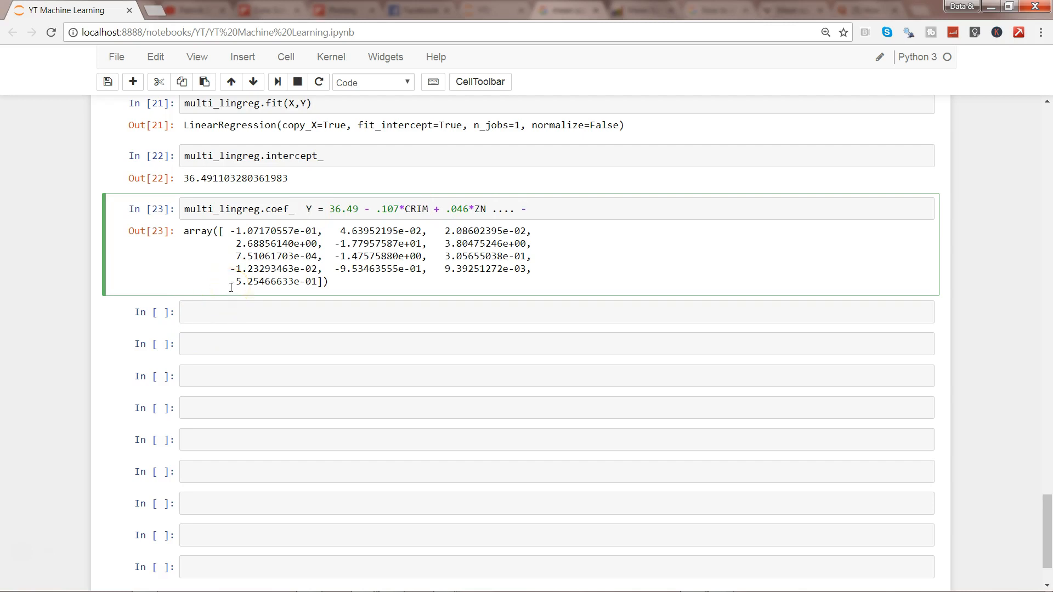
{"action": "type", "text": "-.52"}
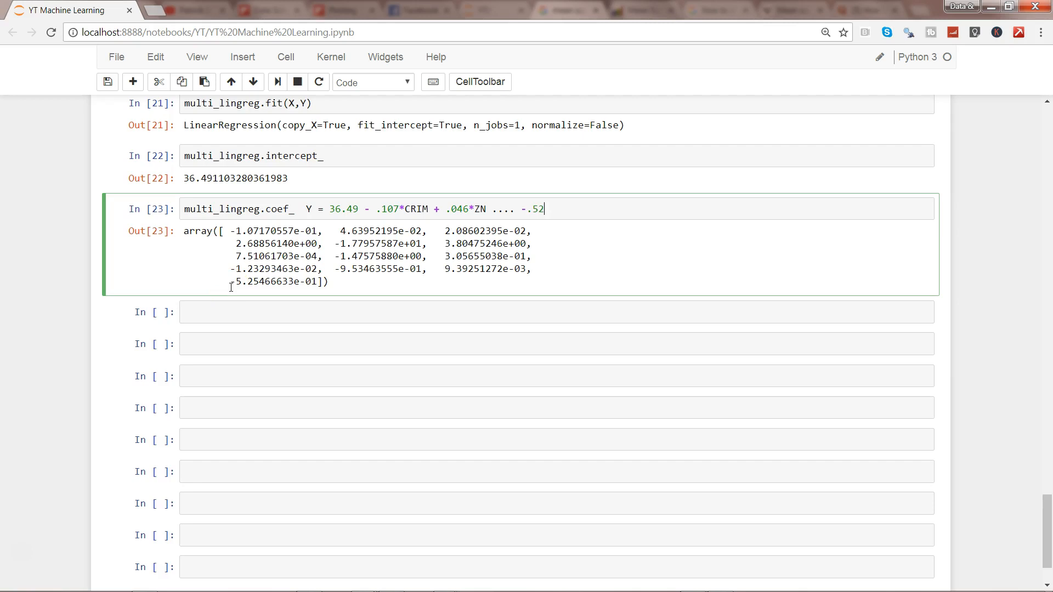
{"action": "type", "text": "5*"}
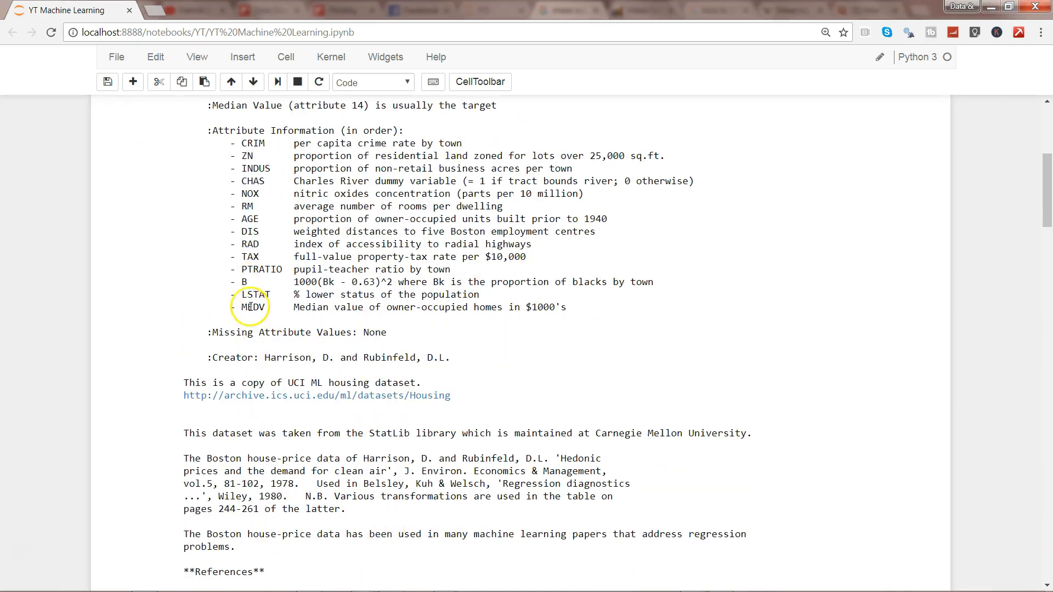
{"action": "scroll", "scroll_direction": "down", "scroll_amount": 3}
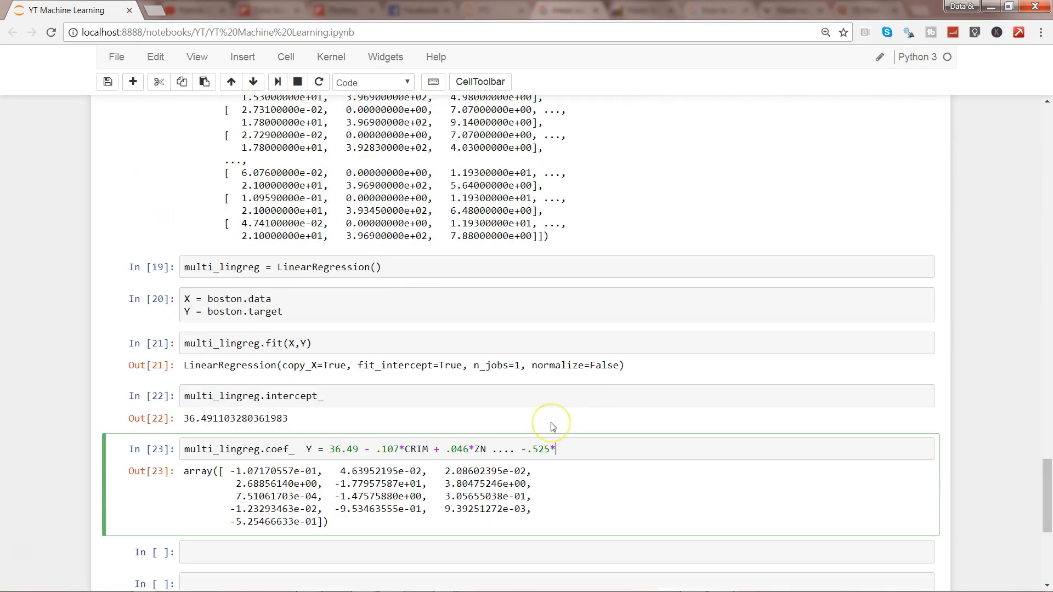
{"action": "type", "text": "LSTAT"}
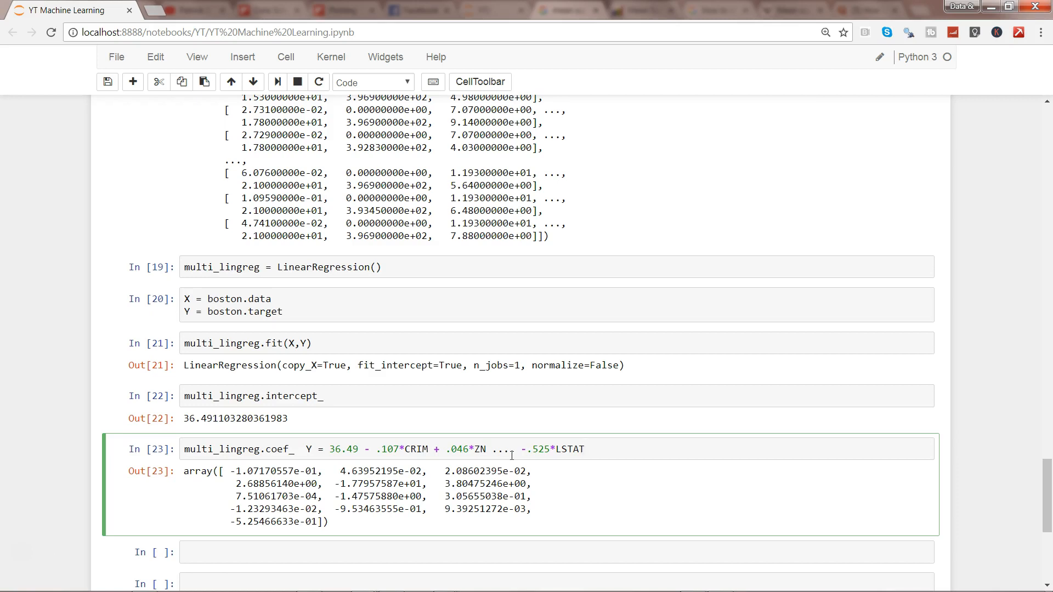
{"action": "left_click", "coordinate": [107, 81]}
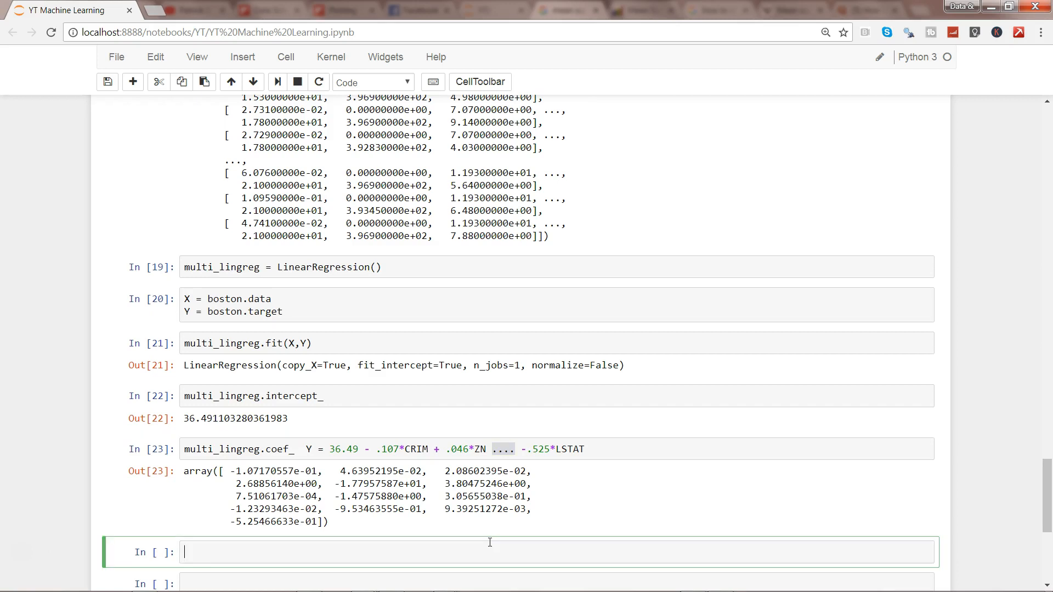
{"action": "type", "text": "m"}
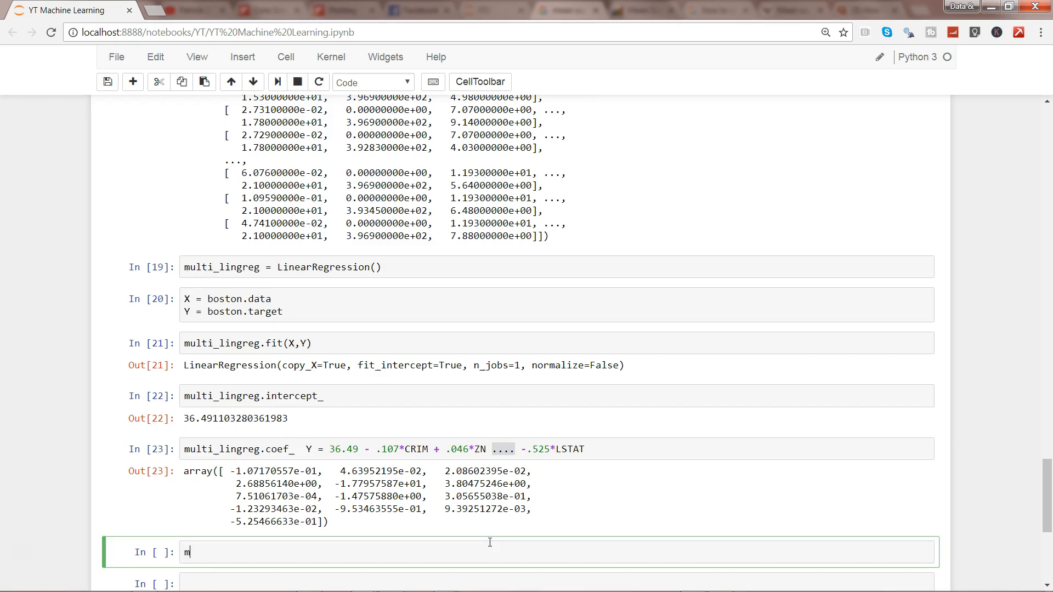
{"action": "type", "text": "ulti_lingreg"}
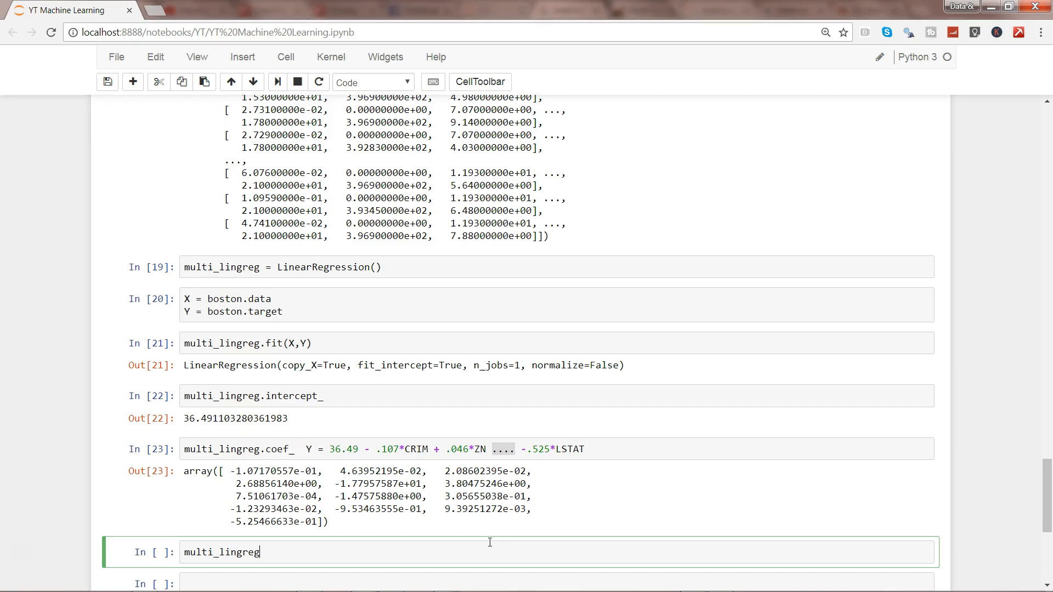
{"action": "type", "text": ".predict"}
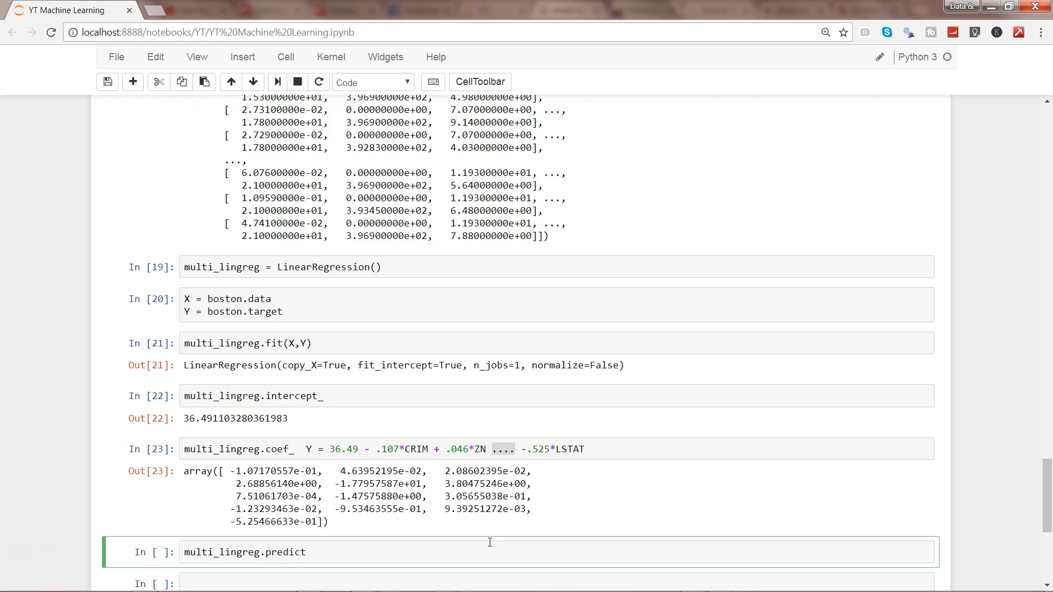
{"action": "type", "text": "()"}
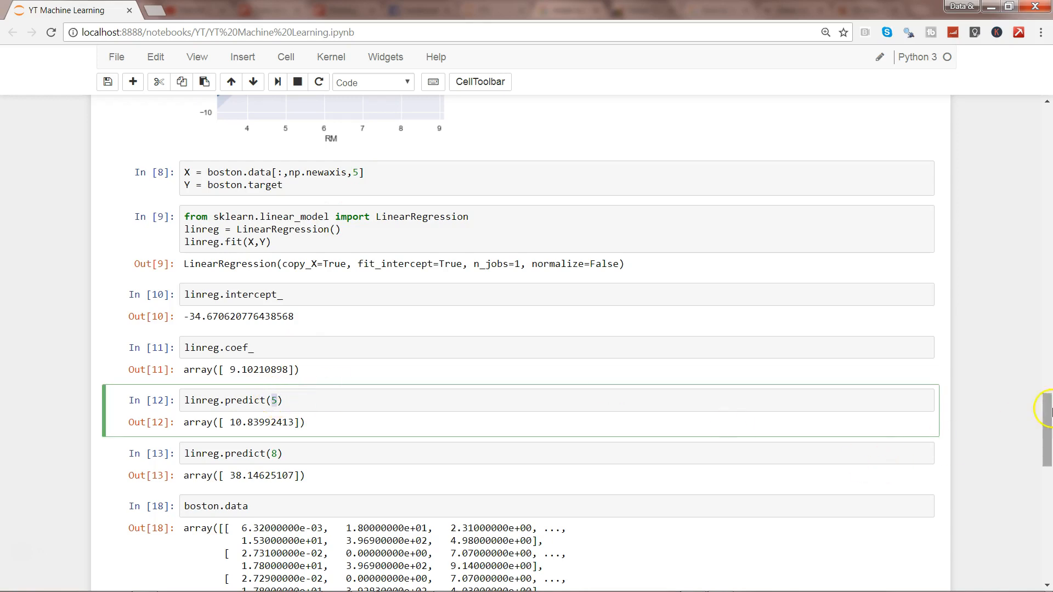
{"action": "scroll", "scroll_direction": "down", "scroll_amount": 3}
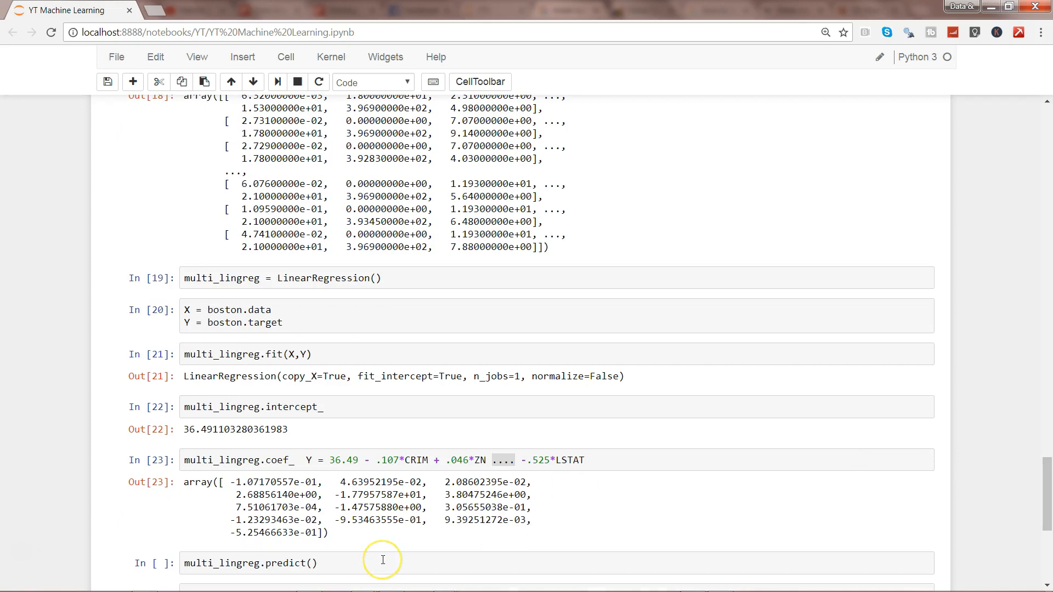
{"action": "left_click", "coordinate": [383, 563]}
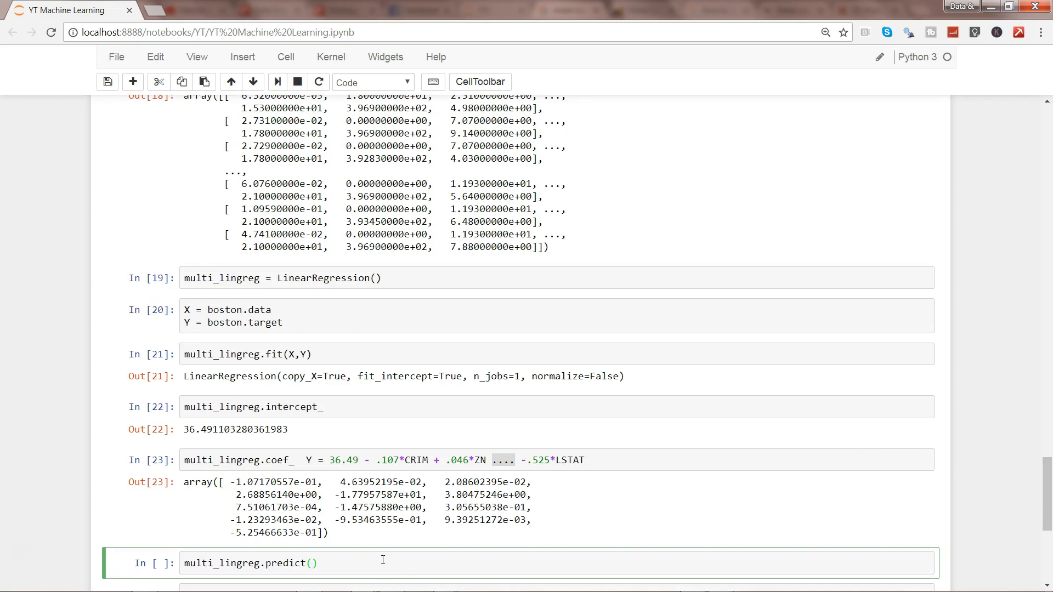
{"action": "mouse_move", "coordinate": [1037, 483]}
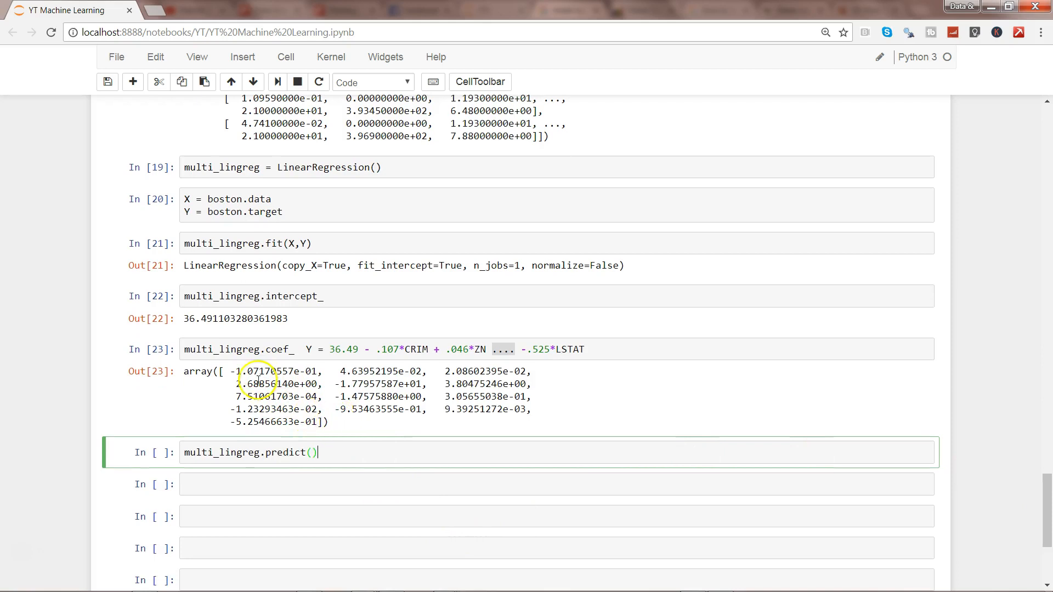
{"action": "mouse_move", "coordinate": [333, 430]}
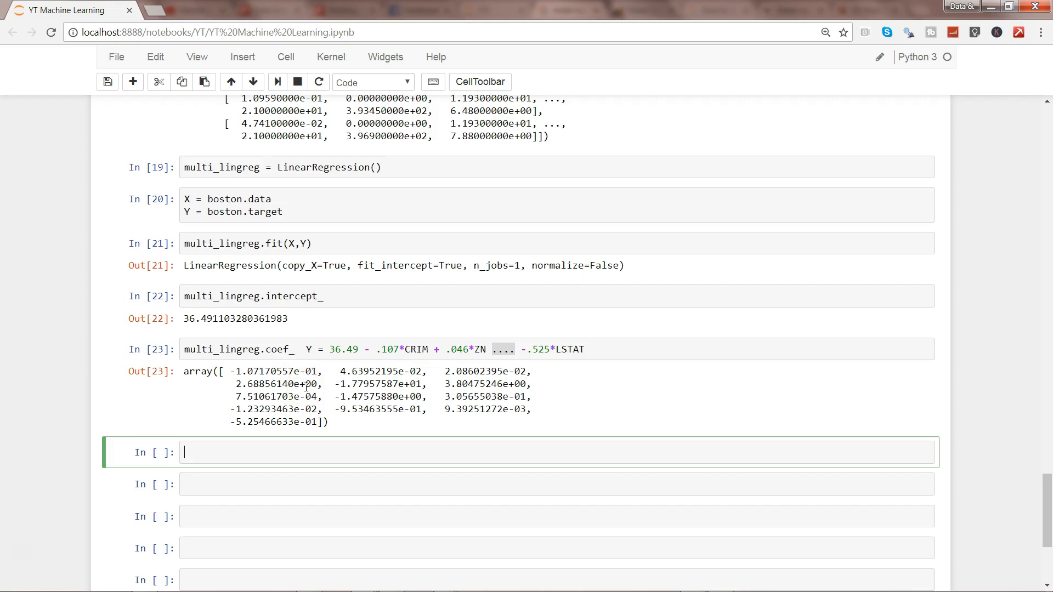
Create multi_reg_df = pd.DataFrame(boston.feature_names)
{"action": "type", "text": "multi_reg"}
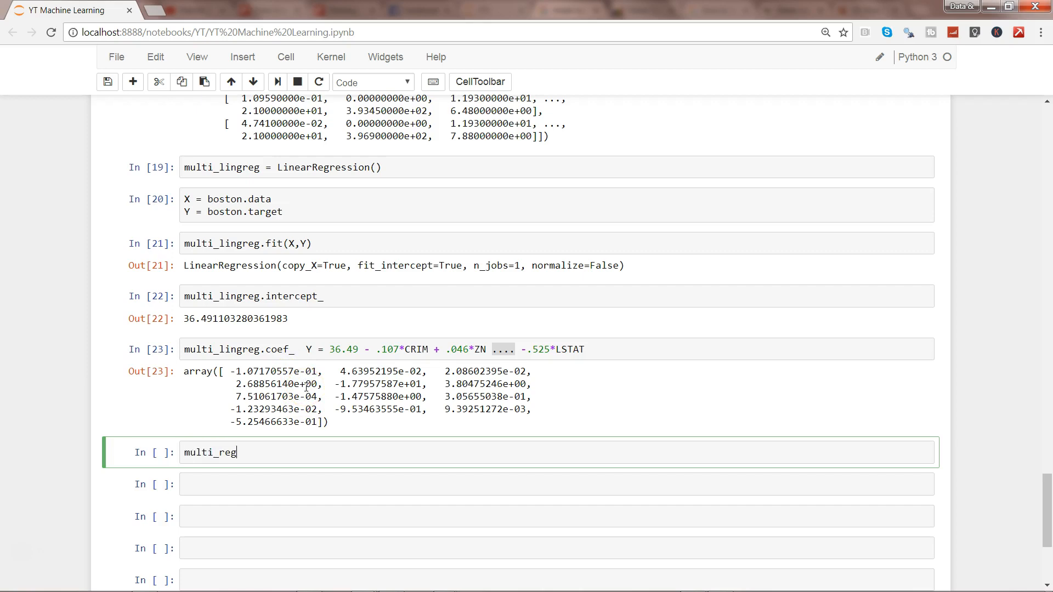
{"action": "type", "text": "_df ="}
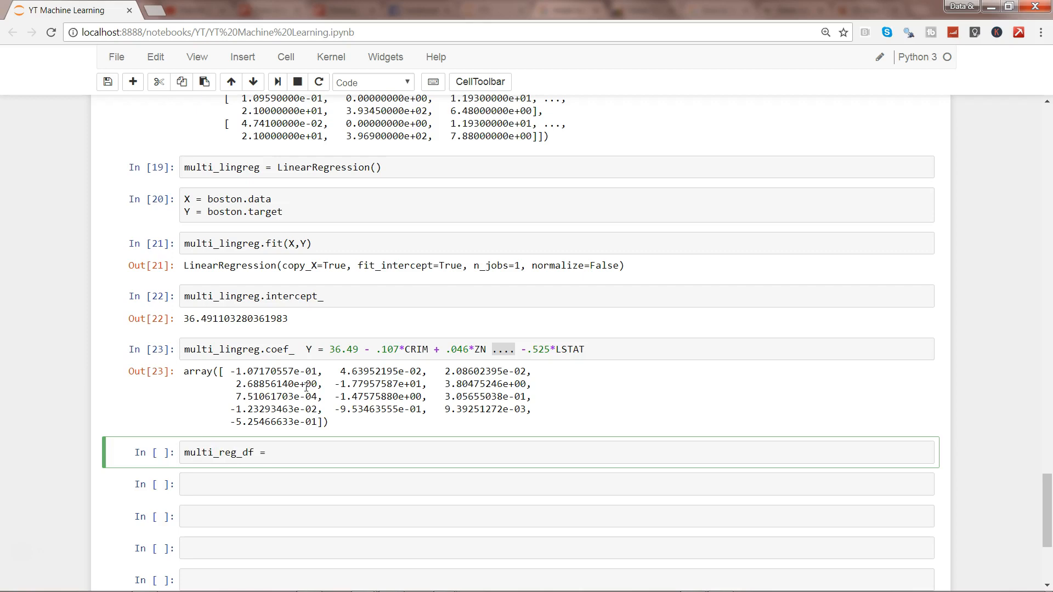
{"action": "type", "text": "pd.DataFrame"}
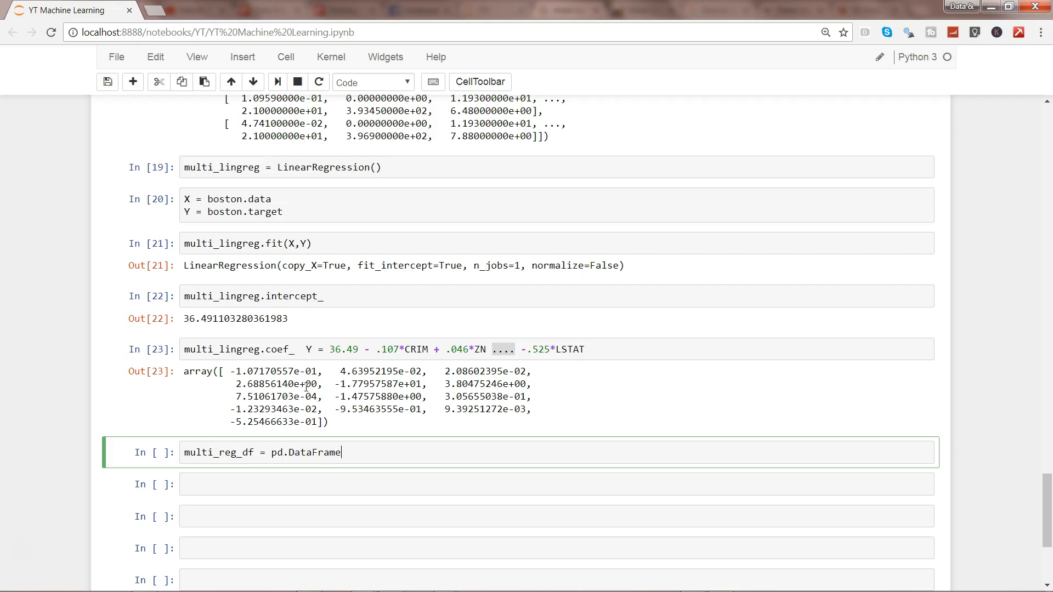
{"action": "type", "text": "()"}
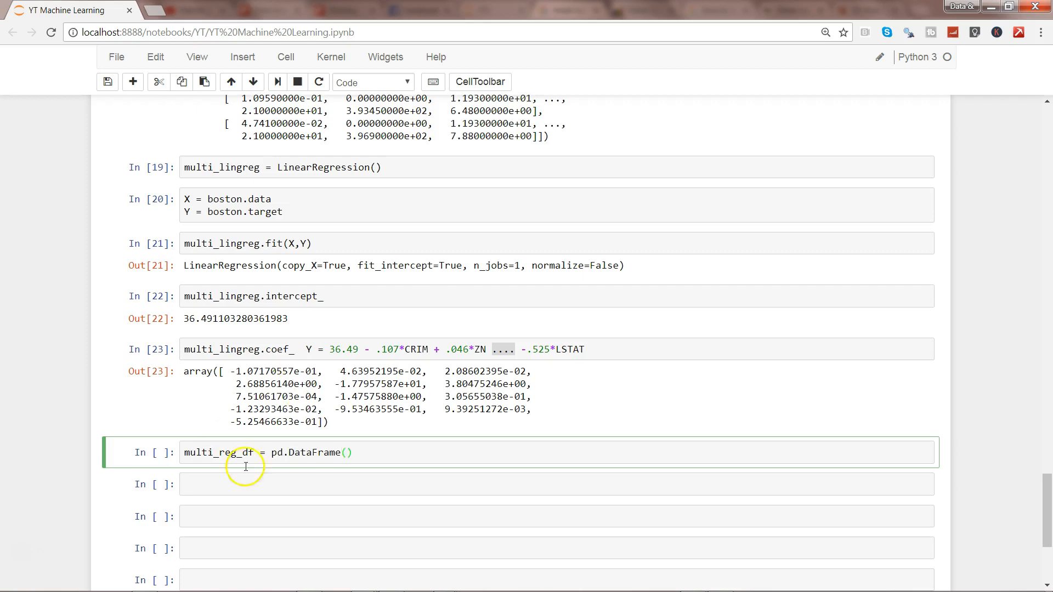
{"action": "mouse_move", "coordinate": [398, 431]}
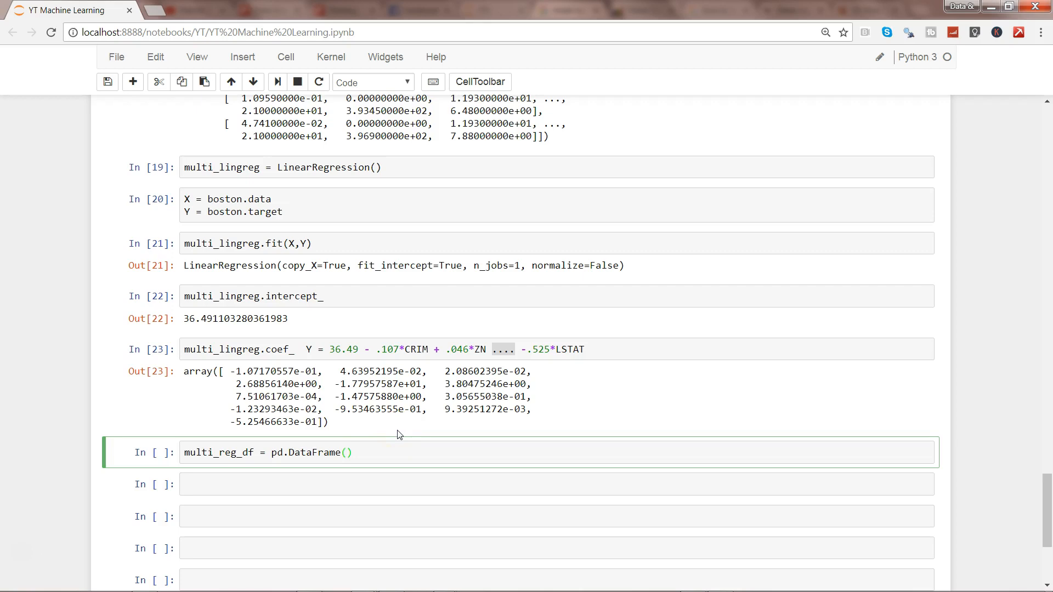
{"action": "type", "text": "b"}
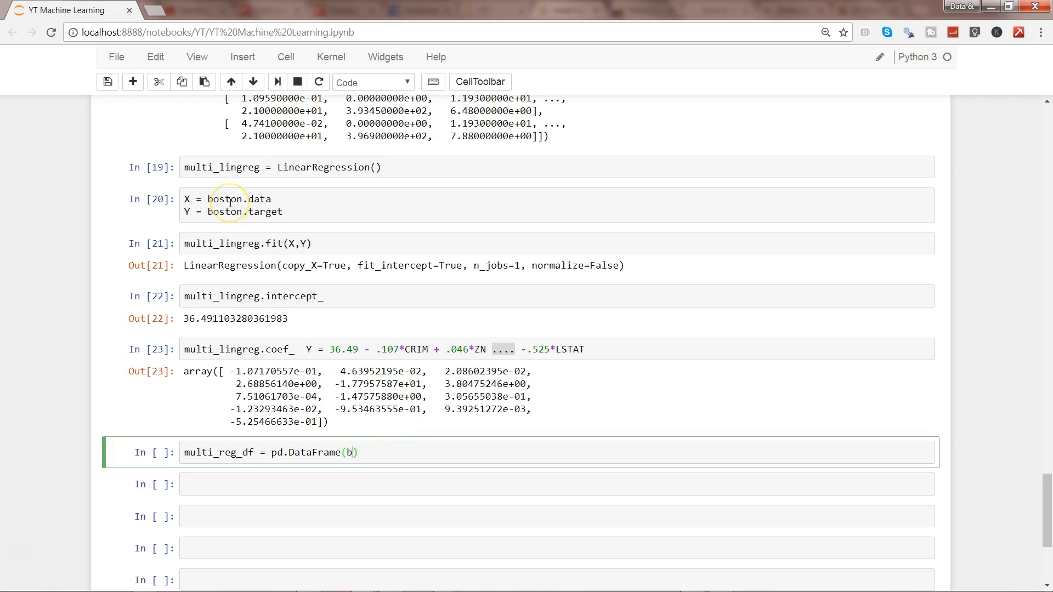
{"action": "type", "text": "osto."}
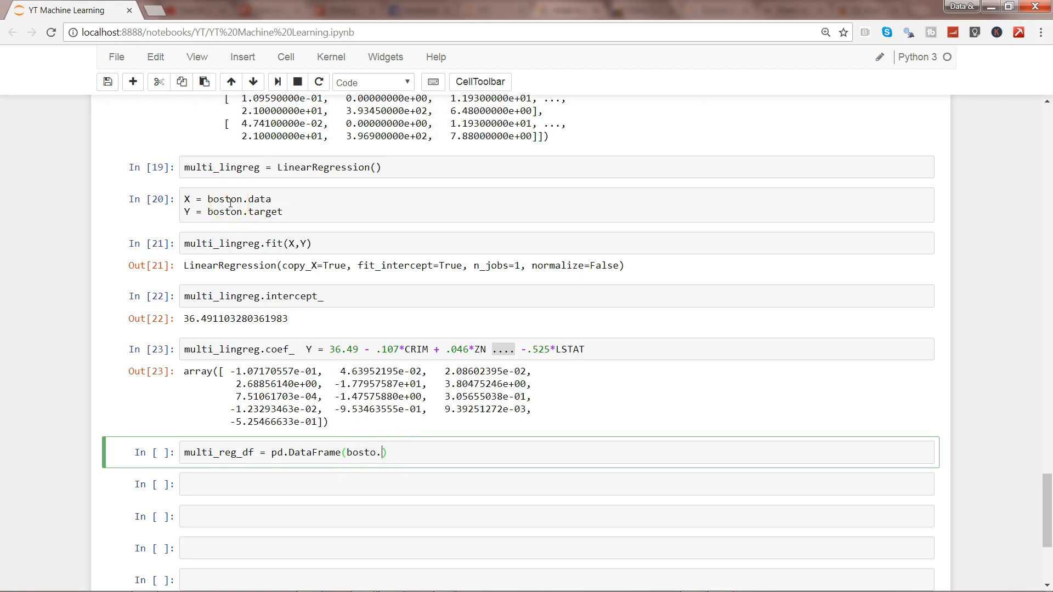
{"action": "type", "text": "feature_names"}
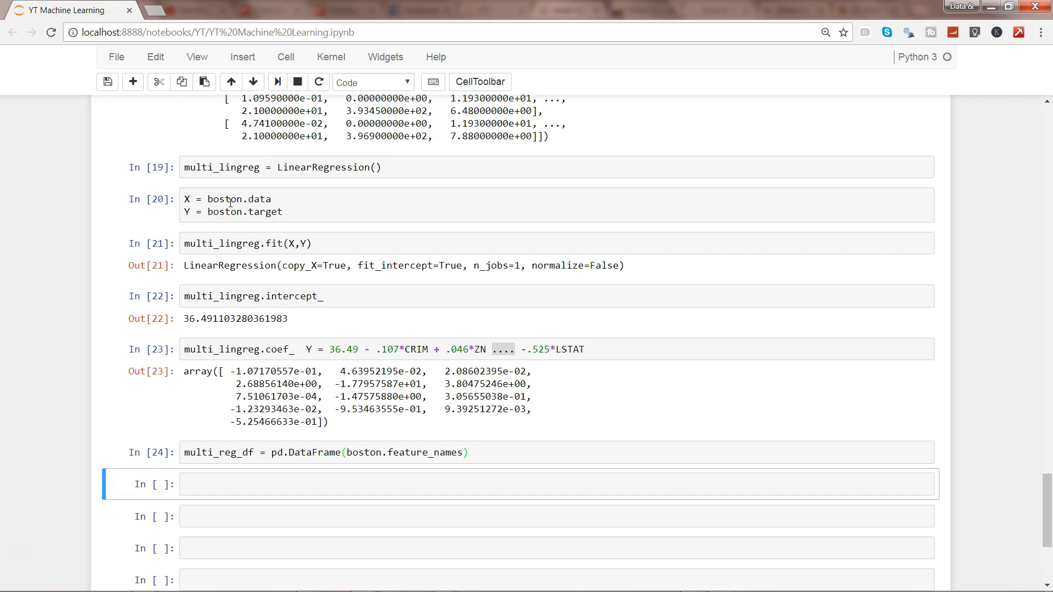
Name the DataFrame's column 'Features' with multi_reg_df.columns = ['Features']
{"action": "type", "text": "multi_reg_df"}
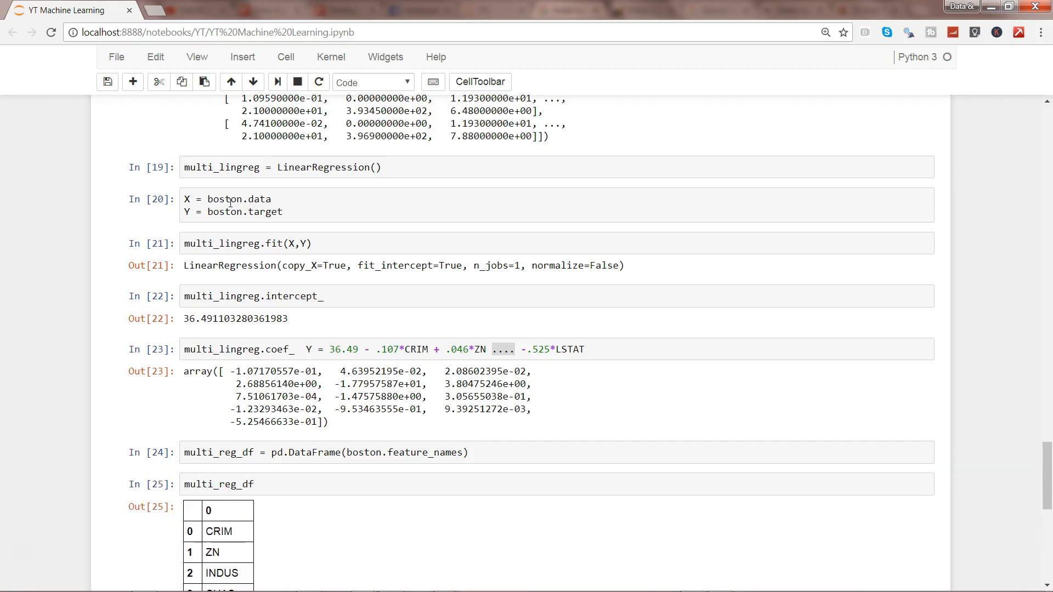
{"action": "scroll", "scroll_direction": "down", "scroll_amount": 3}
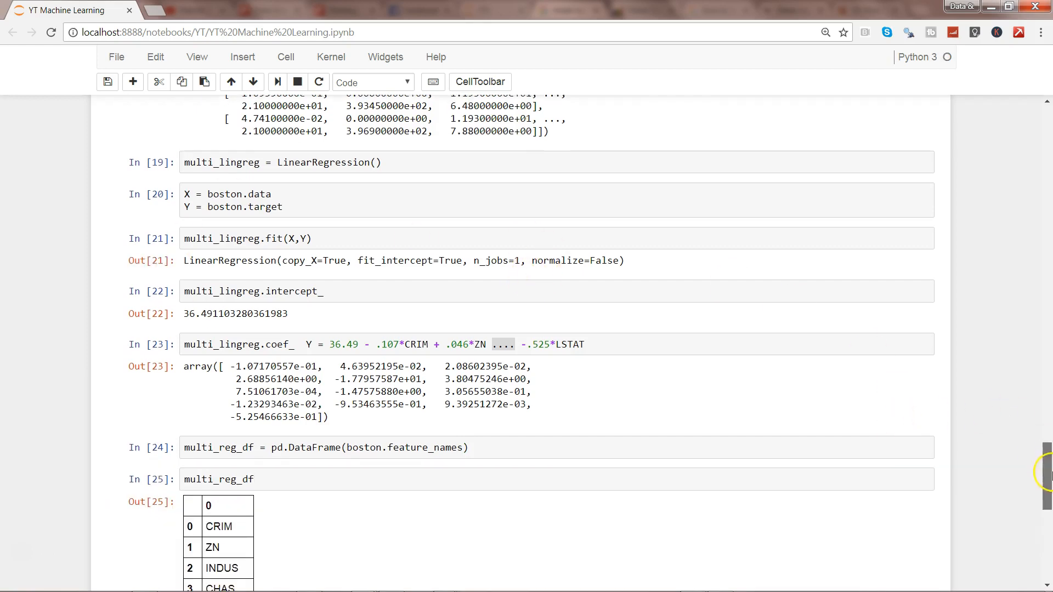
{"action": "scroll", "scroll_direction": "down", "scroll_amount": 3}
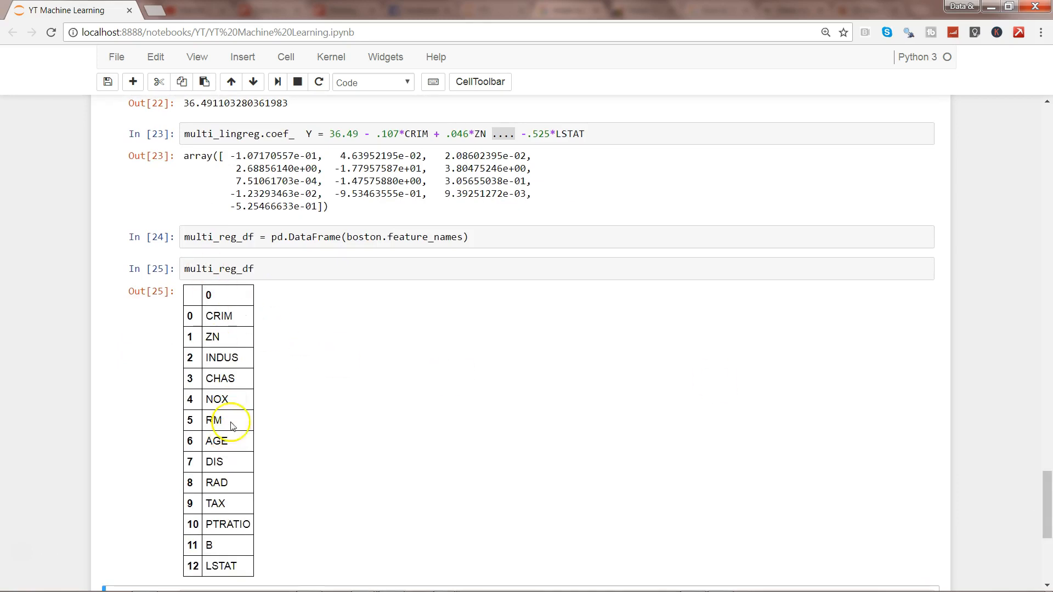
{"action": "type", "text": "."}
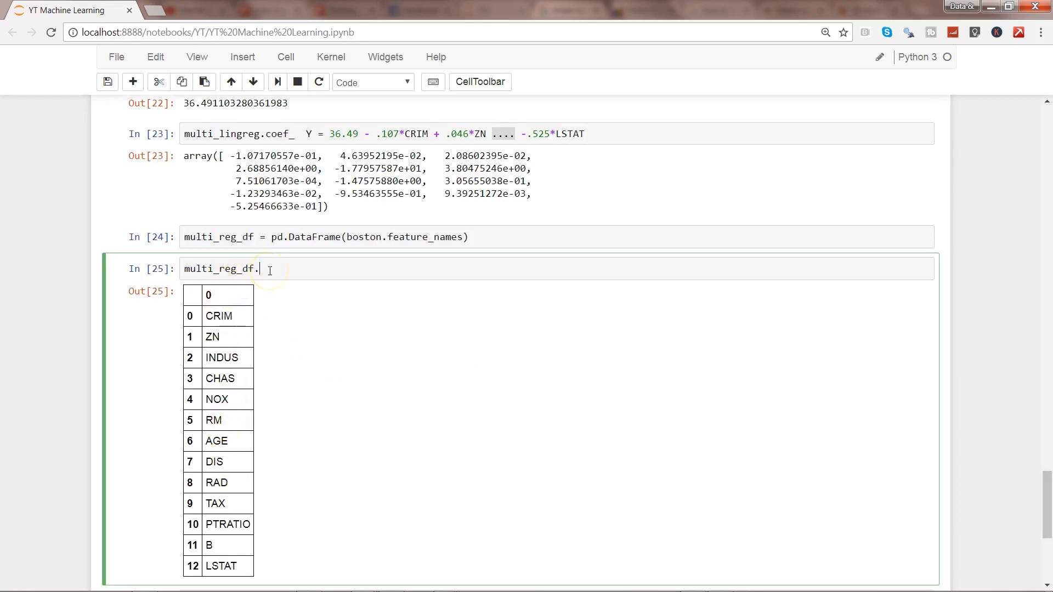
{"action": "type", "text": "columns"}
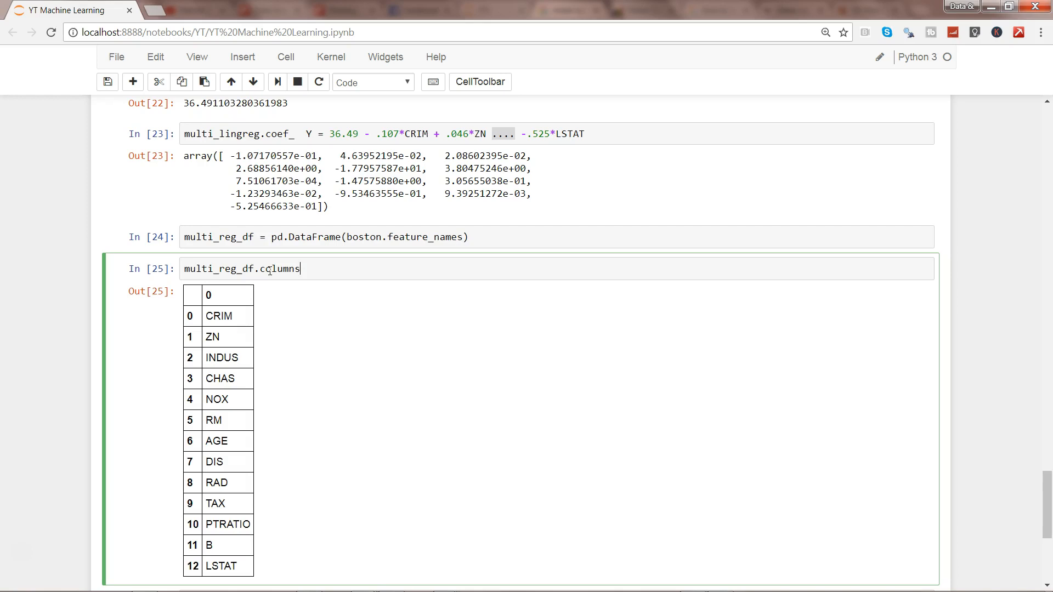
{"action": "type", "text": "= []"}
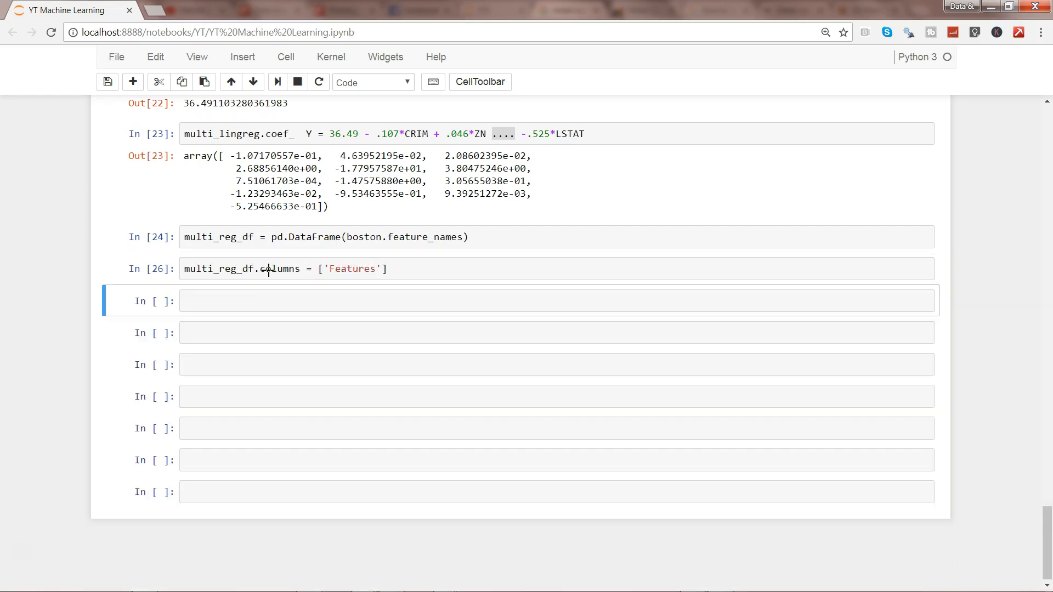
{"action": "mouse_move", "coordinate": [412, 274]}
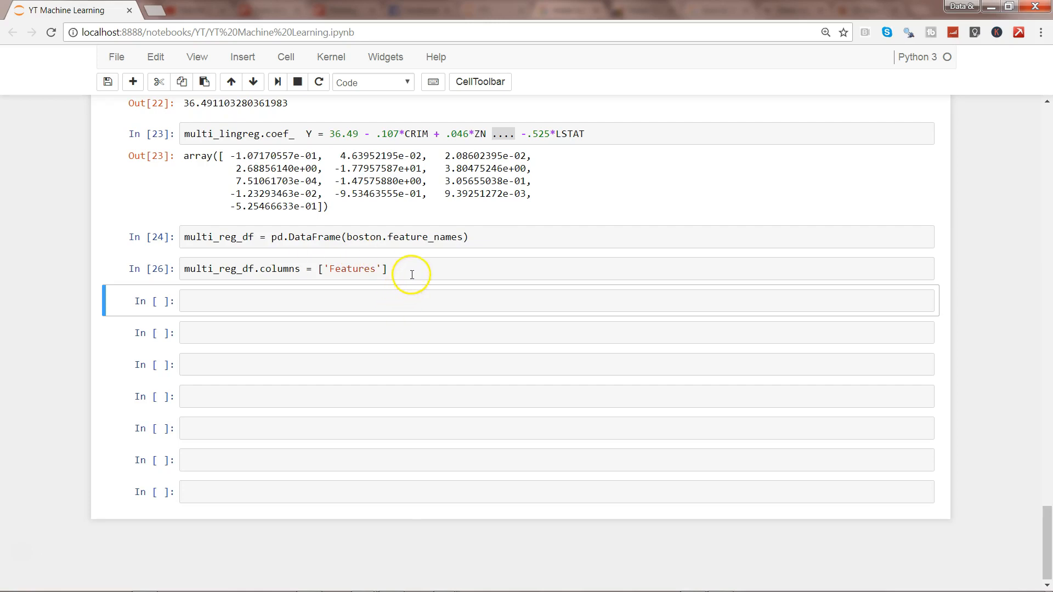
{"action": "left_click", "coordinate": [393, 300]}
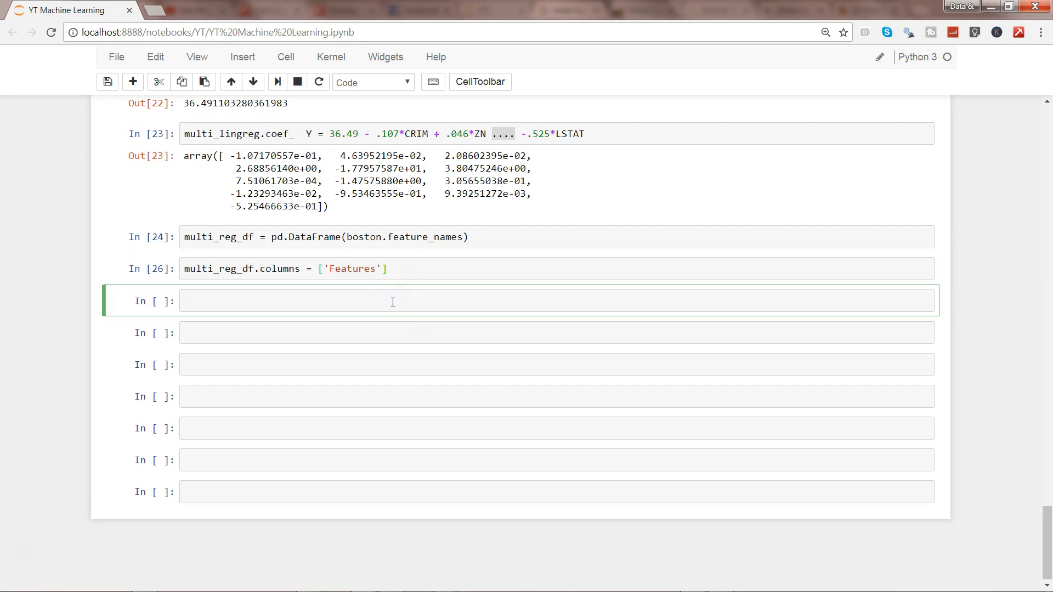
Assign pd.Series(multi_lingreg.coef_) to multi_reg_df['Coef'], then start a multi_reg_df display cell
{"action": "type", "text": "multi_reg_df['"}
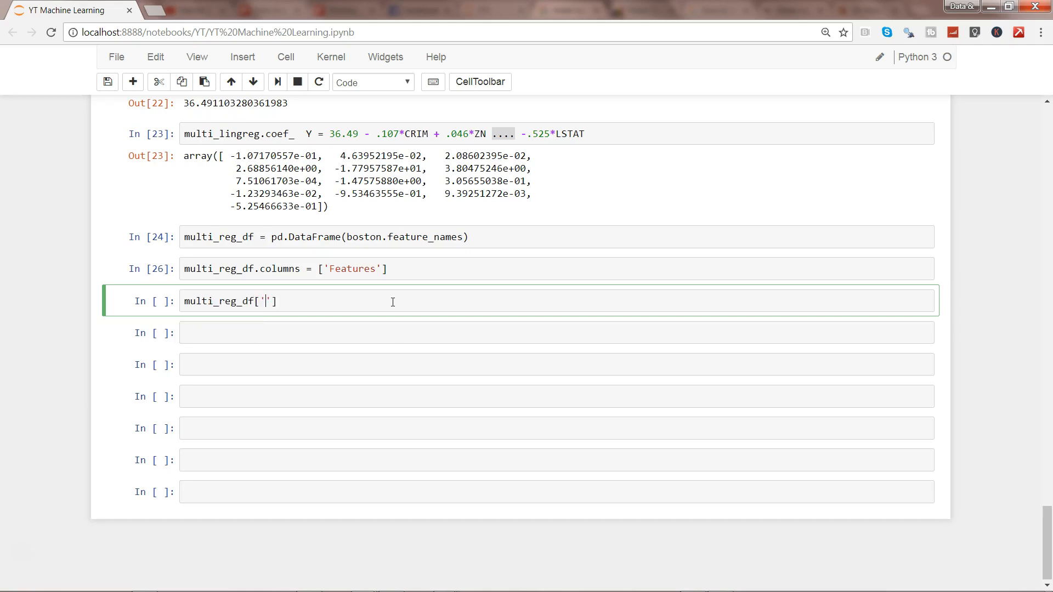
{"action": "type", "text": "Coe"}
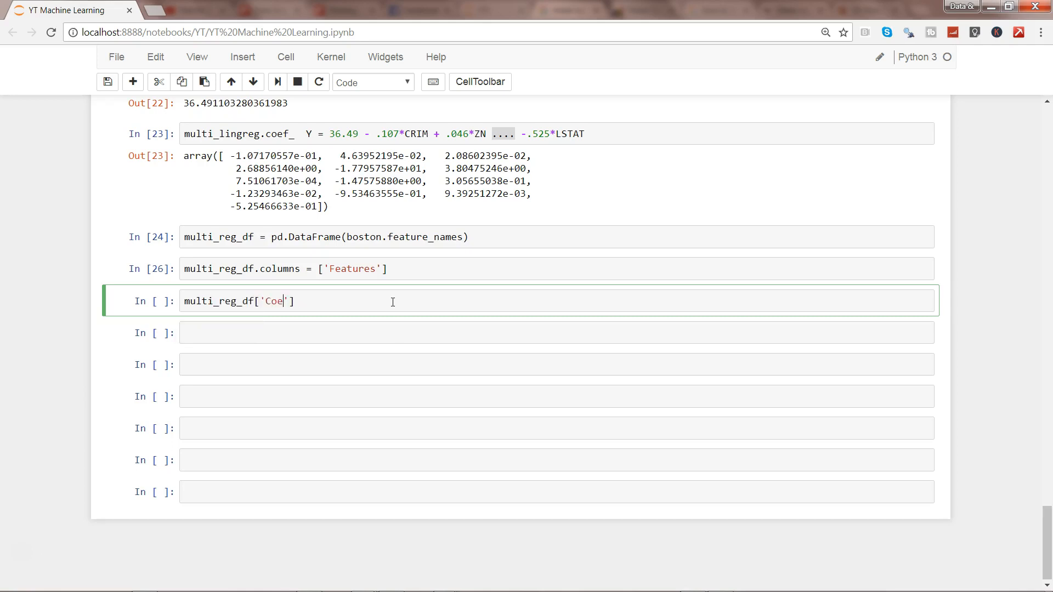
{"action": "type", "text": "f'] ="}
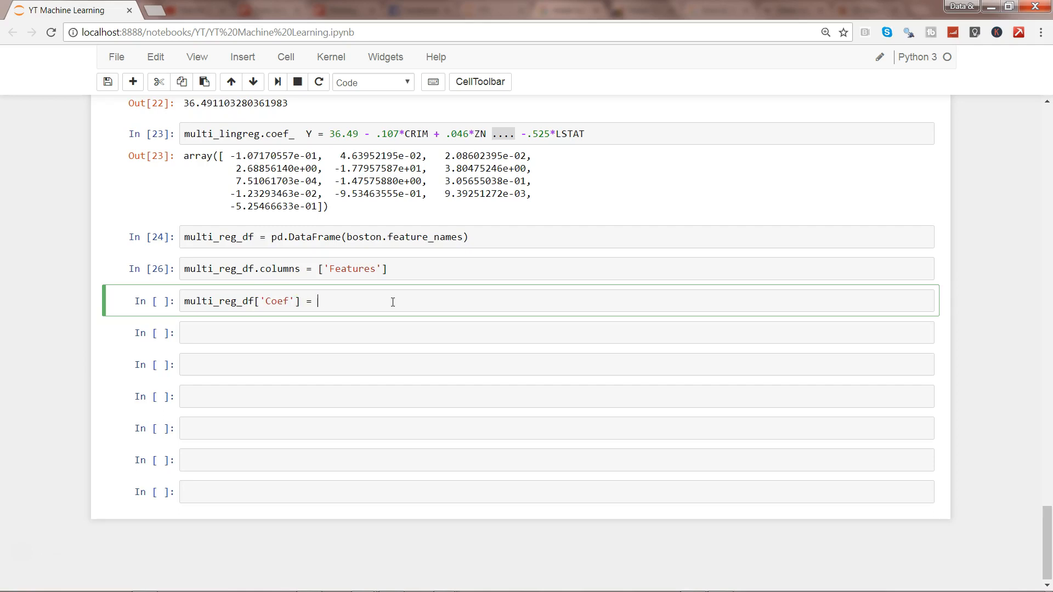
{"action": "type", "text": "pd.Series"}
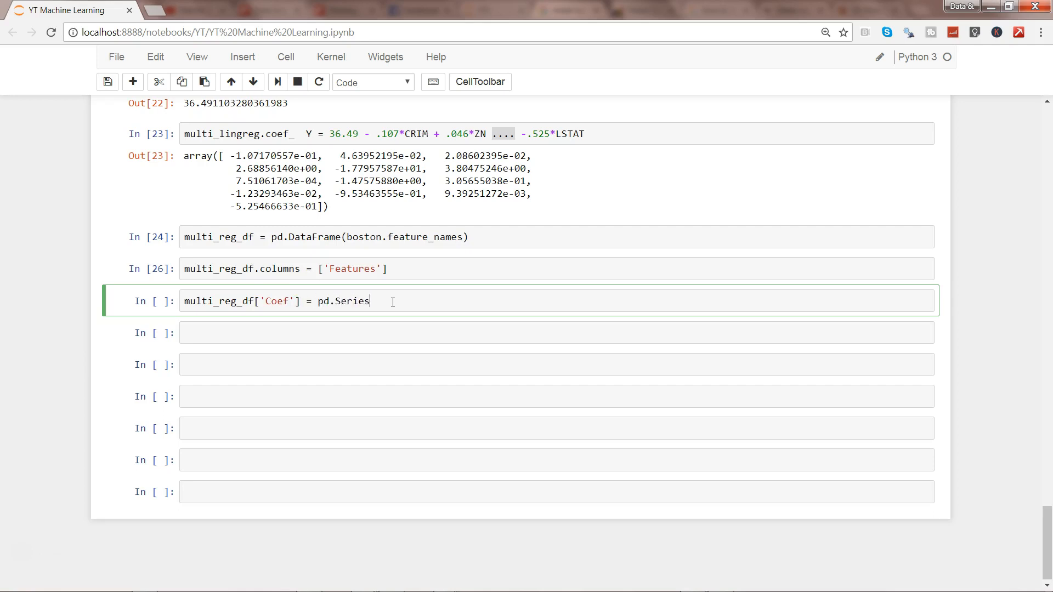
{"action": "type", "text": "(m"}
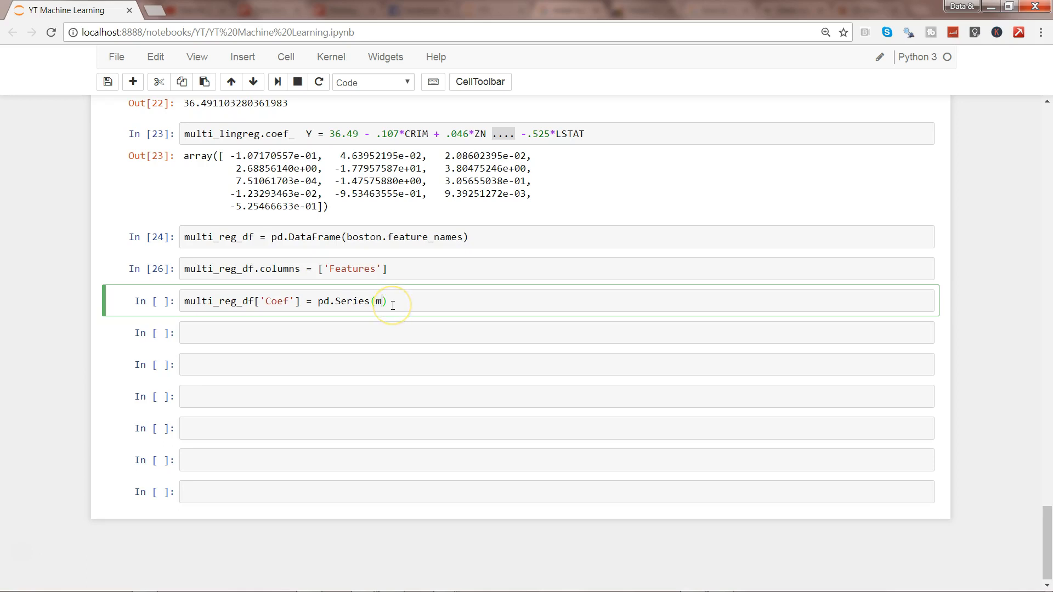
{"action": "type", "text": "ulti_lingreg"}
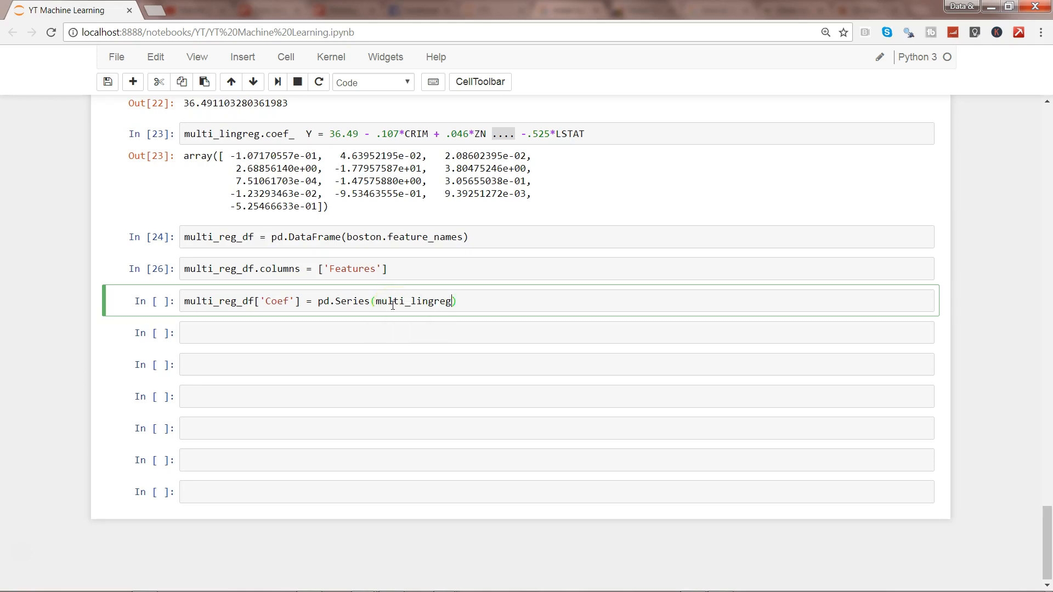
{"action": "type", "text": ".coef_)"}
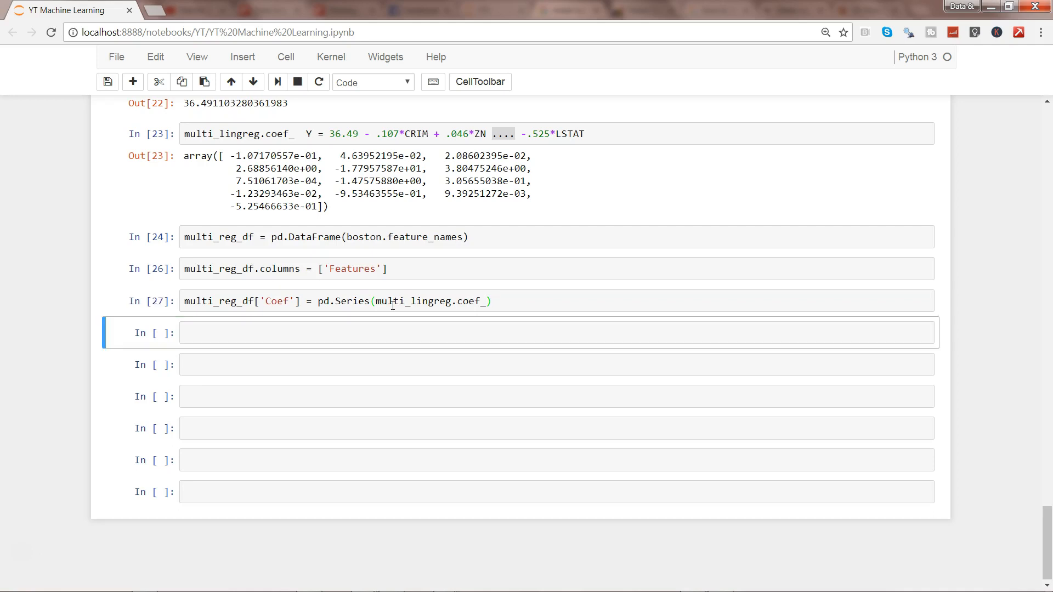
{"action": "type", "text": "multi_reg_df"}
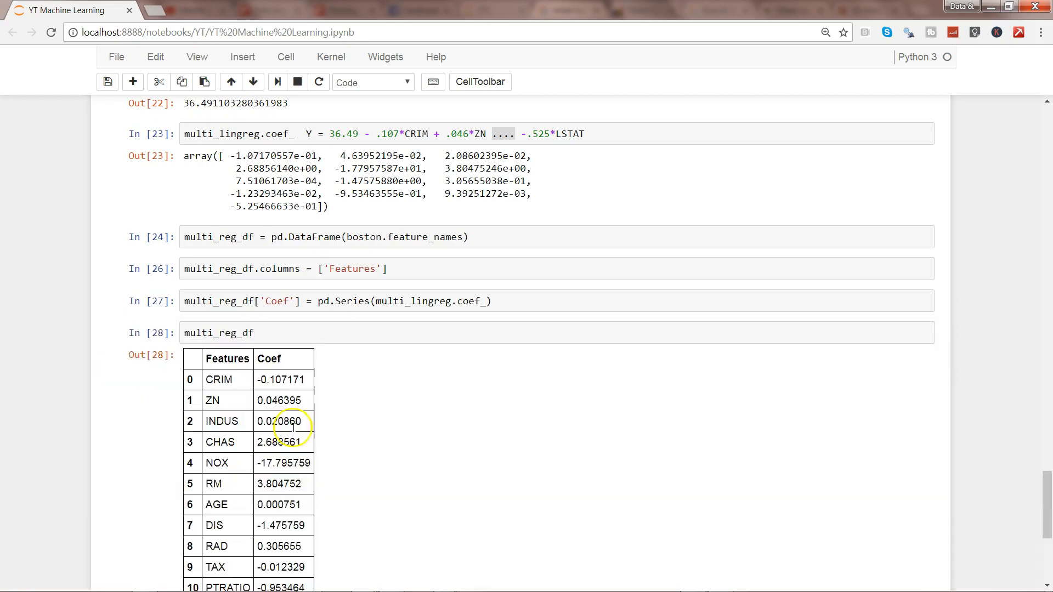
Inspect the Features/Coef table, highlighting the ZN coefficient and scrolling down past LSTAT
{"action": "double_click", "coordinate": [227, 358]}
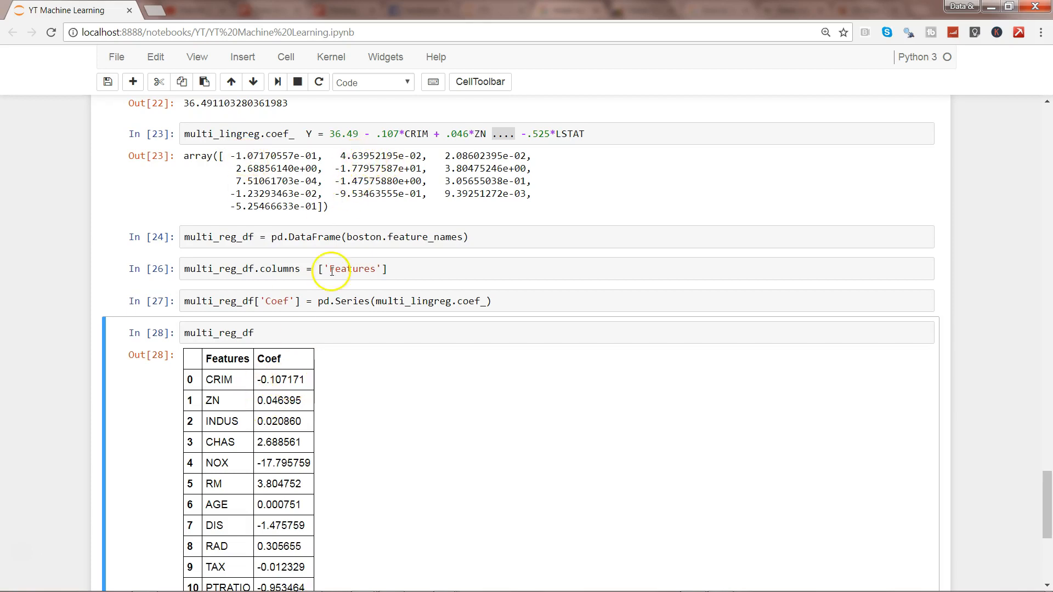
{"action": "double_click", "coordinate": [276, 400]}
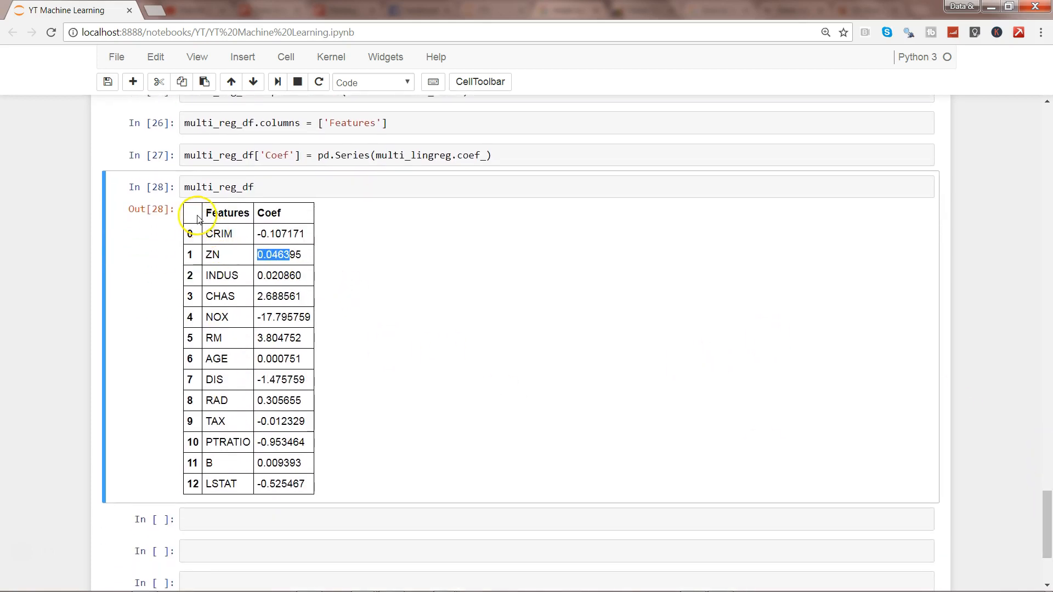
{"action": "left_click_drag", "start_coordinate": [198, 215], "coordinate": [302, 482]}
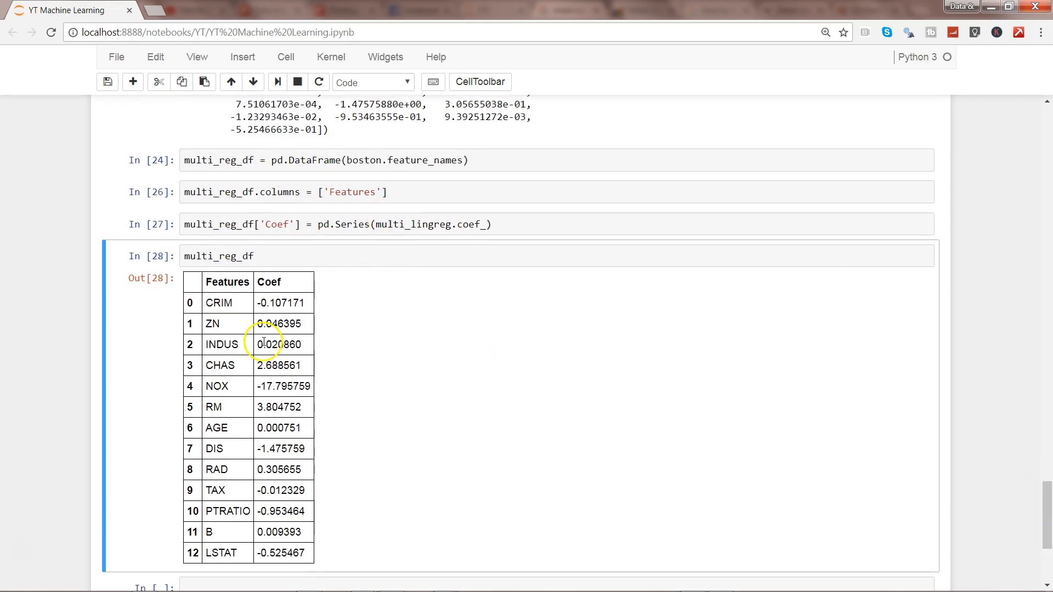
{"action": "mouse_move", "coordinate": [660, 272]}
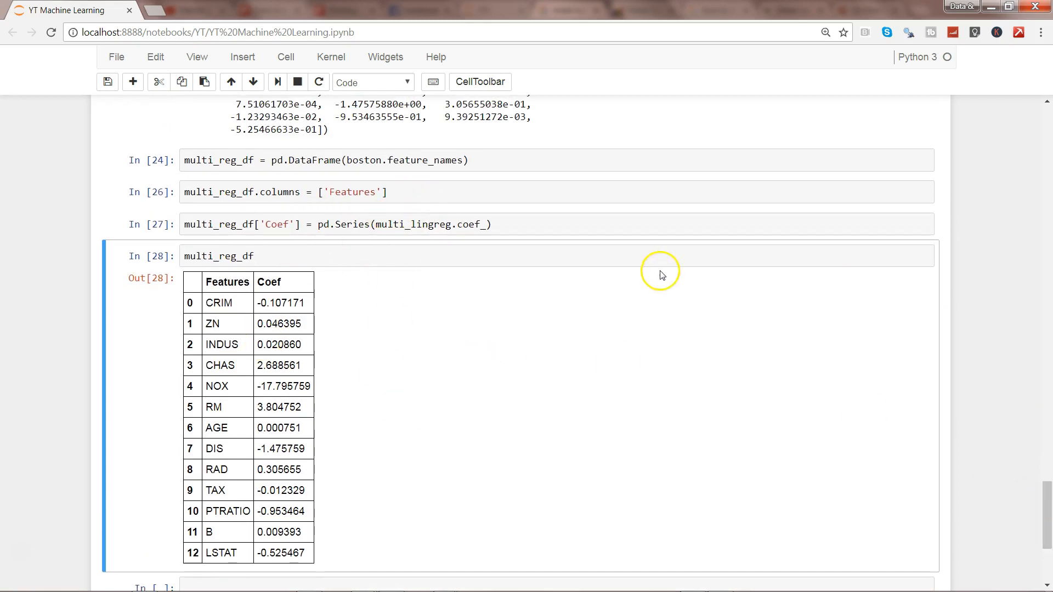
{"action": "scroll", "scroll_direction": "down", "scroll_amount": 3}
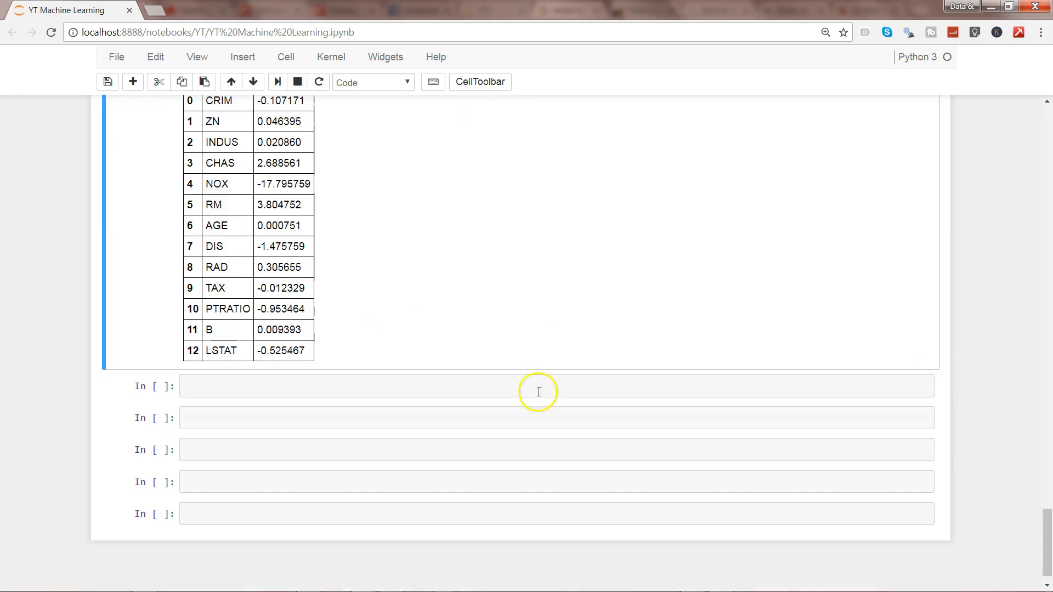
Enter multi_lingreg.predict( in the empty cell below the table and save the notebook
{"action": "type", "text": "multi"}
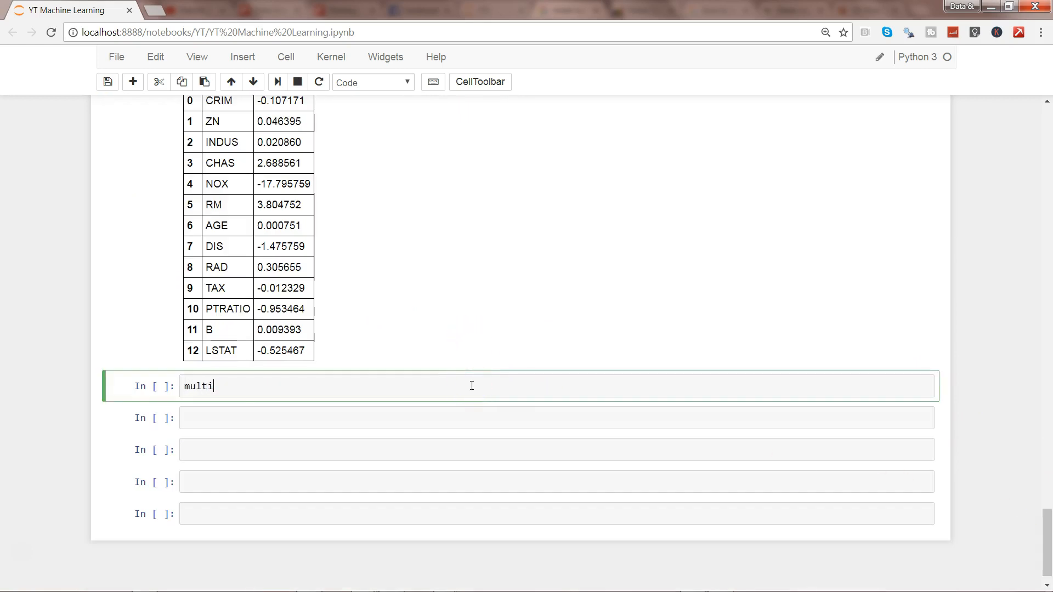
{"action": "type", "text": "_lingreg.predict"}
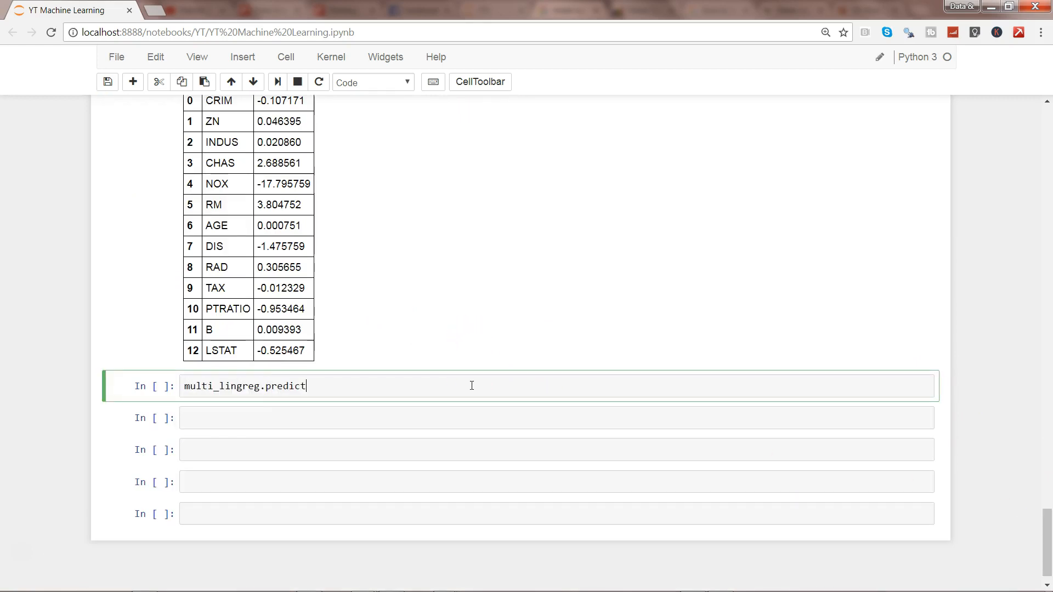
{"action": "type", "text": "("}
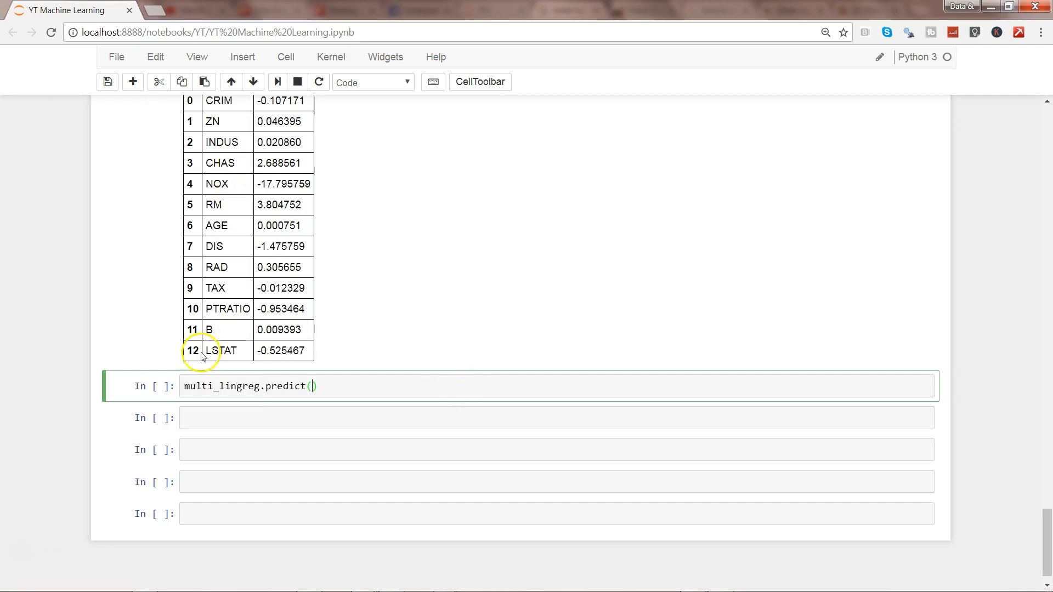
{"action": "mouse_move", "coordinate": [339, 396]}
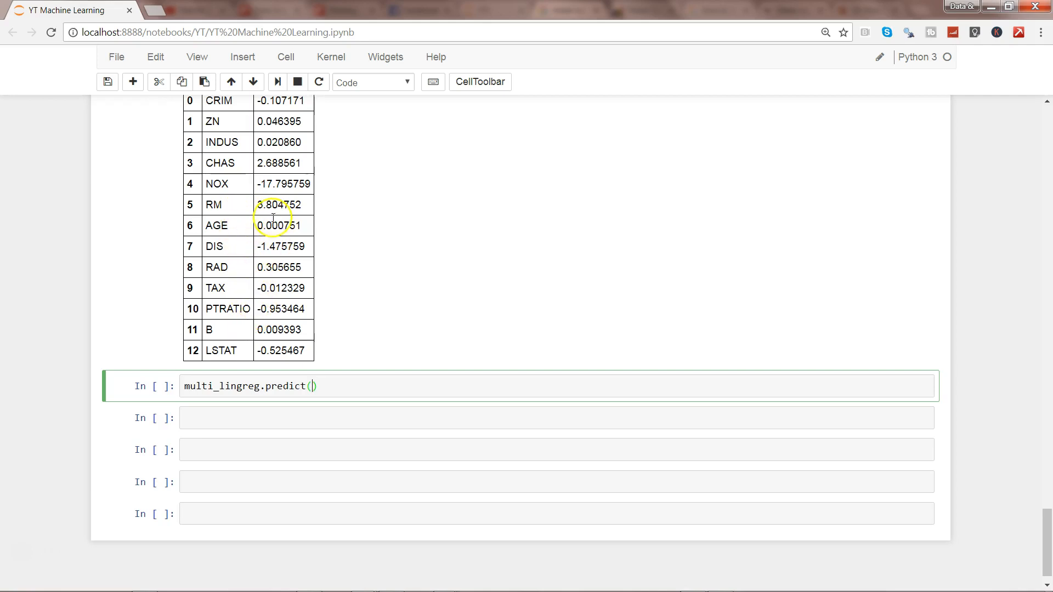
{"action": "key", "text": "ctrl+s"}
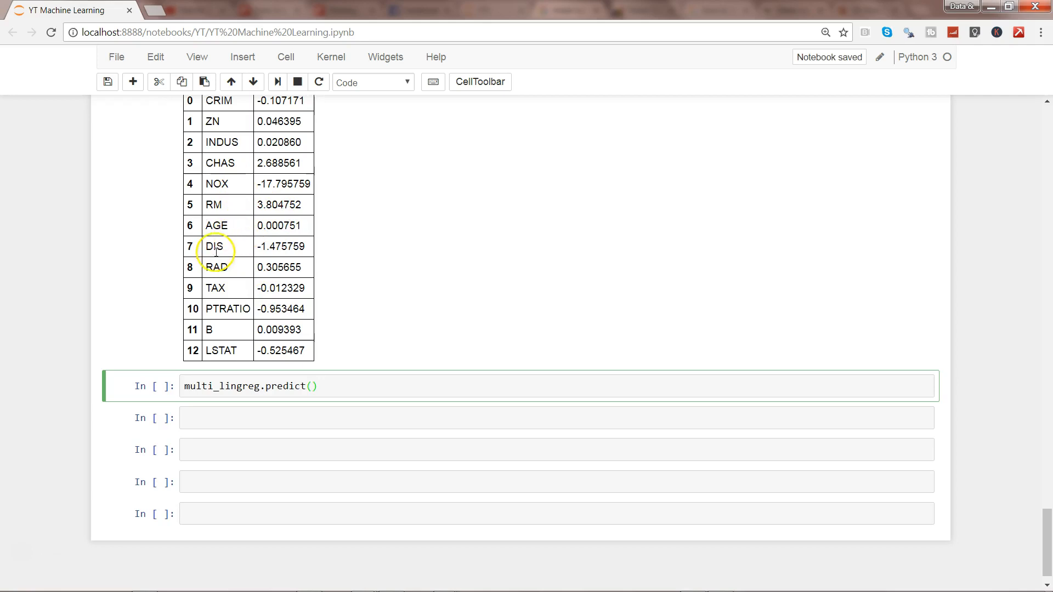
{"action": "mouse_move", "coordinate": [251, 272]}
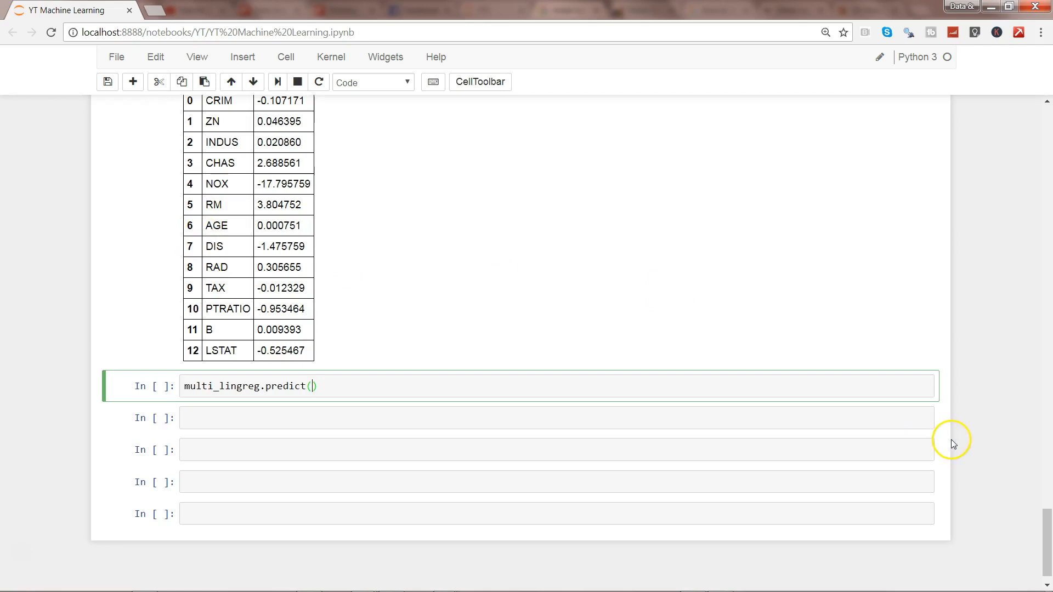
Rewrite the earlier boston.data cell as the column slice boston.data[:,0:5]
{"action": "scroll", "scroll_direction": "down", "scroll_amount": 3}
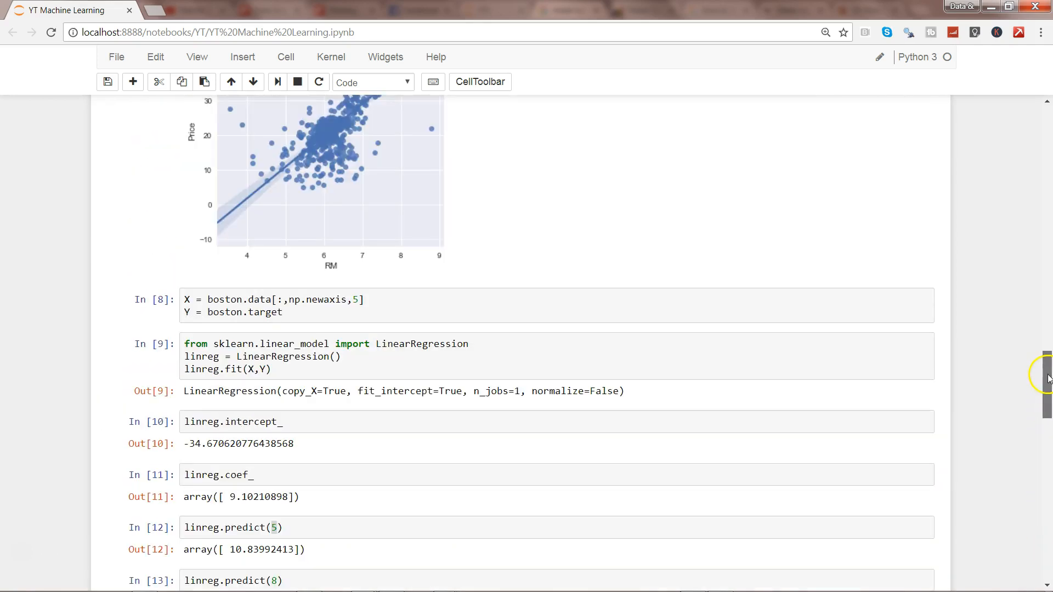
{"action": "scroll", "scroll_direction": "down", "scroll_amount": 3}
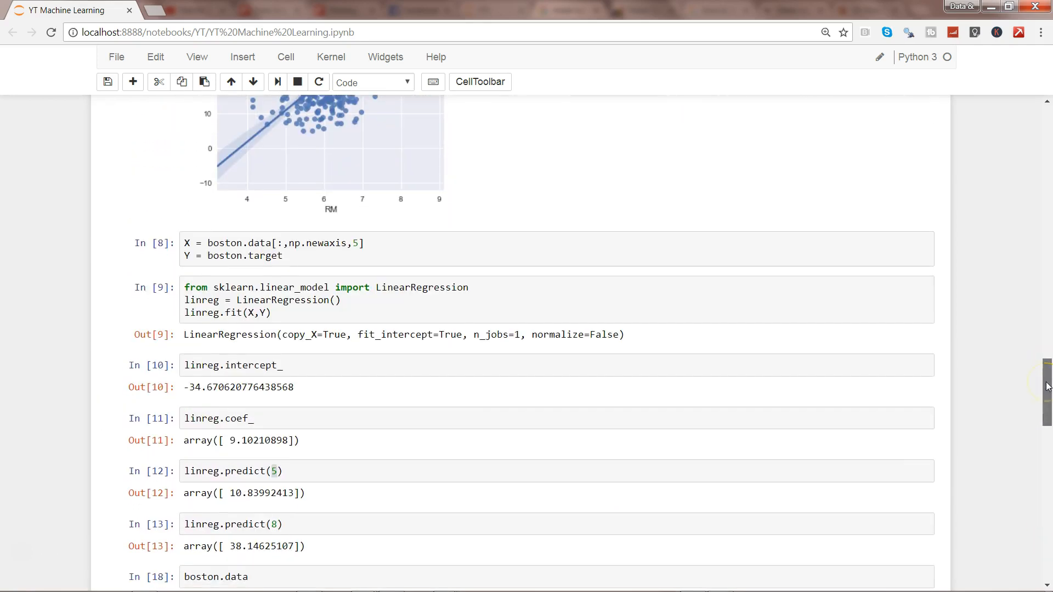
{"action": "scroll", "scroll_direction": "down", "scroll_amount": 3}
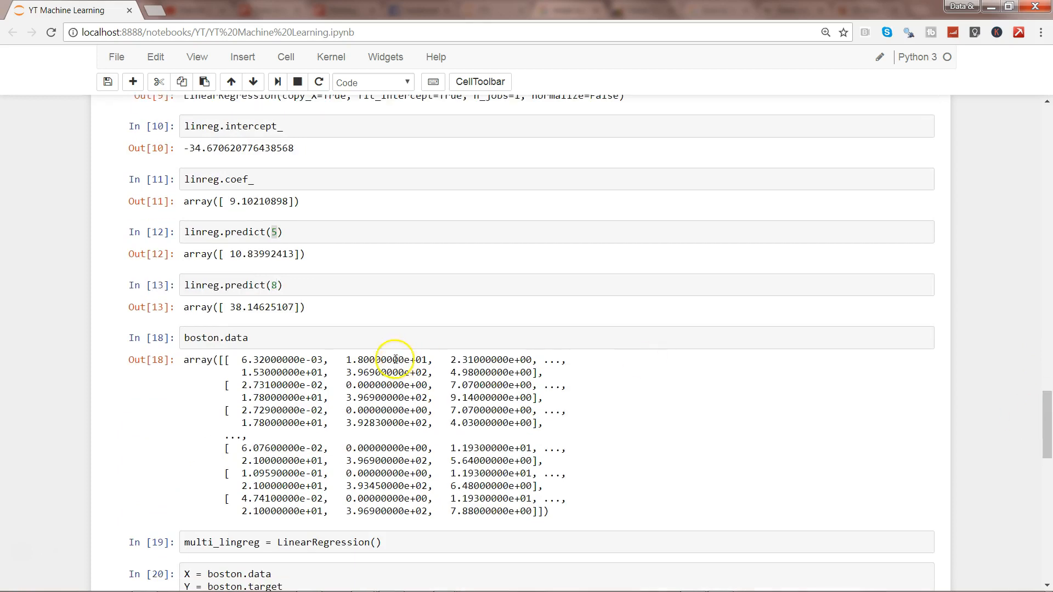
{"action": "left_click", "coordinate": [247, 338]}
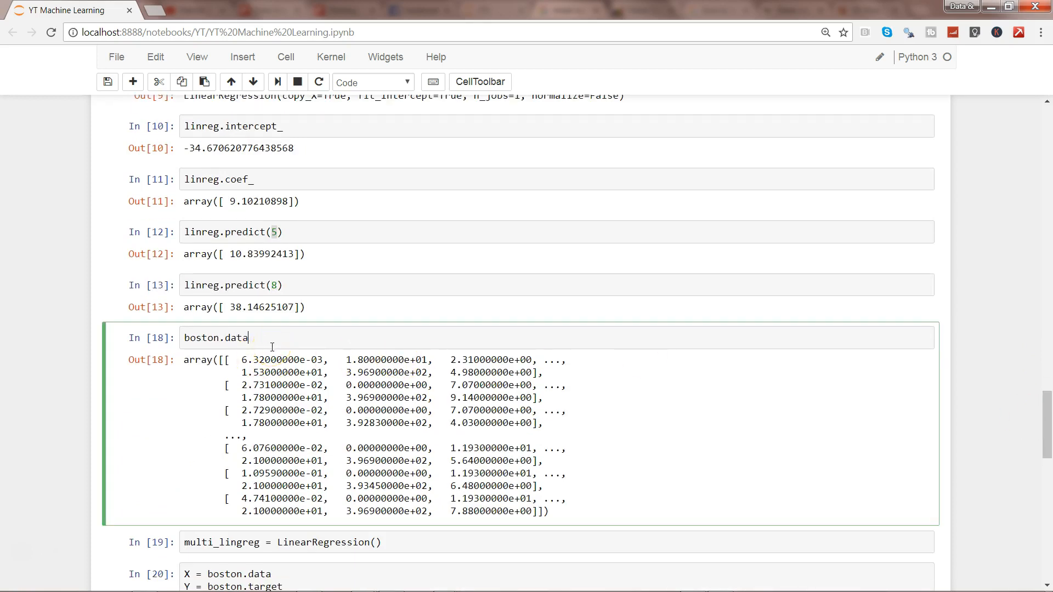
{"action": "type", "text": "[:,]"}
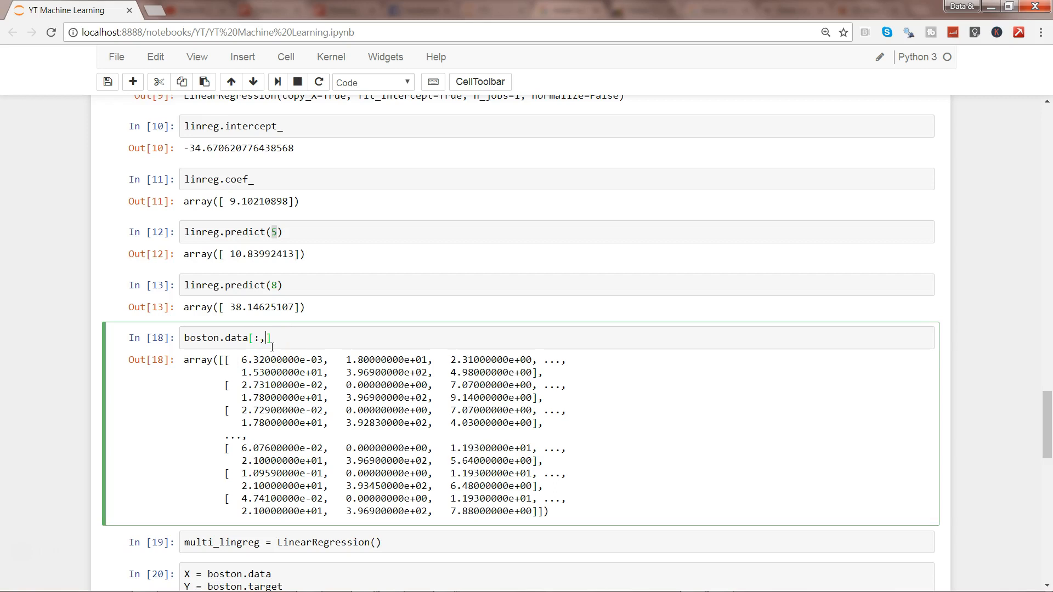
{"action": "type", "text": "0:"}
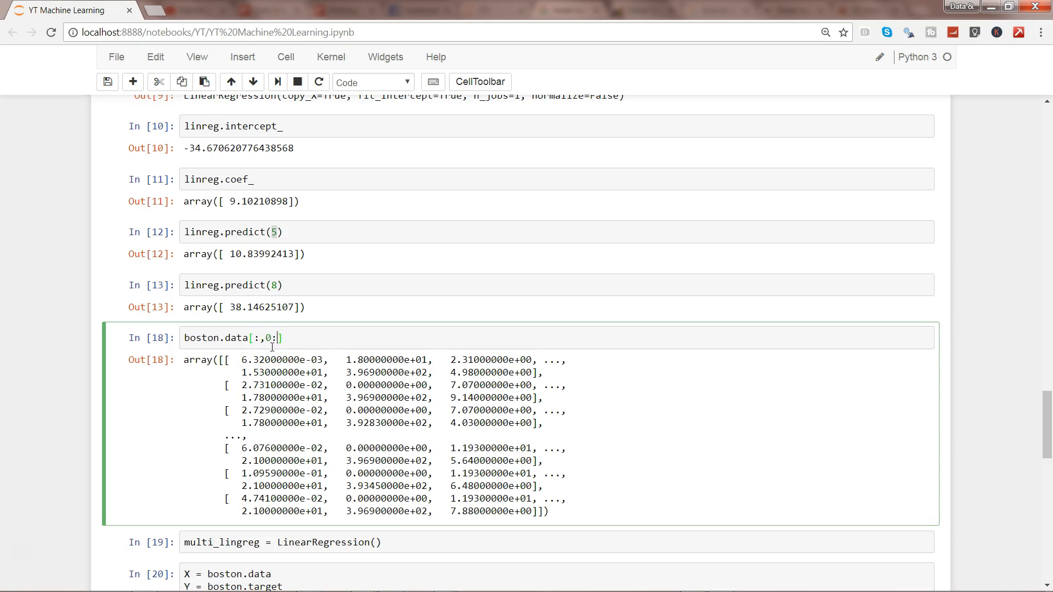
{"action": "type", "text": "5"}
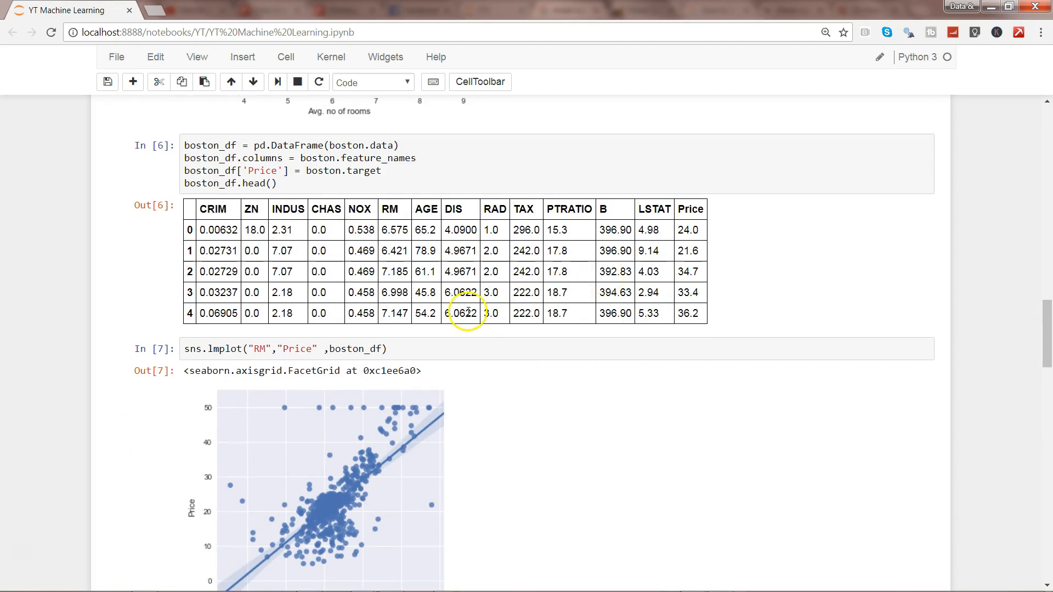
{"action": "left_click", "coordinate": [282, 182]}
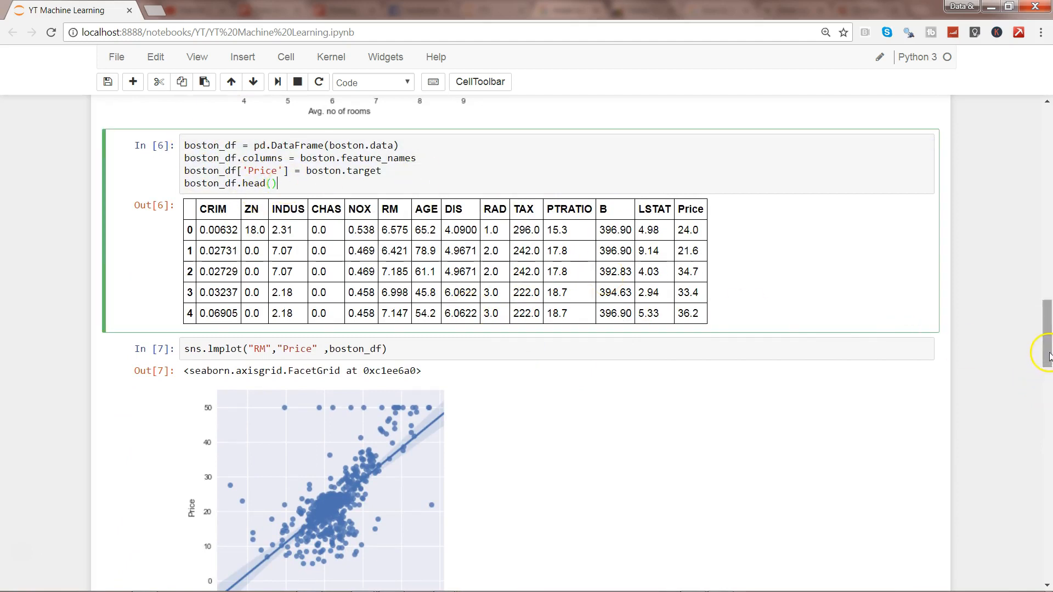
{"action": "scroll", "scroll_direction": "down", "scroll_amount": 3}
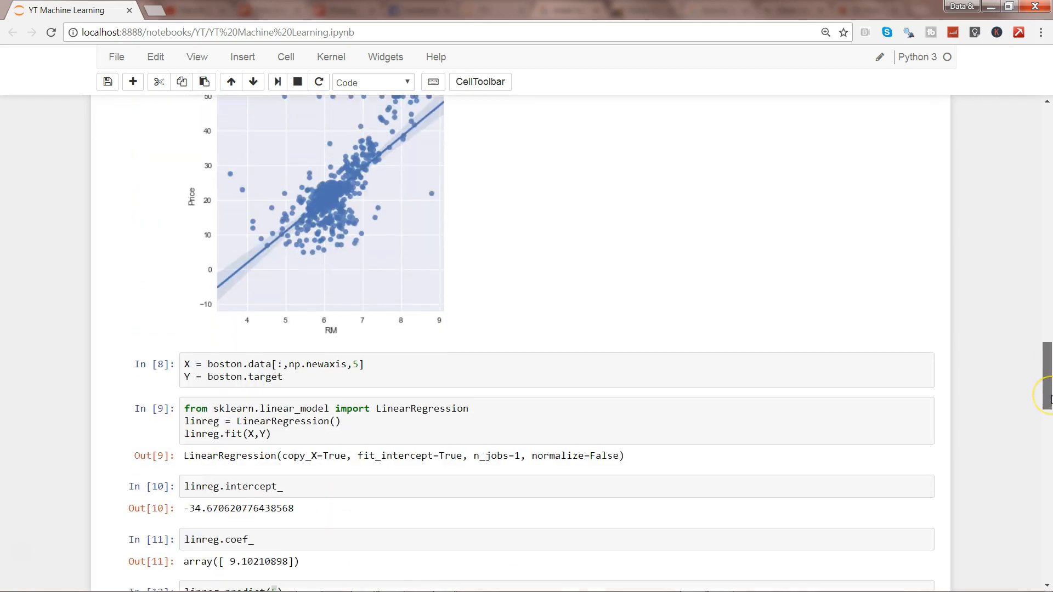
{"action": "scroll", "scroll_direction": "up", "scroll_amount": 3}
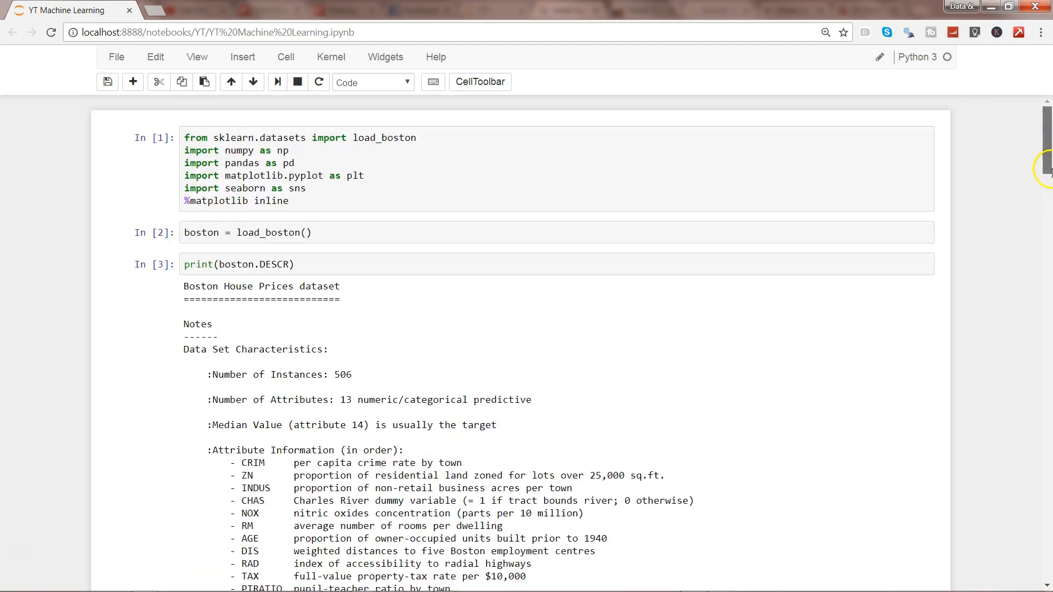
{"action": "scroll", "scroll_direction": "down", "scroll_amount": 3}
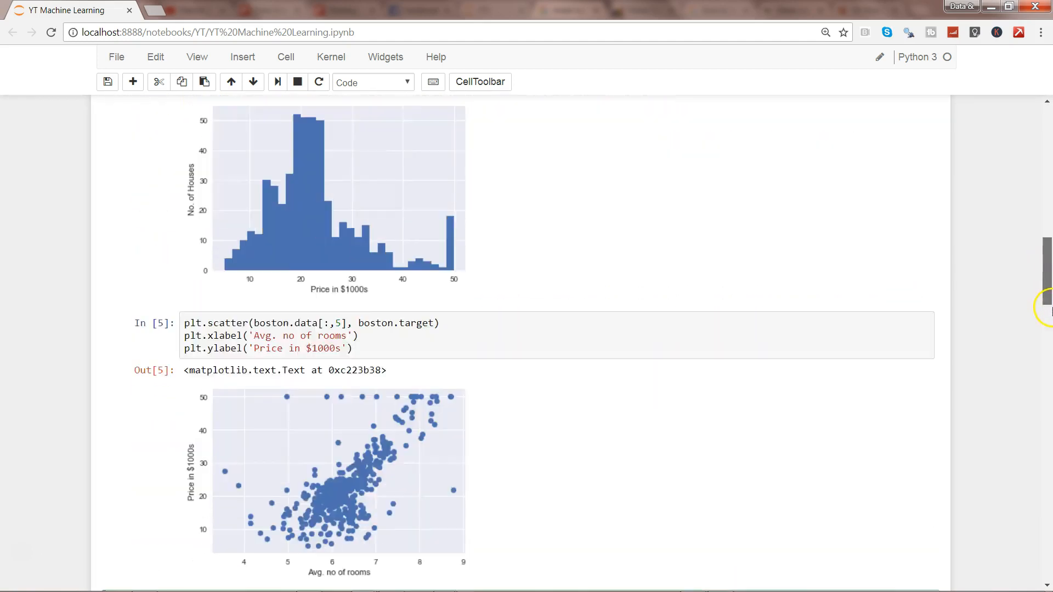
{"action": "scroll", "scroll_direction": "down", "scroll_amount": 3}
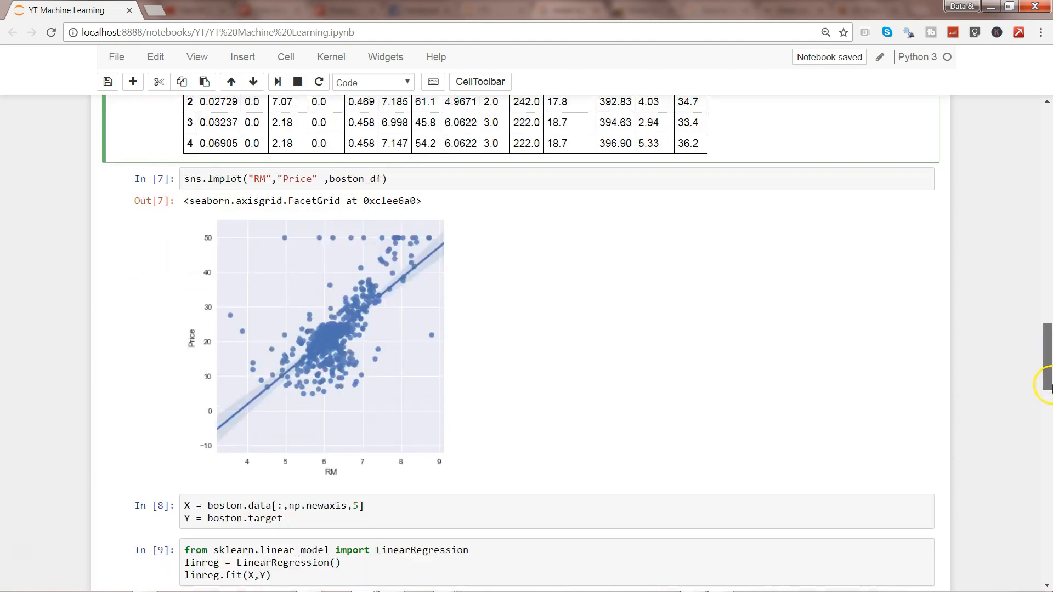
{"action": "scroll", "scroll_direction": "down", "scroll_amount": 3}
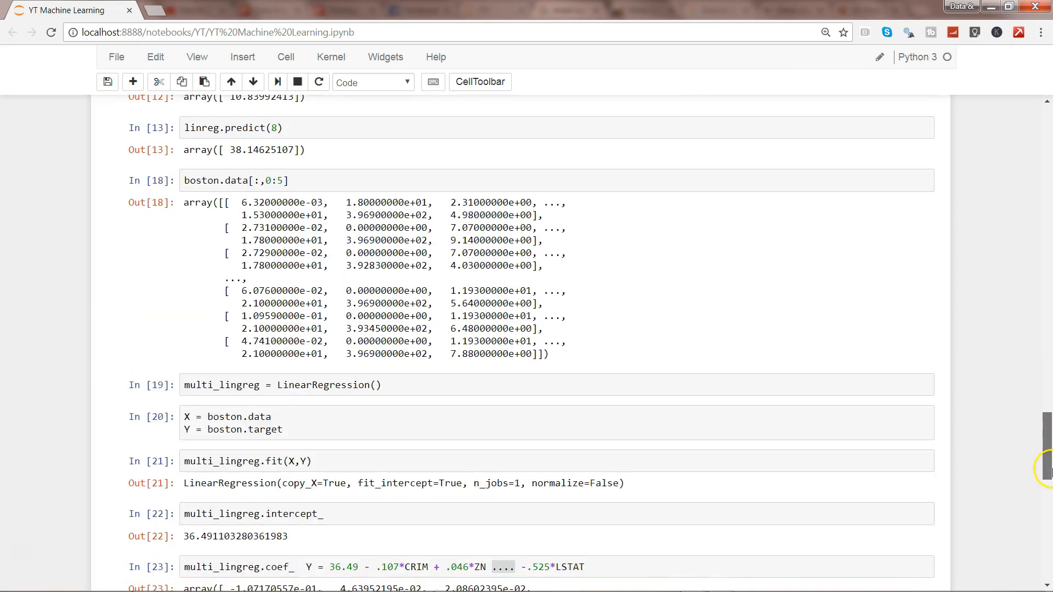
{"action": "scroll", "scroll_direction": "down", "scroll_amount": 3}
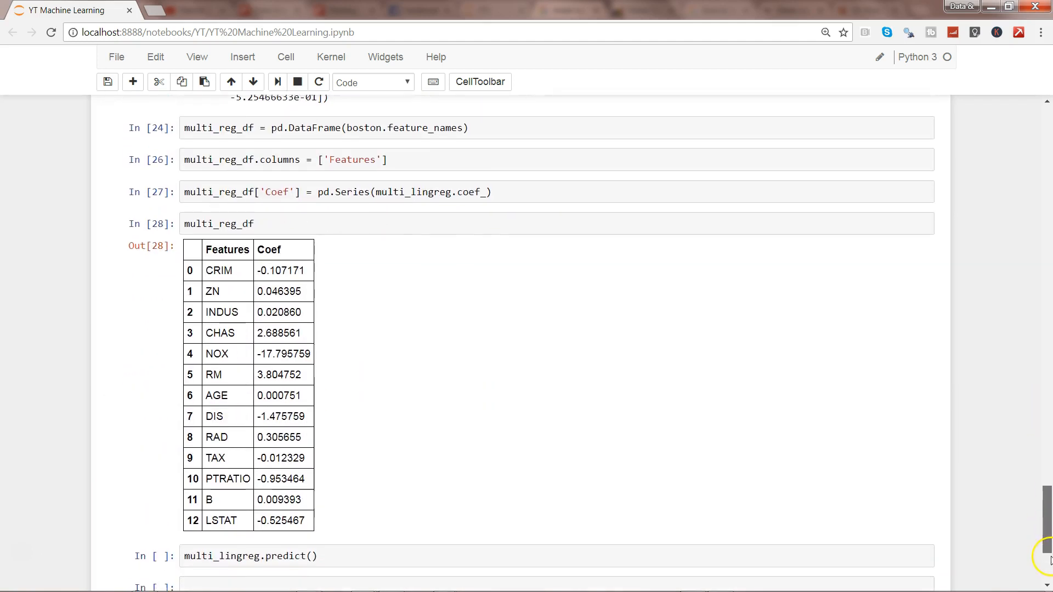
{"action": "scroll", "scroll_direction": "down", "scroll_amount": 3}
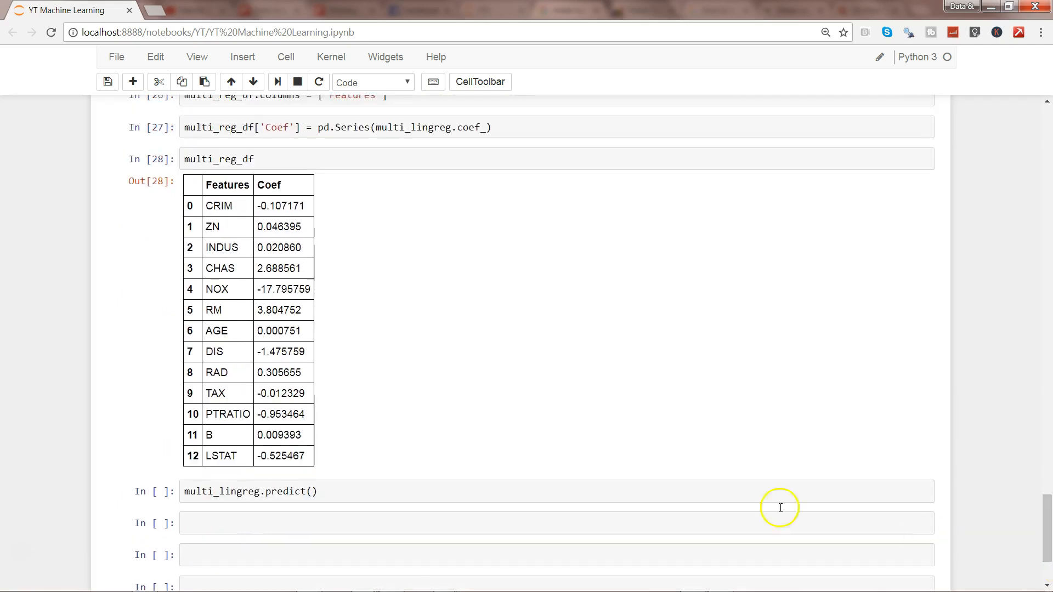
Add a boston.data cell below the predict() call, run it, and return to edit it
{"action": "left_click", "coordinate": [495, 524]}
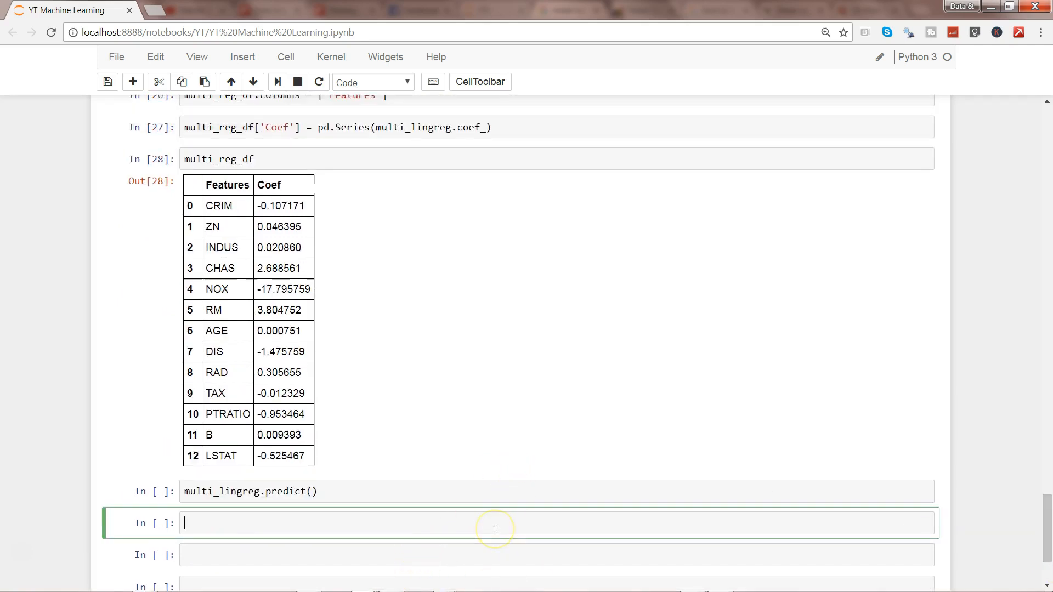
{"action": "type", "text": "boston"}
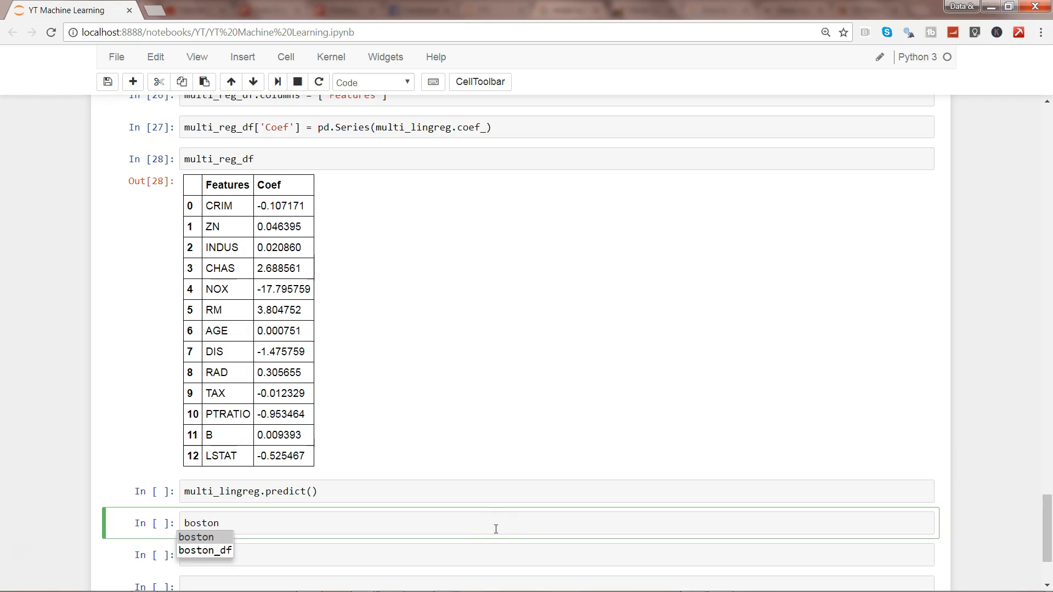
{"action": "type", "text": ".data"}
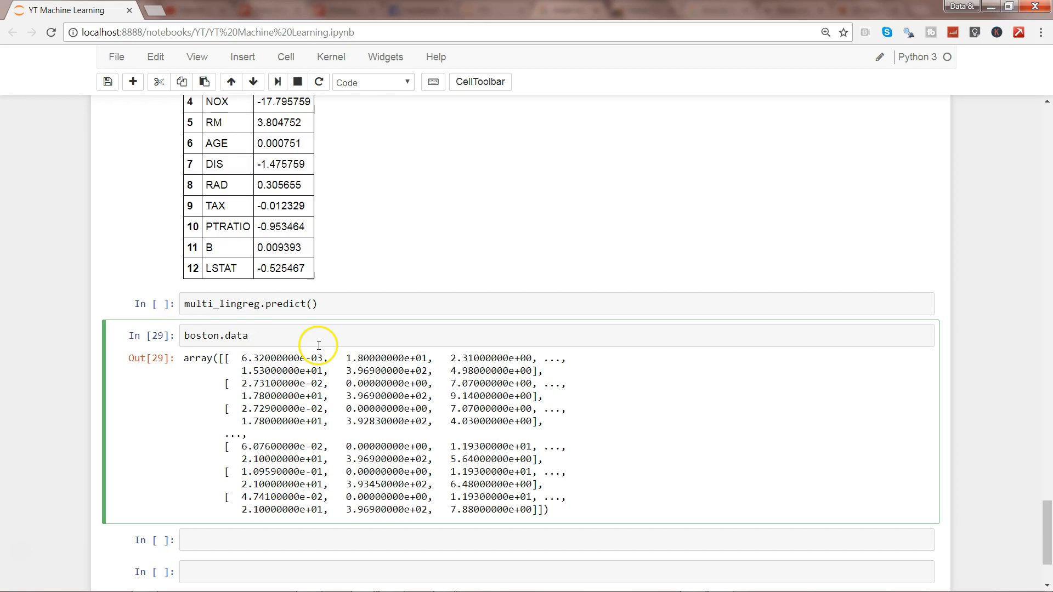
{"action": "left_click", "coordinate": [249, 335]}
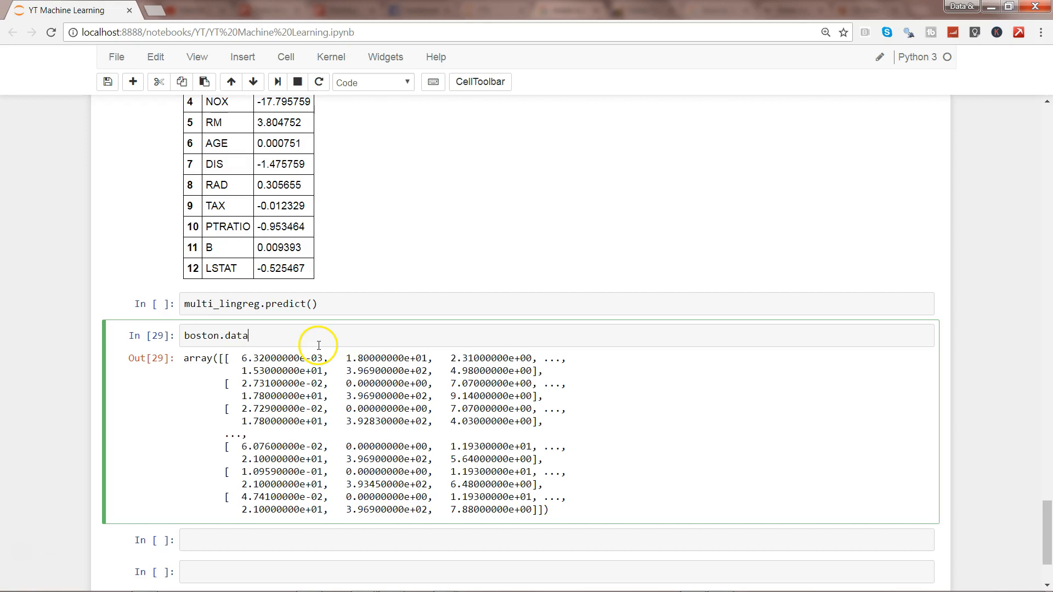